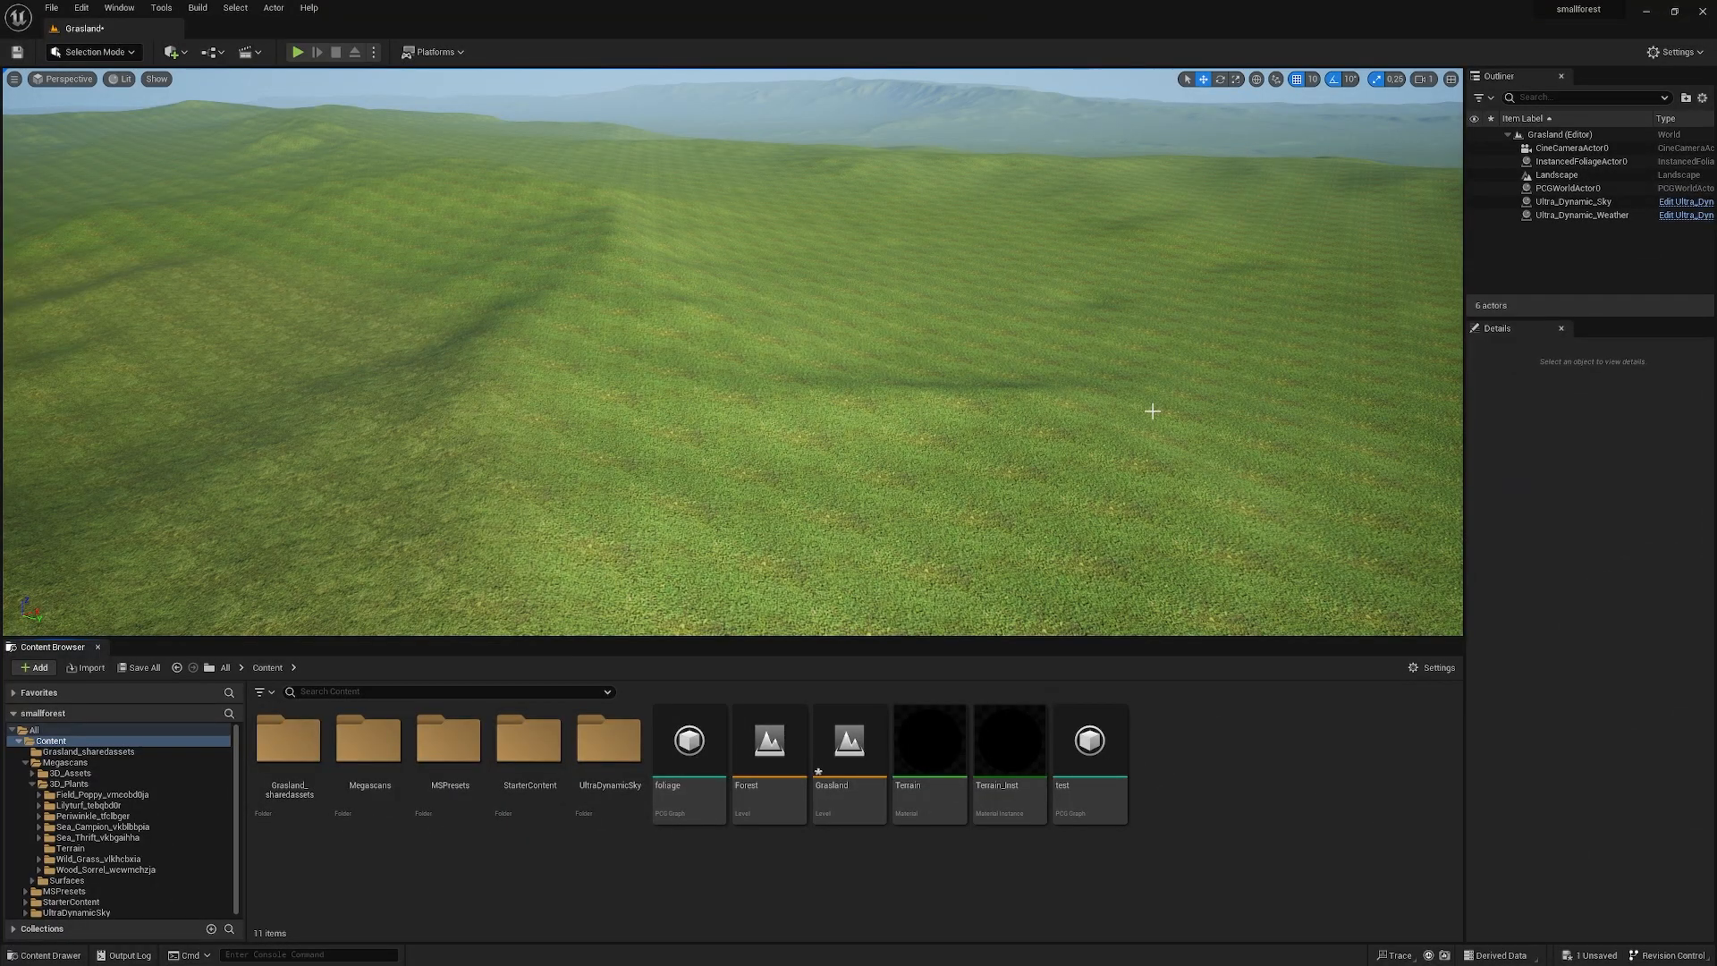
mouse_move(1131, 425)
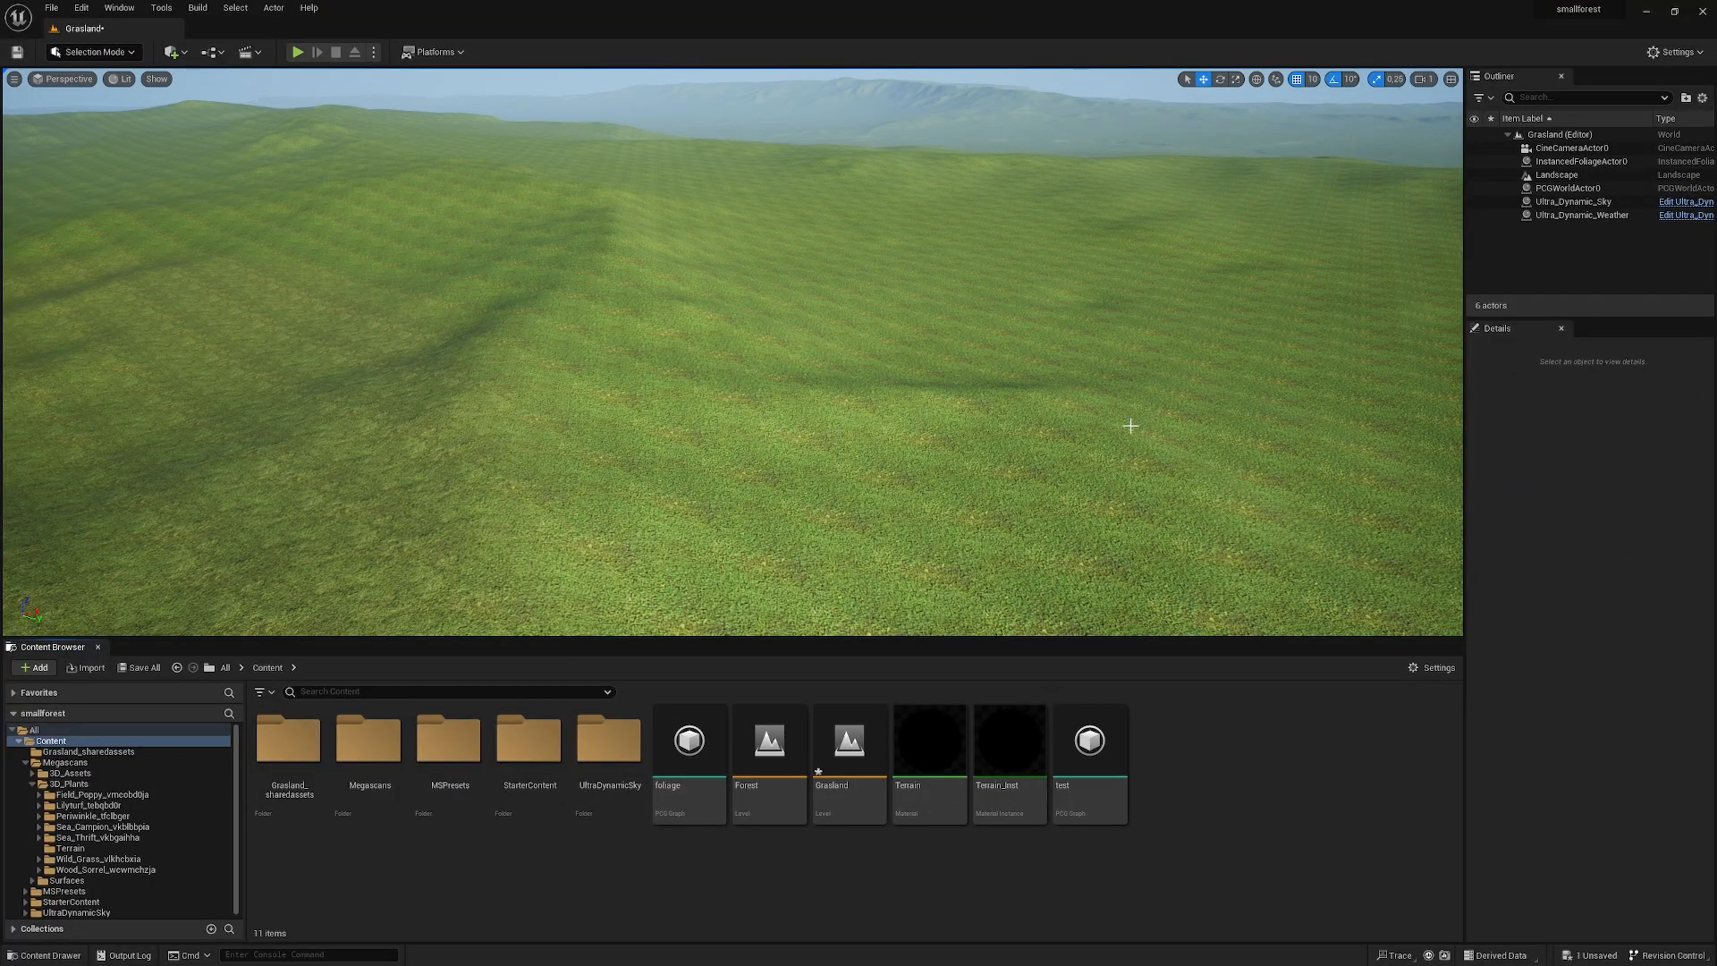
mouse_move(688, 745)
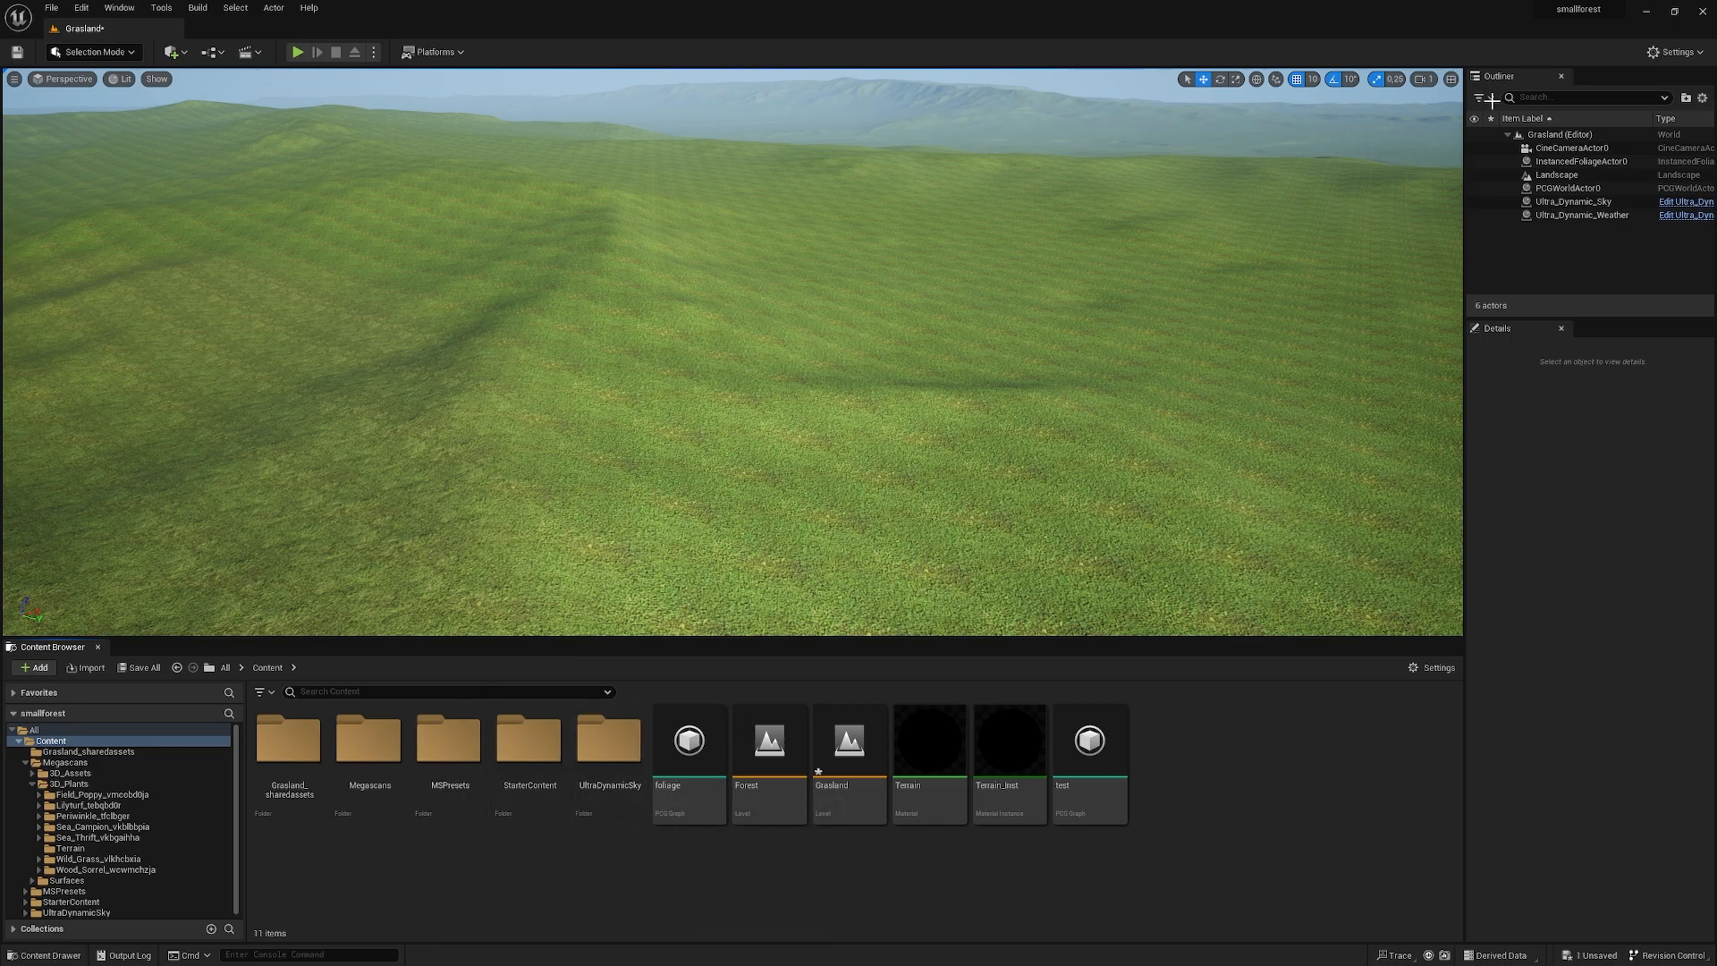
- Search the Plugins list for 'prd', then create a PCG Graph asset named 'one'
left_click(1673, 52)
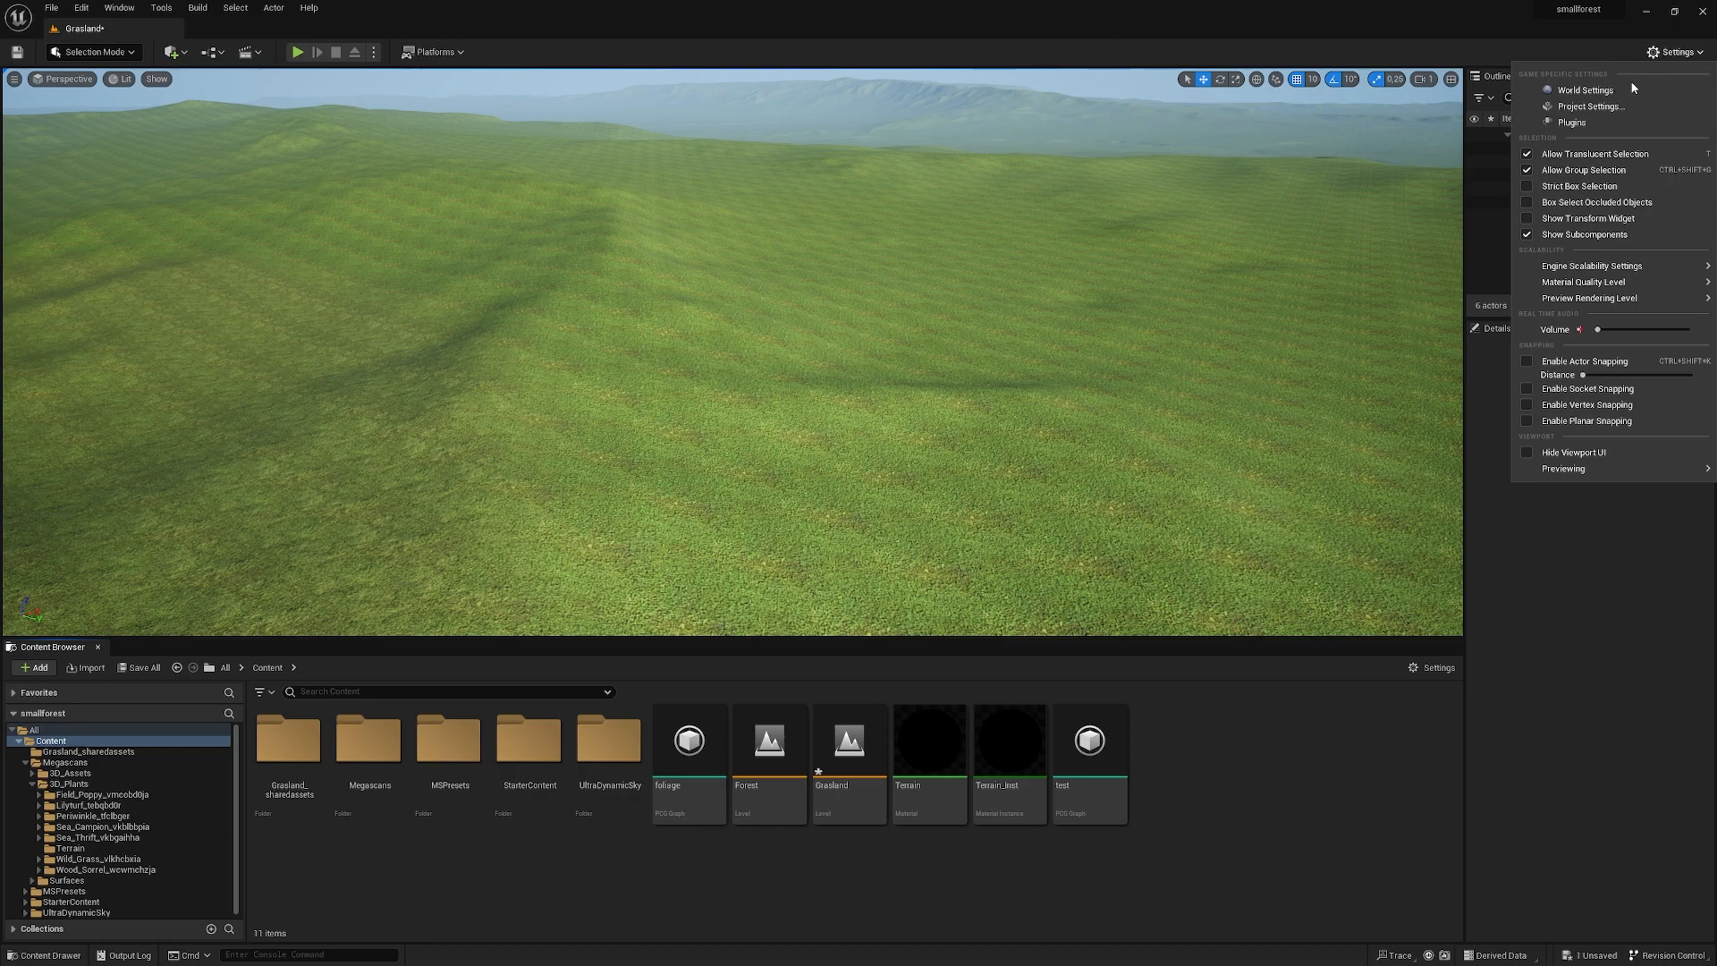
left_click(1570, 121)
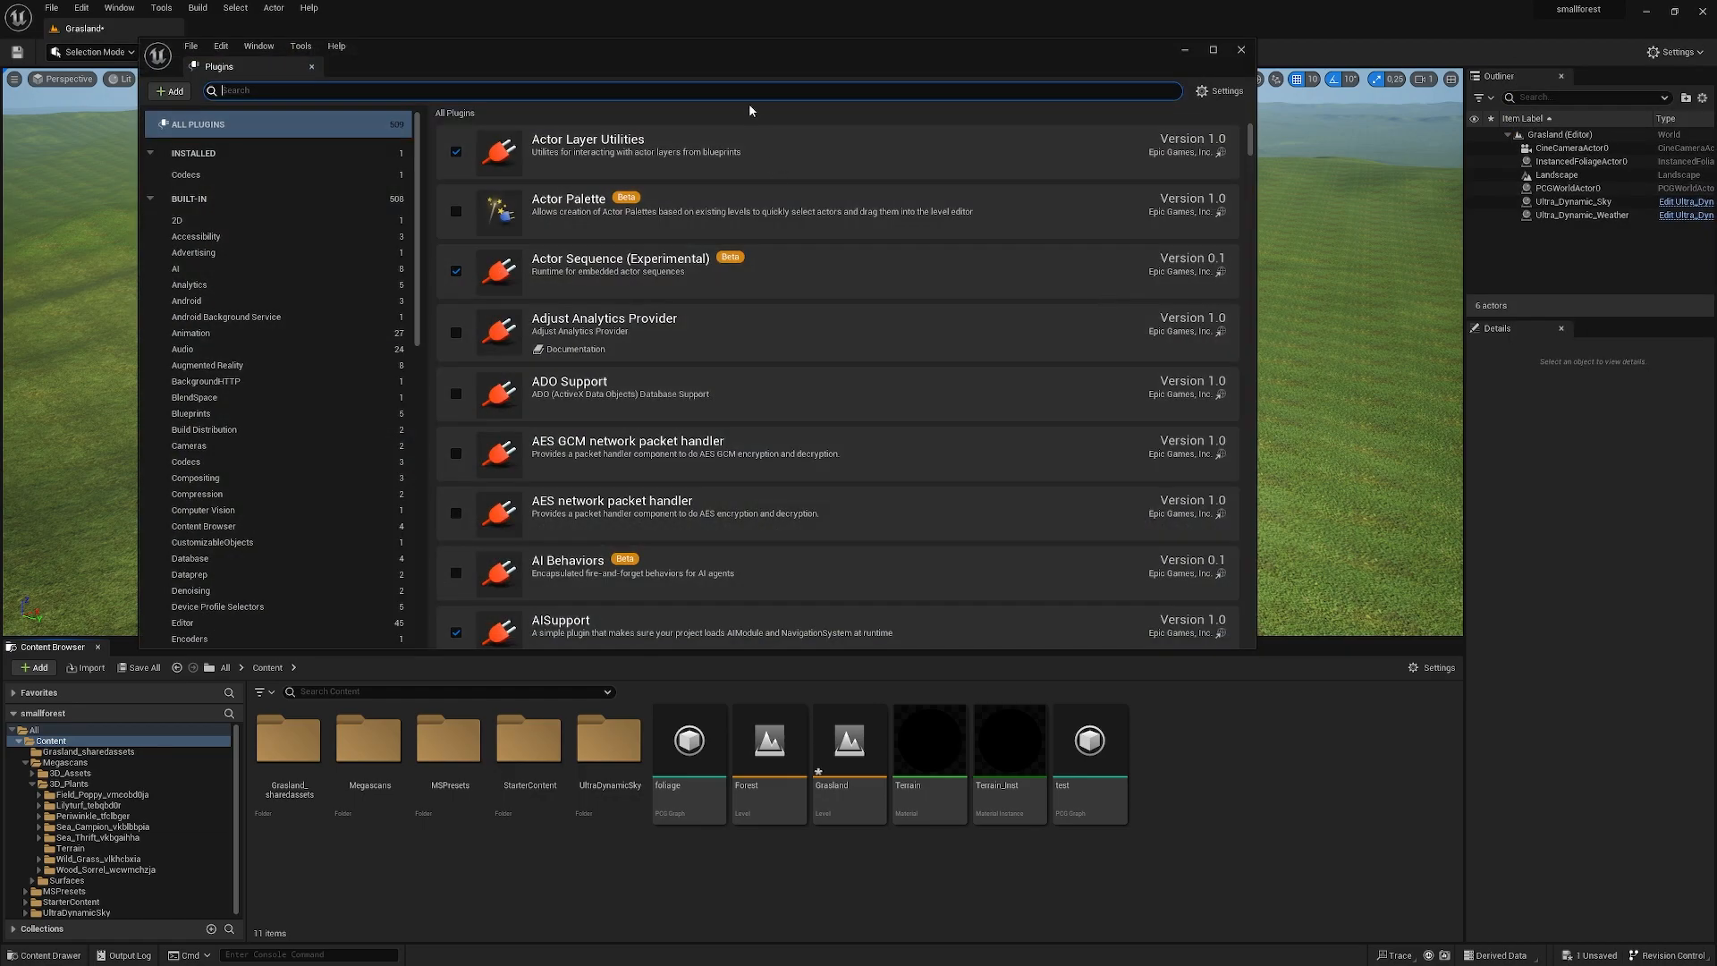
type("prd")
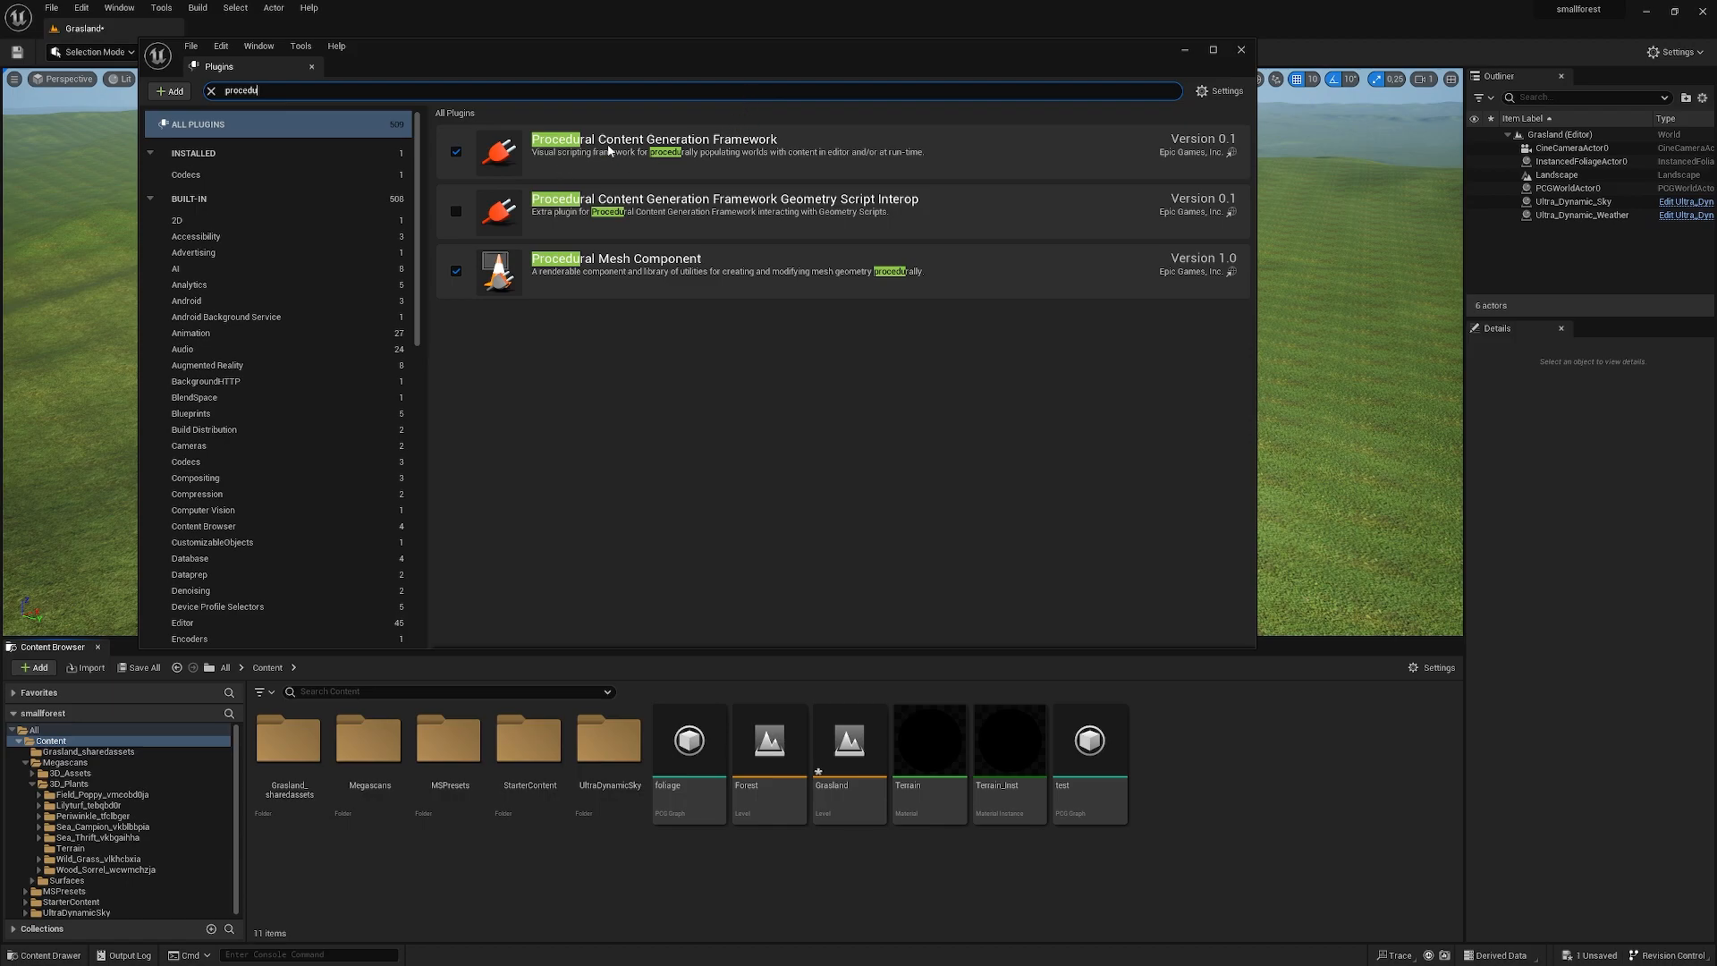
mouse_move(891, 257)
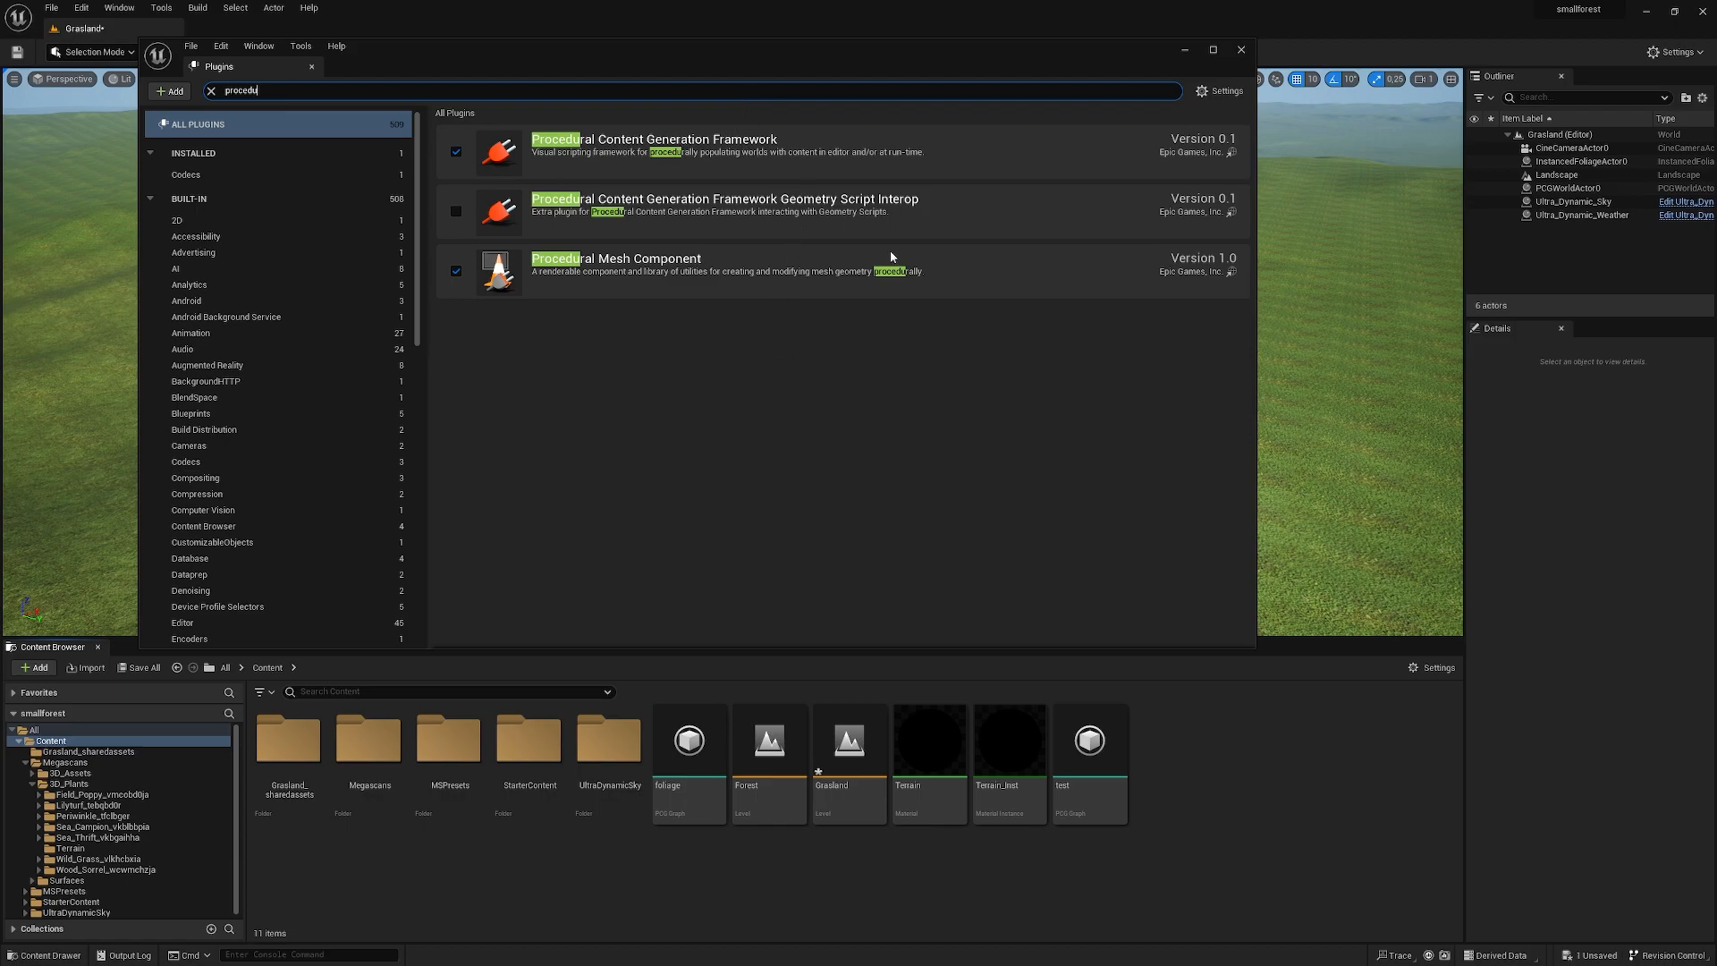
mouse_move(1072, 91)
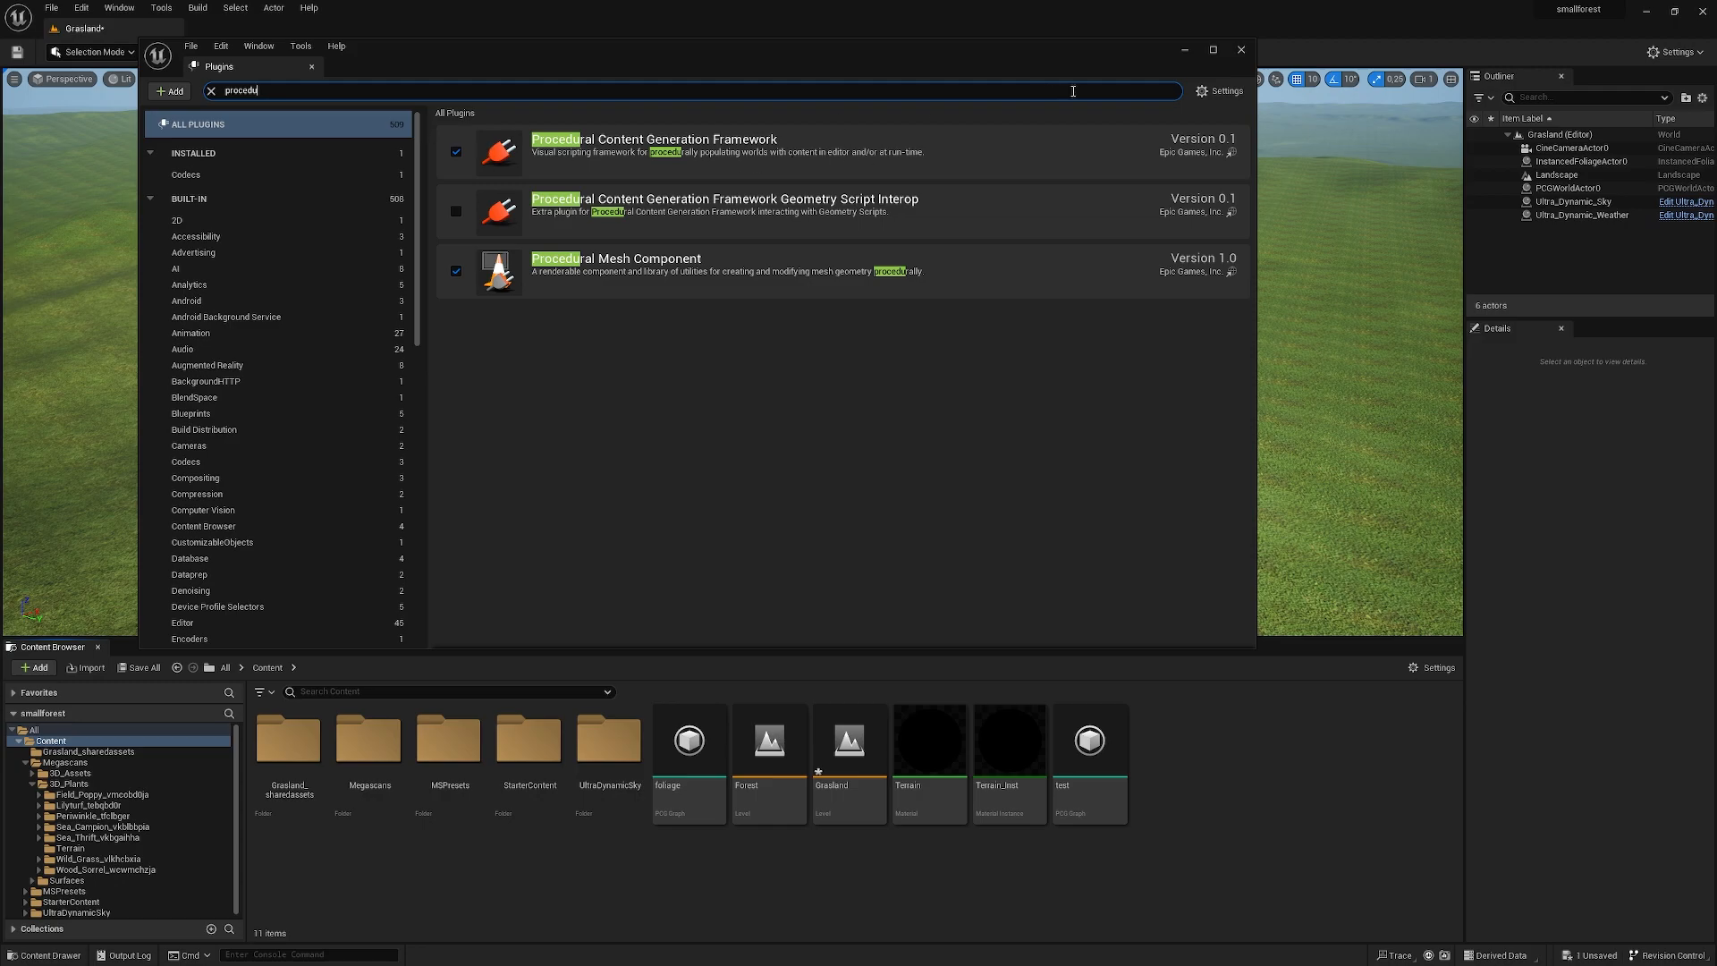
left_click(1239, 49)
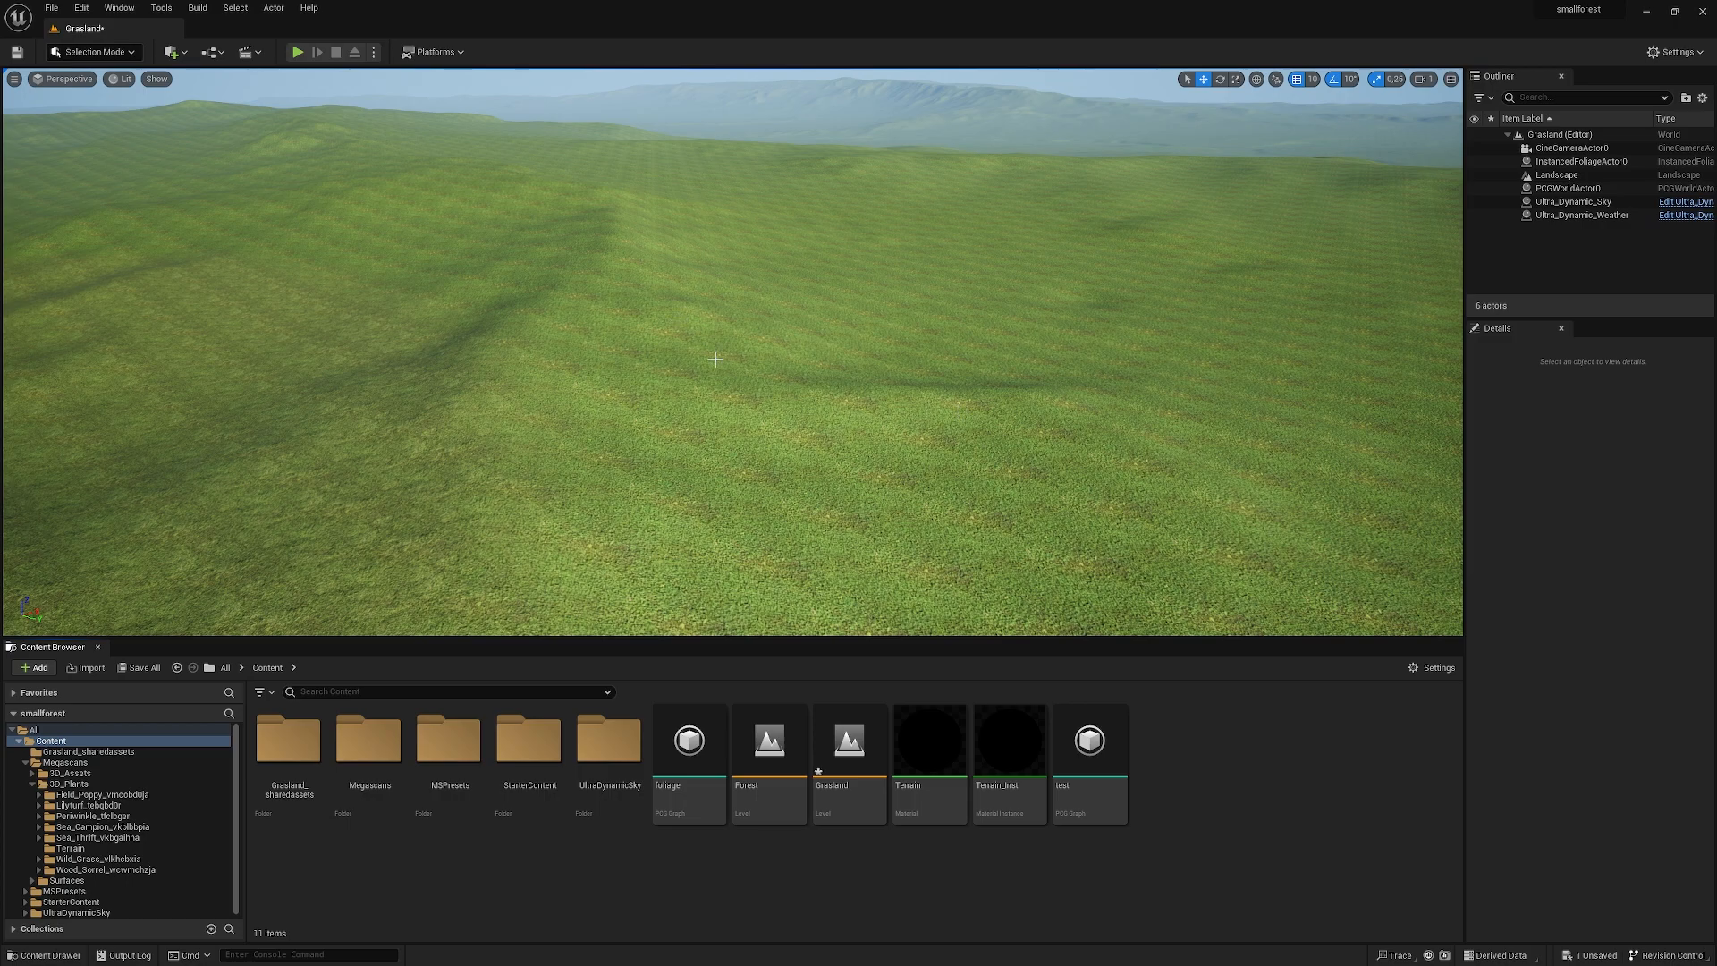
mouse_move(897, 506)
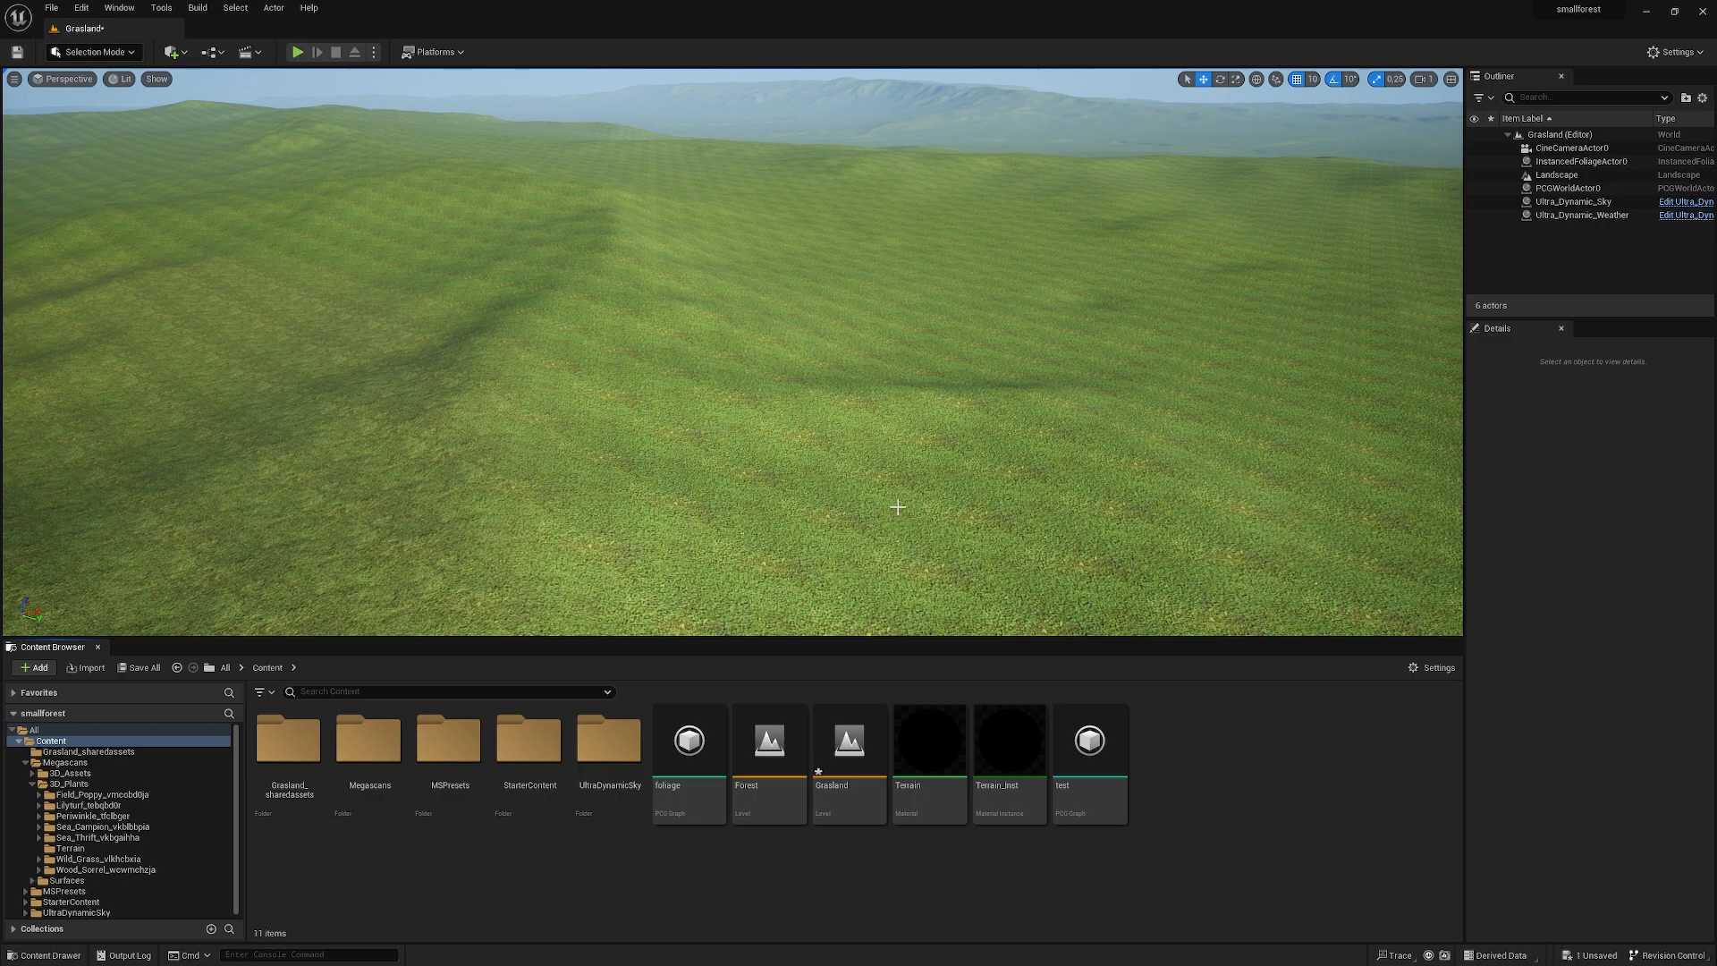
mouse_move(1215, 755)
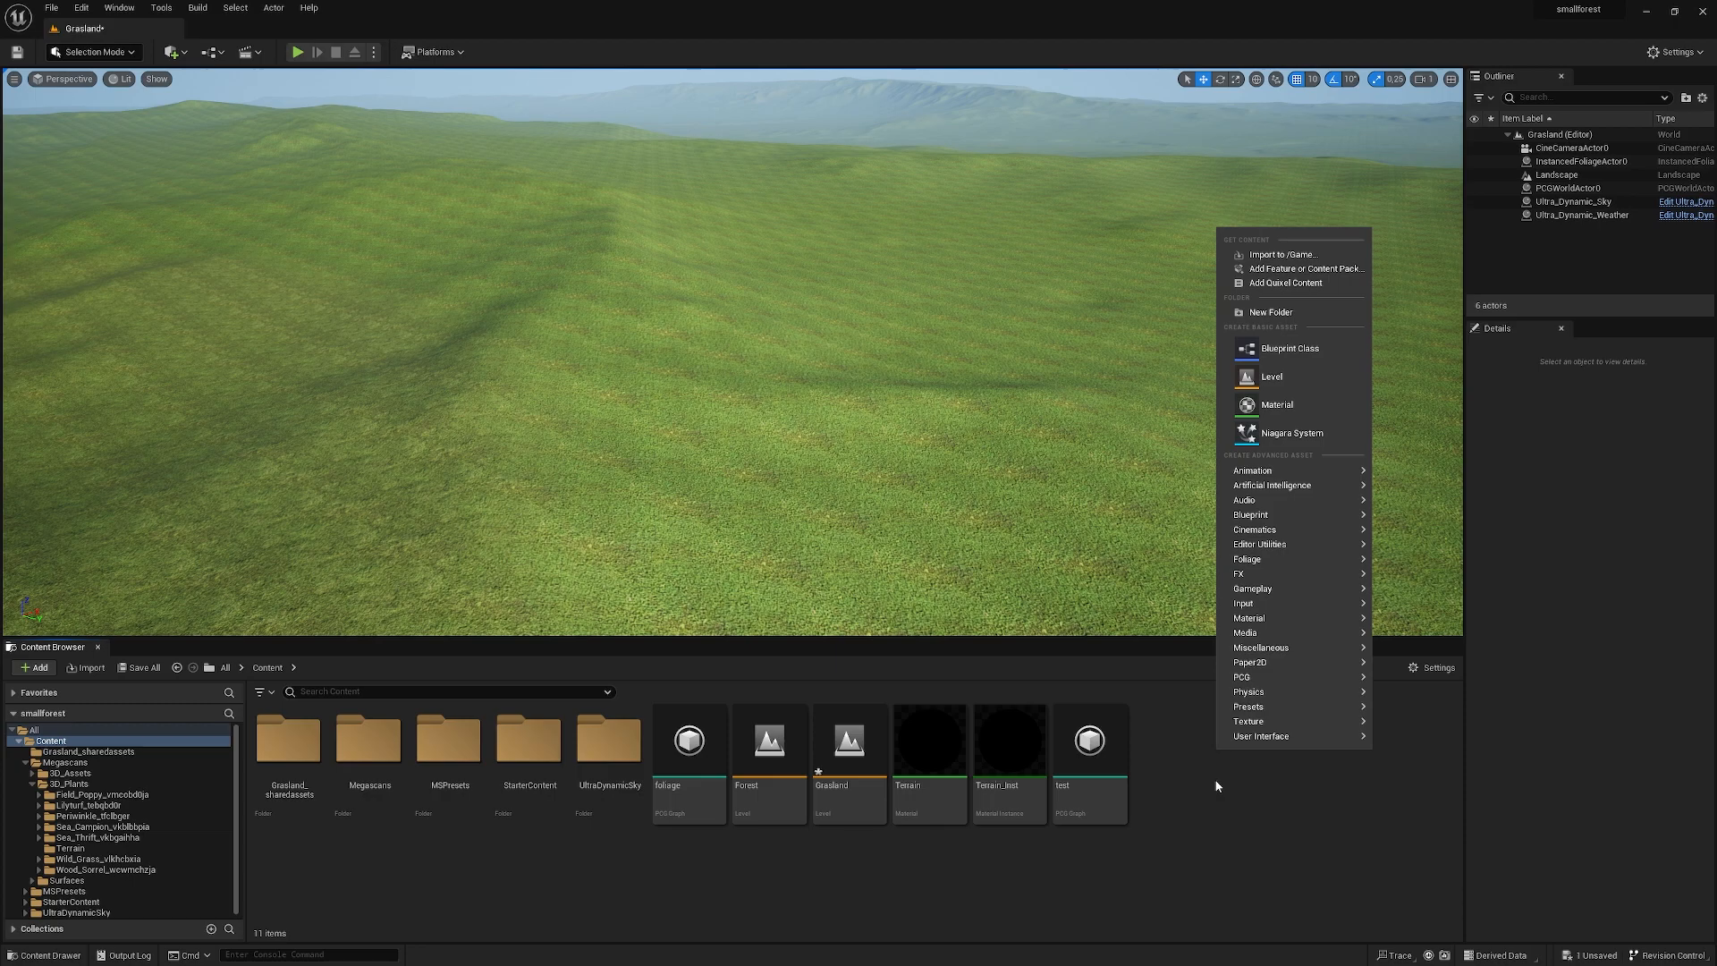
mouse_move(1243, 679)
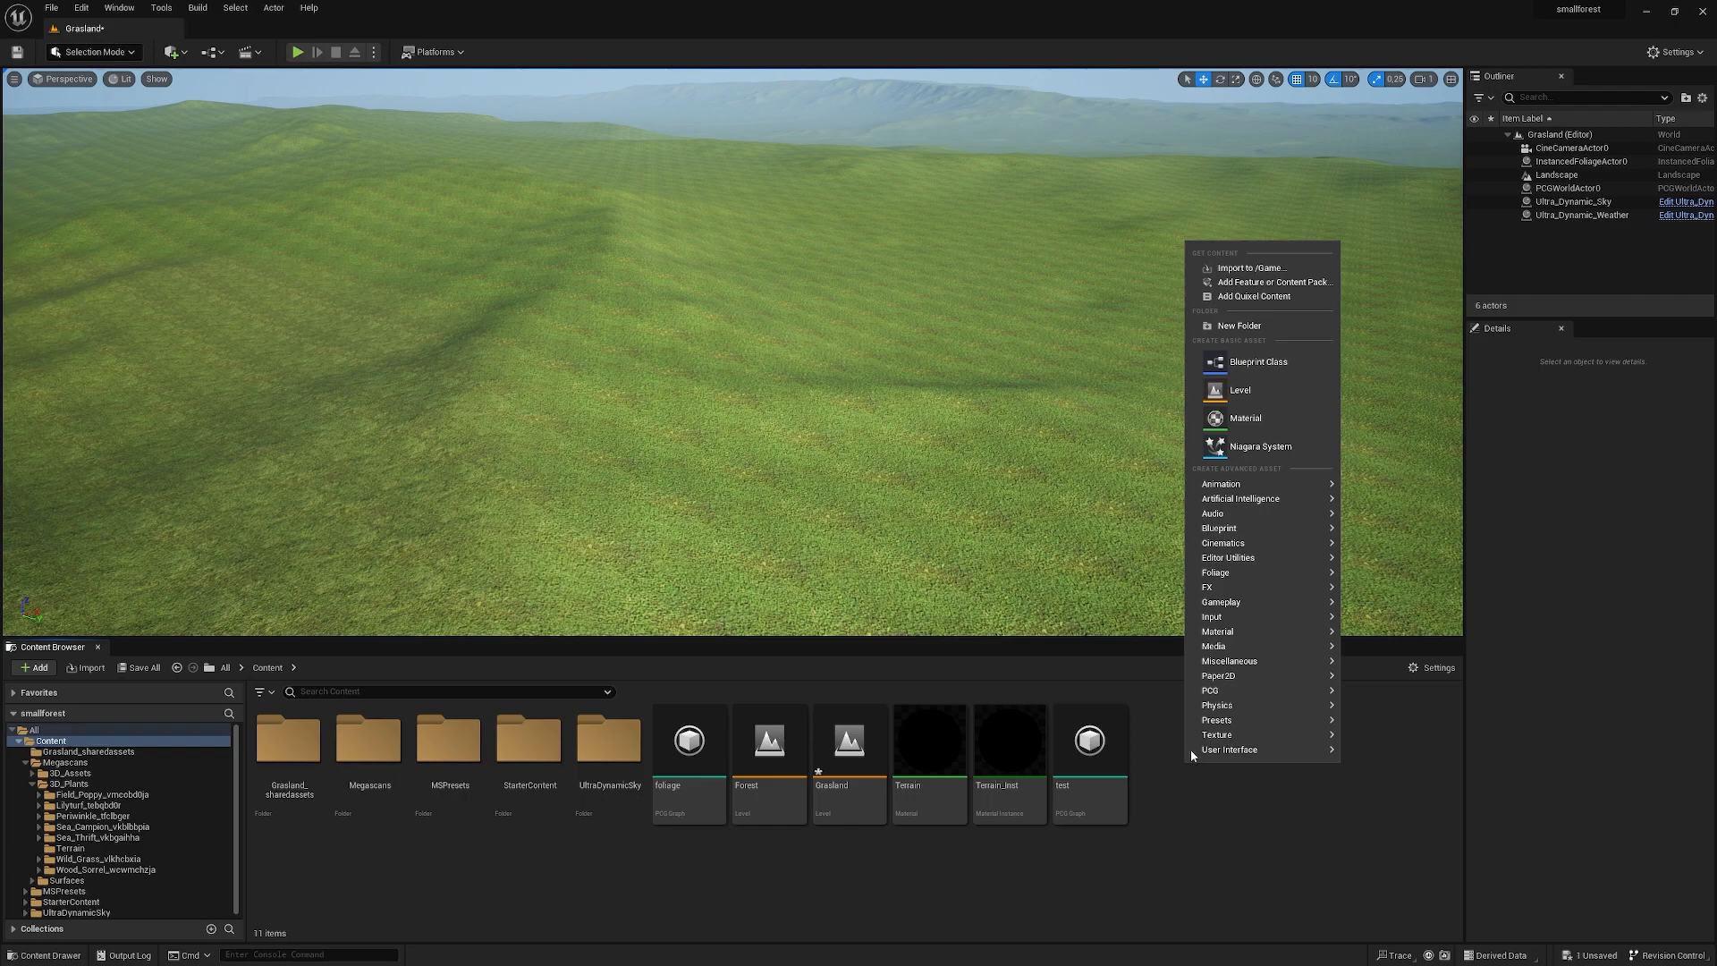
left_click(1211, 690)
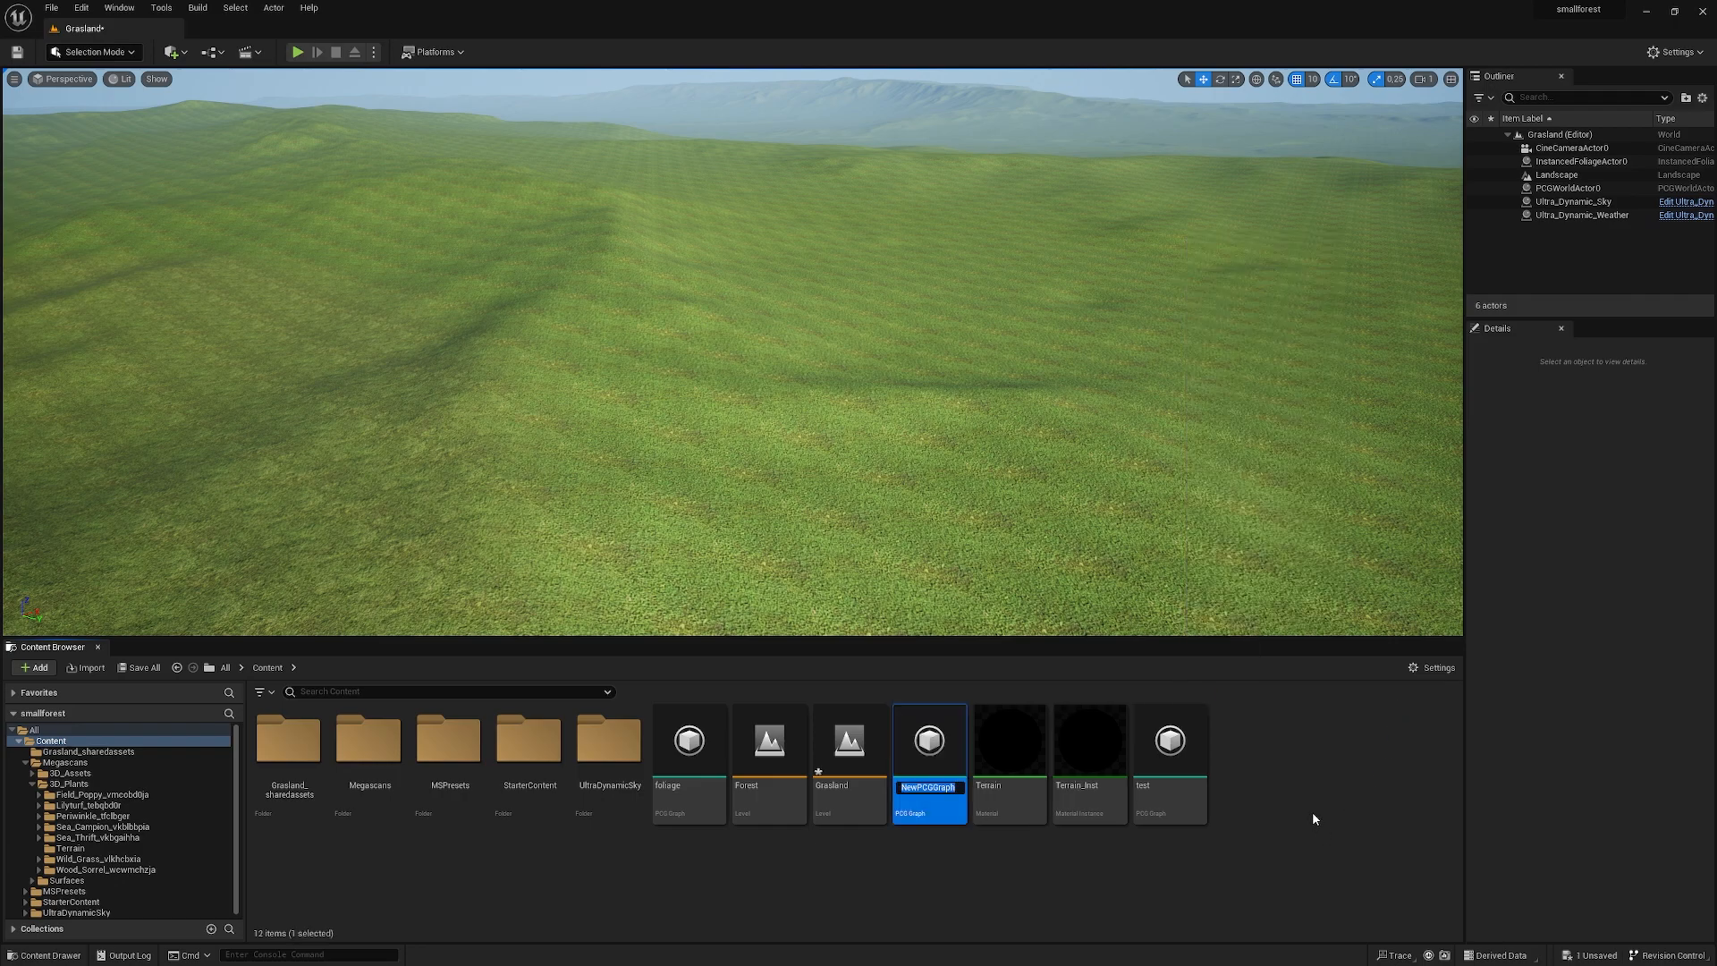
type("one")
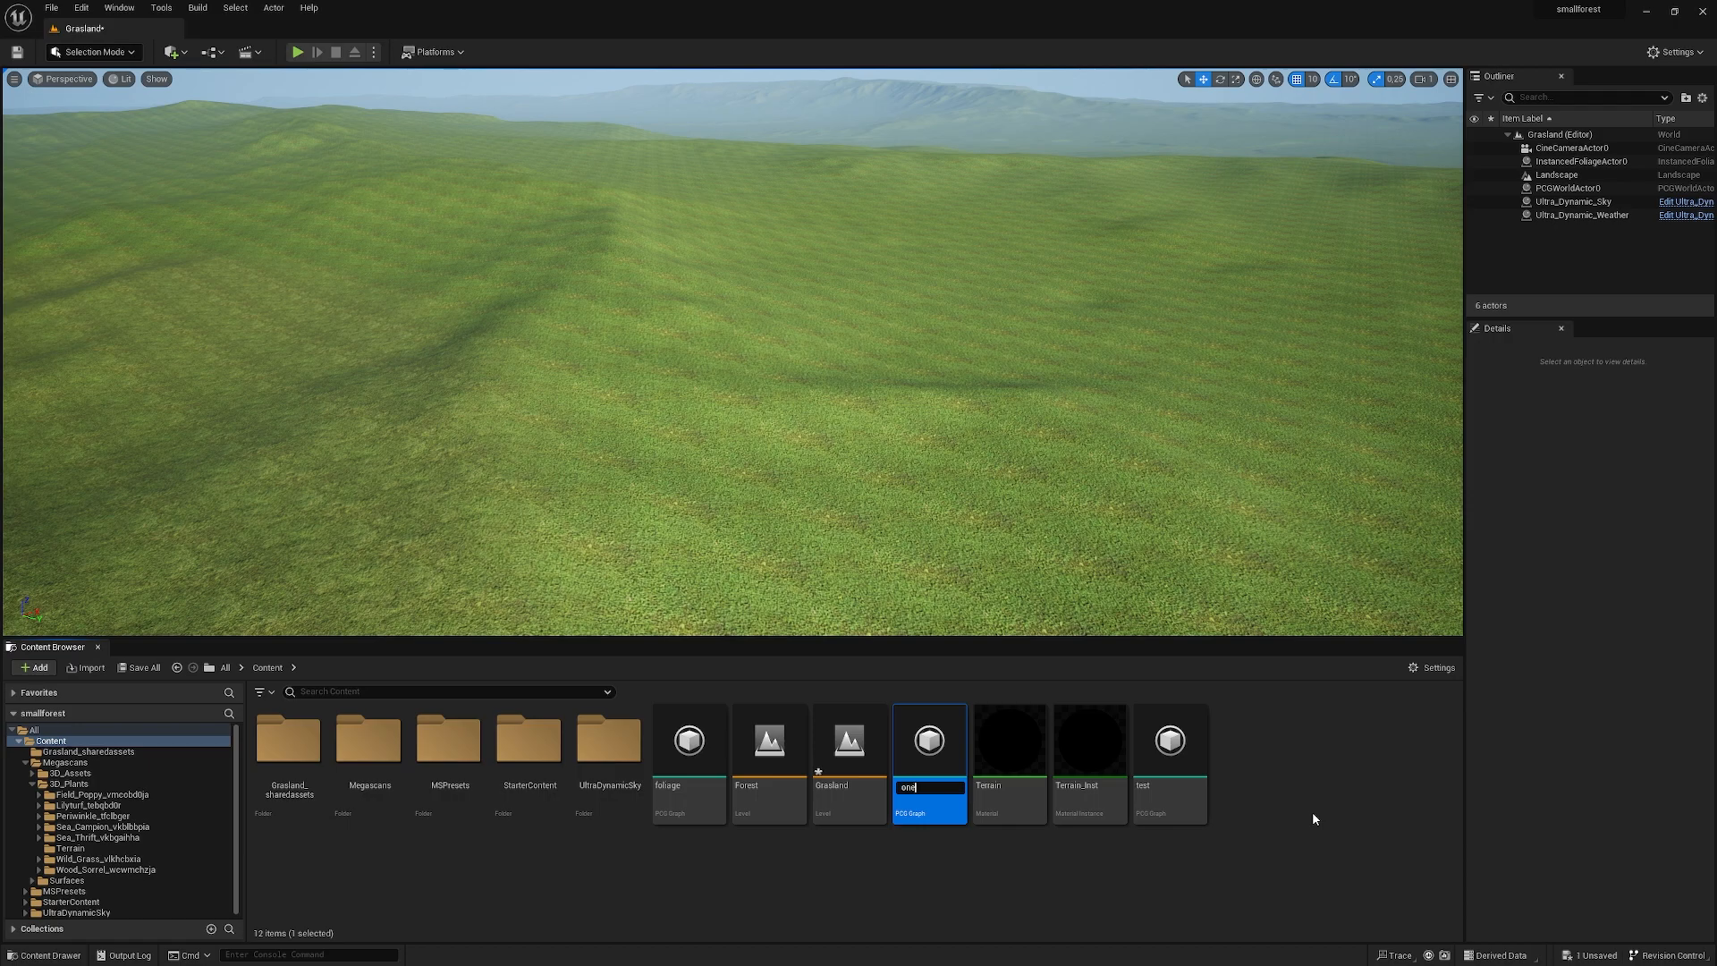
- Open the 'one' PCG graph to show its Input and Output nodes
double_click(929, 739)
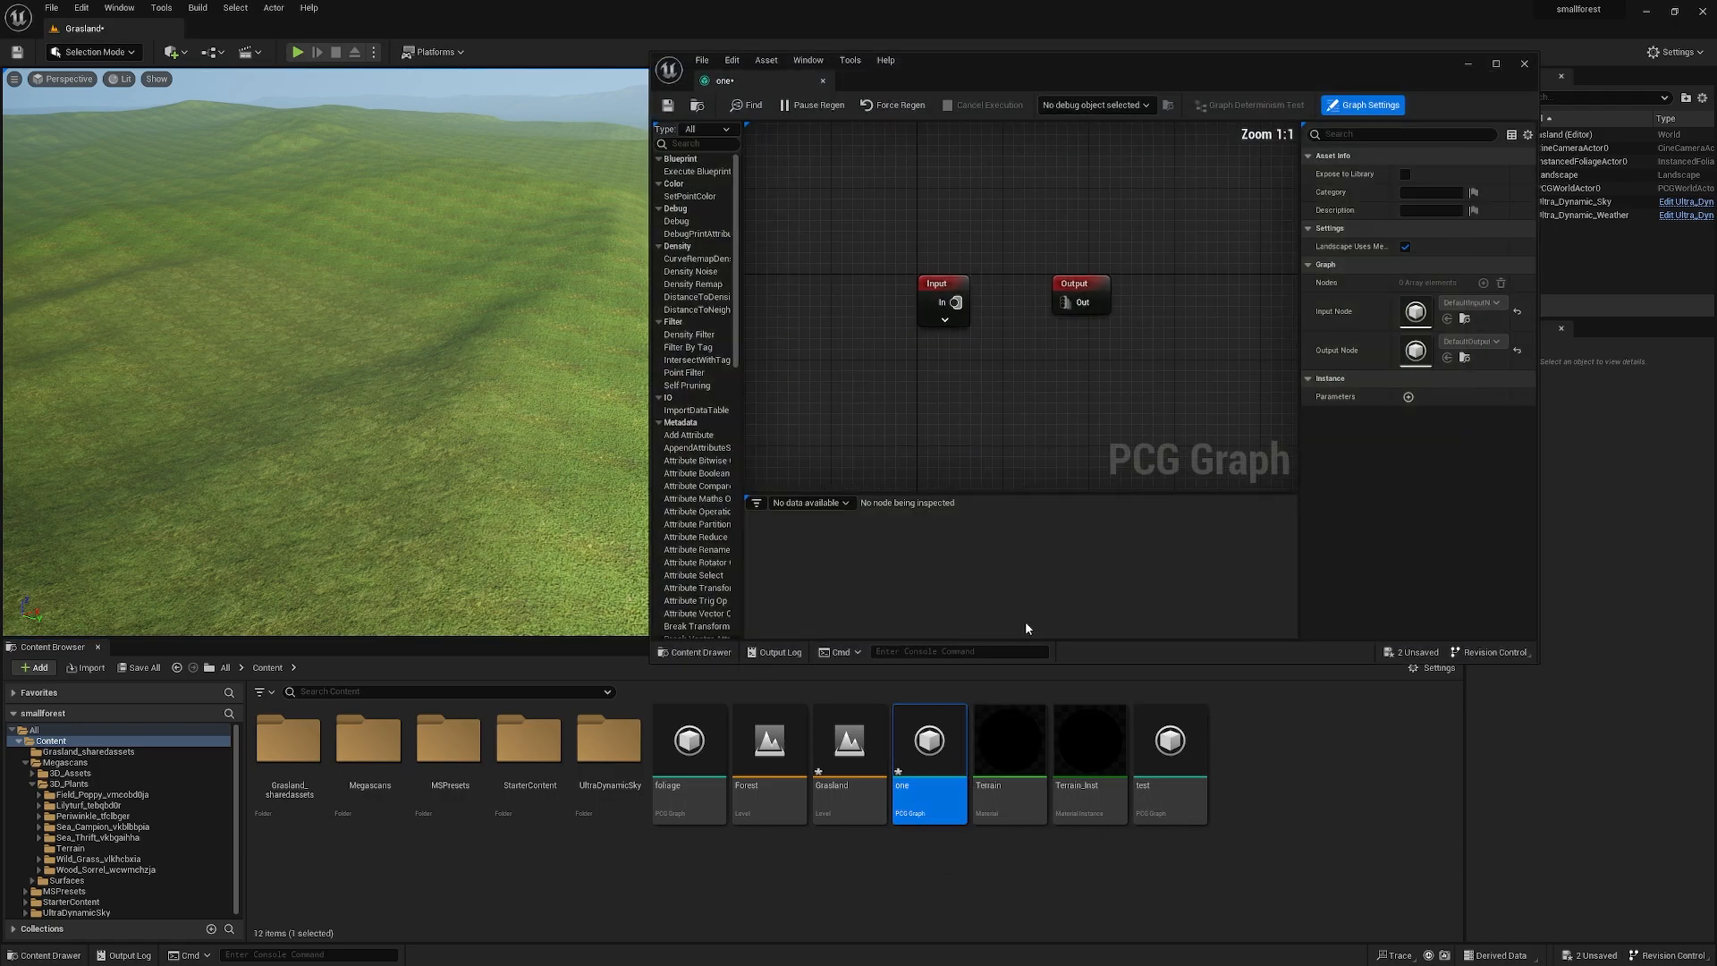
scroll("down", 3)
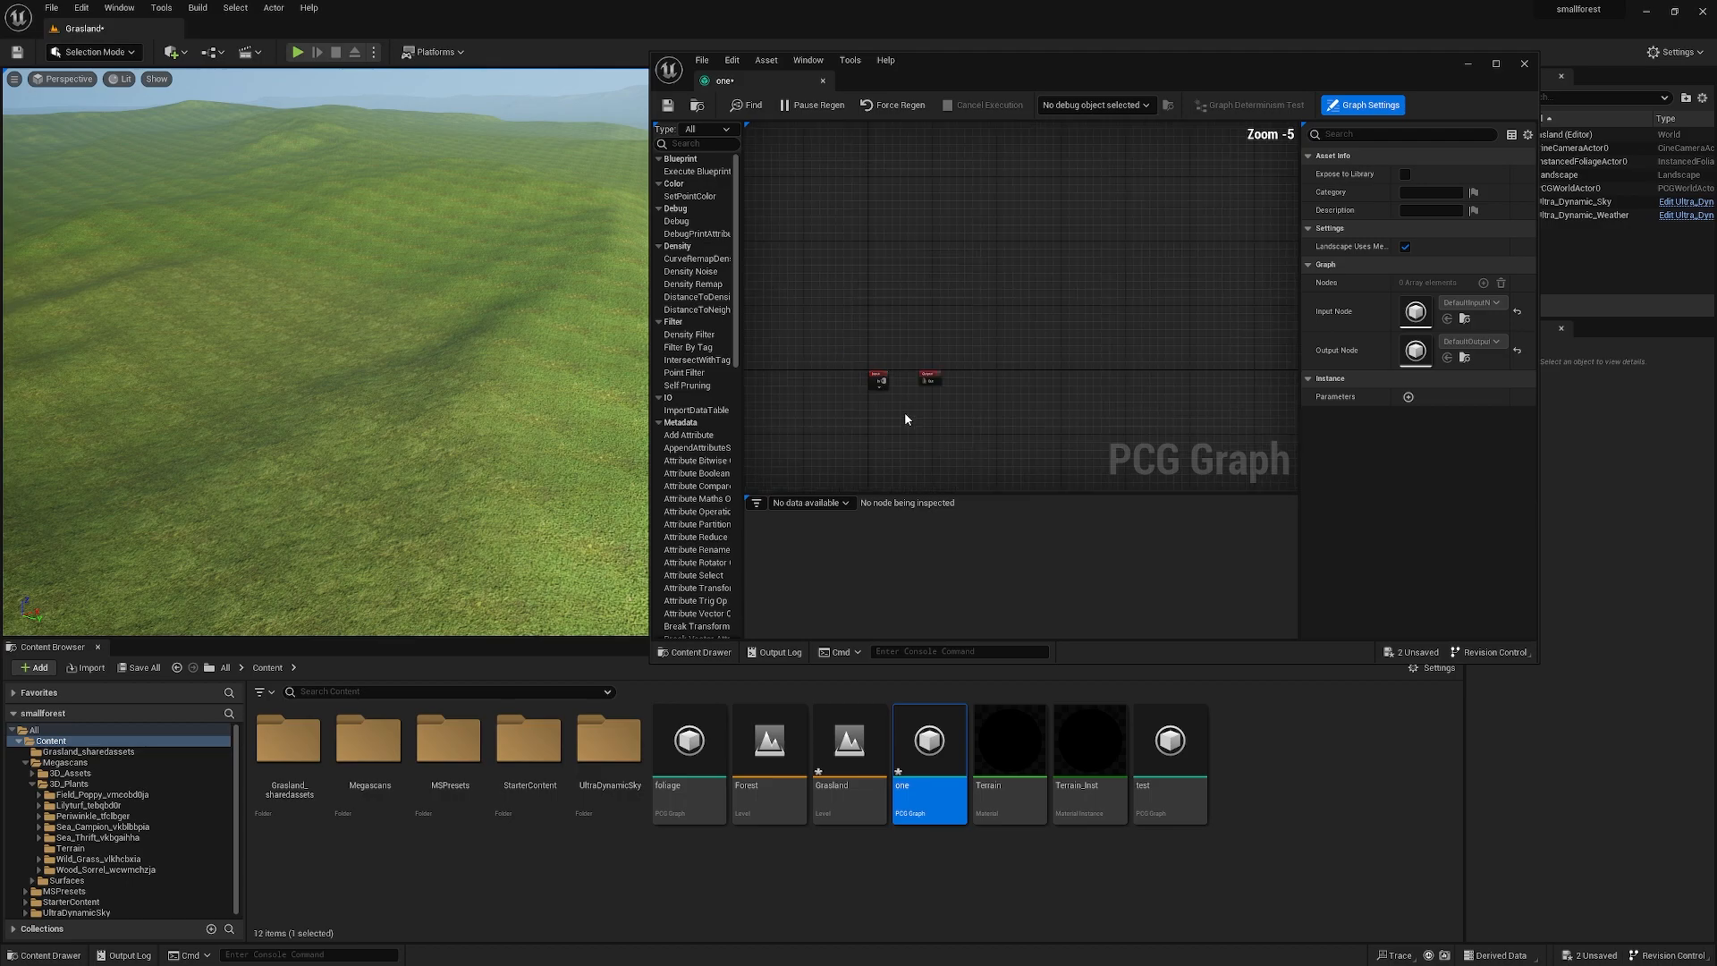
mouse_move(990, 288)
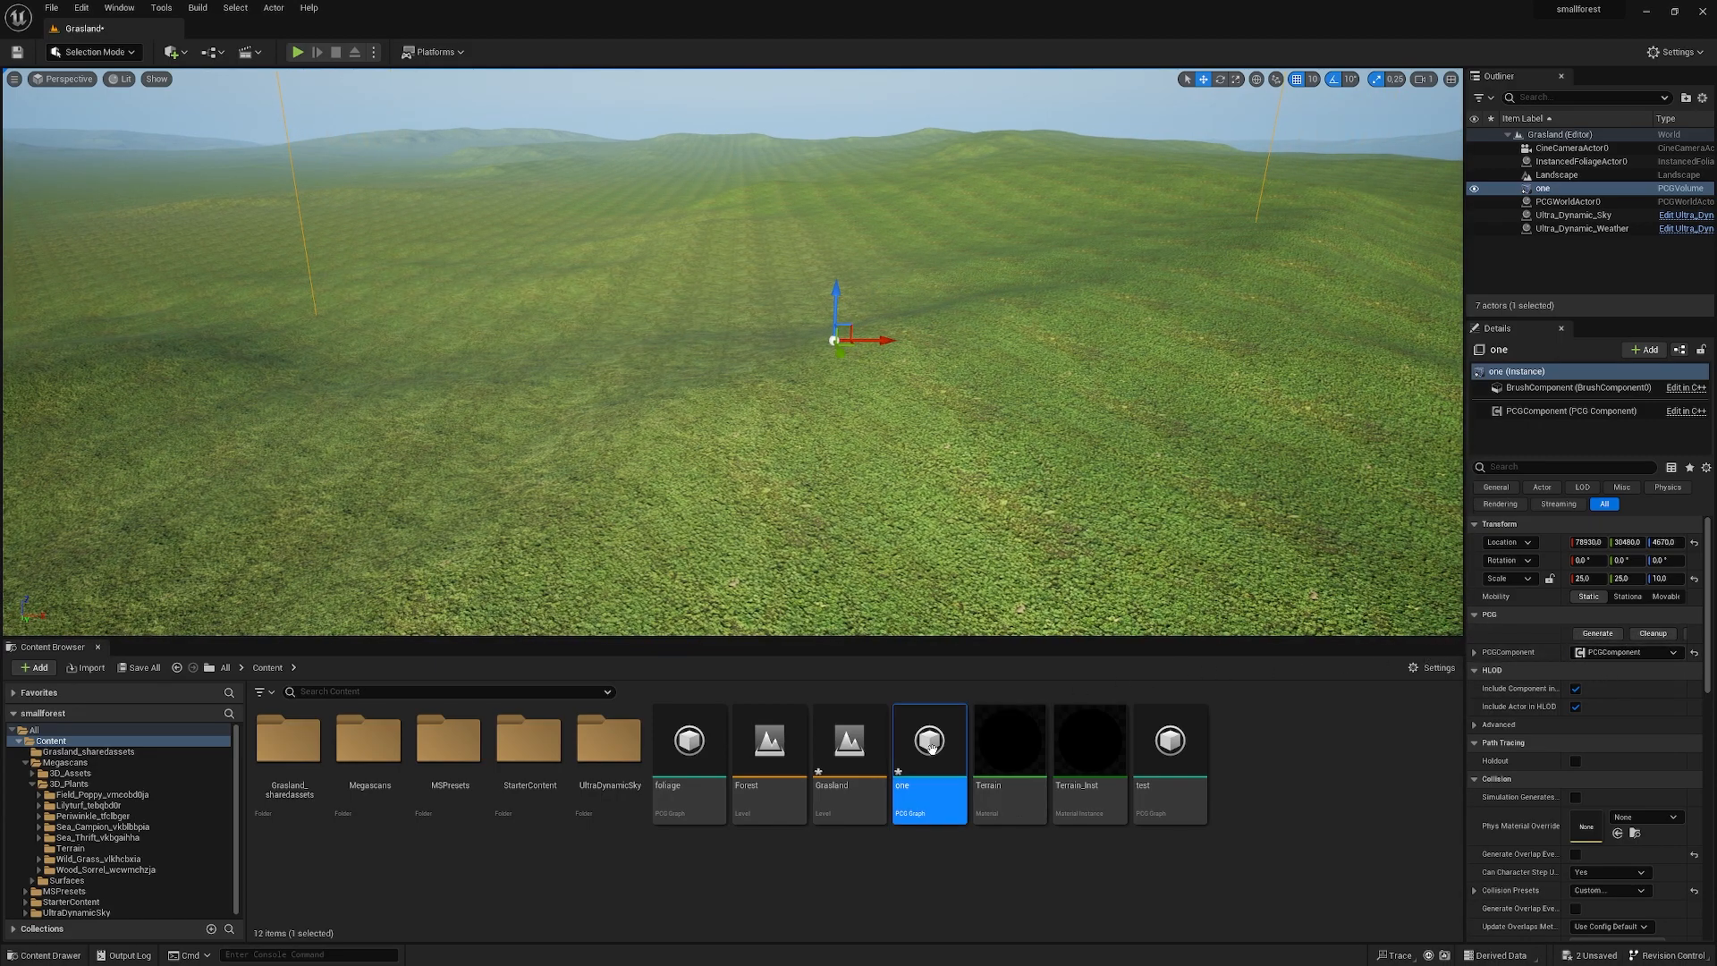
- Add a Surface Sampler node and wire the Input's Landscape pin into its Surface pin
double_click(930, 740)
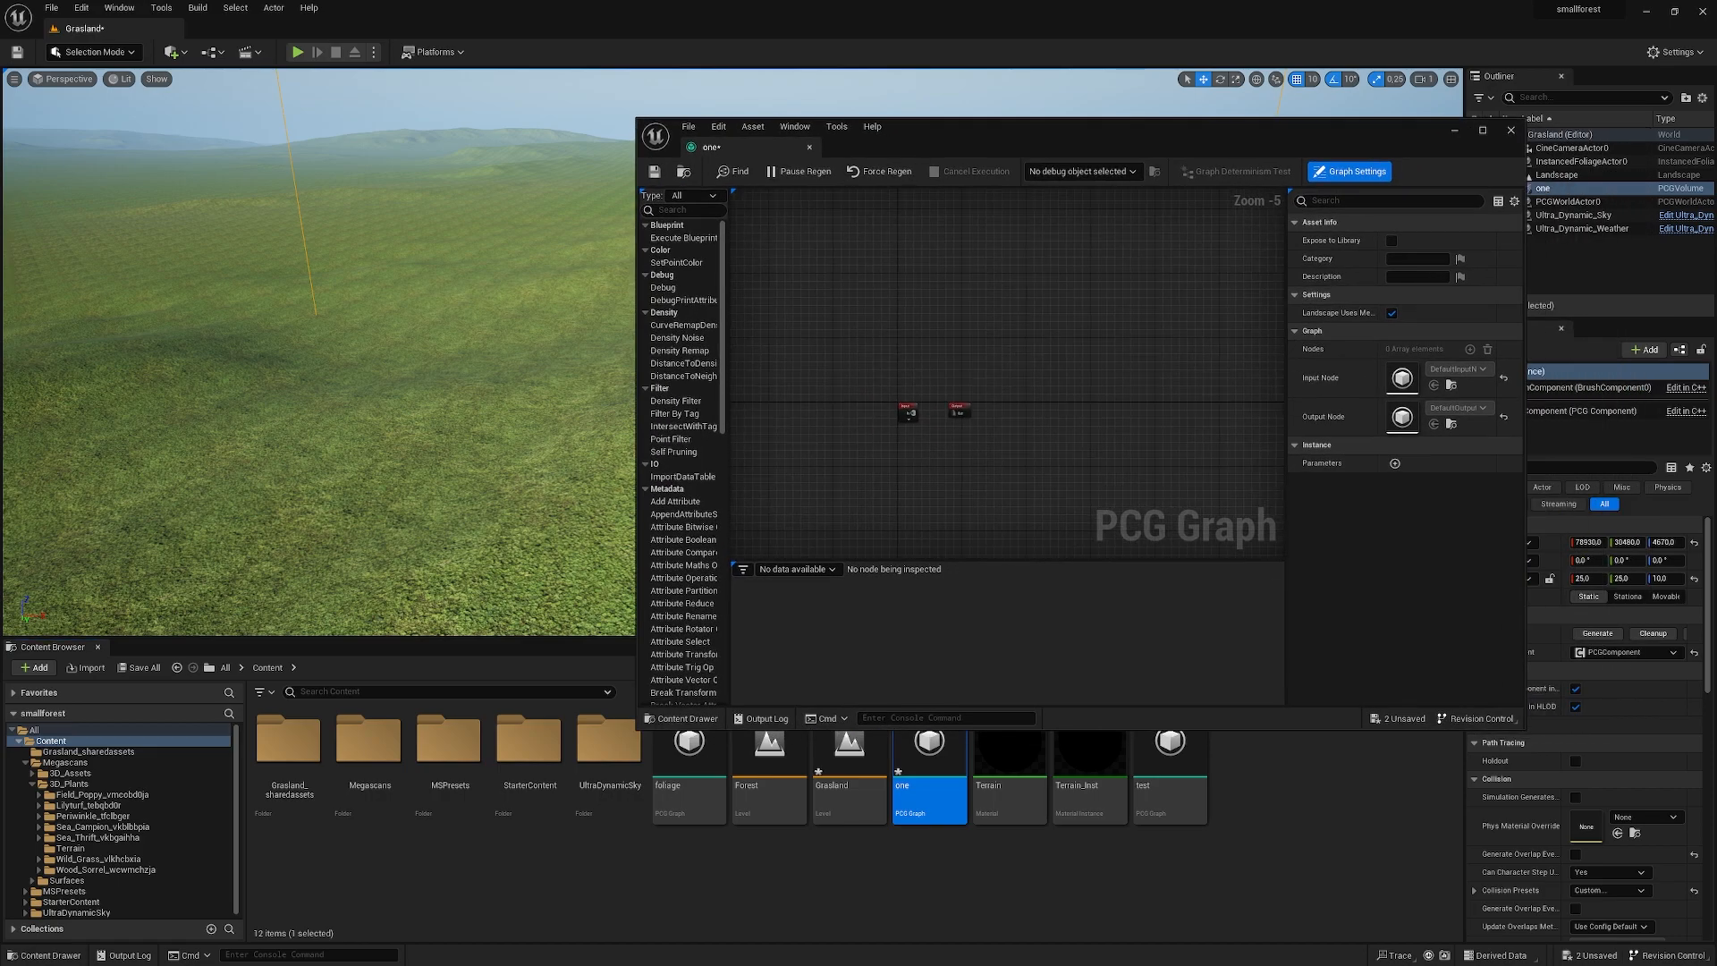
mouse_move(620, 484)
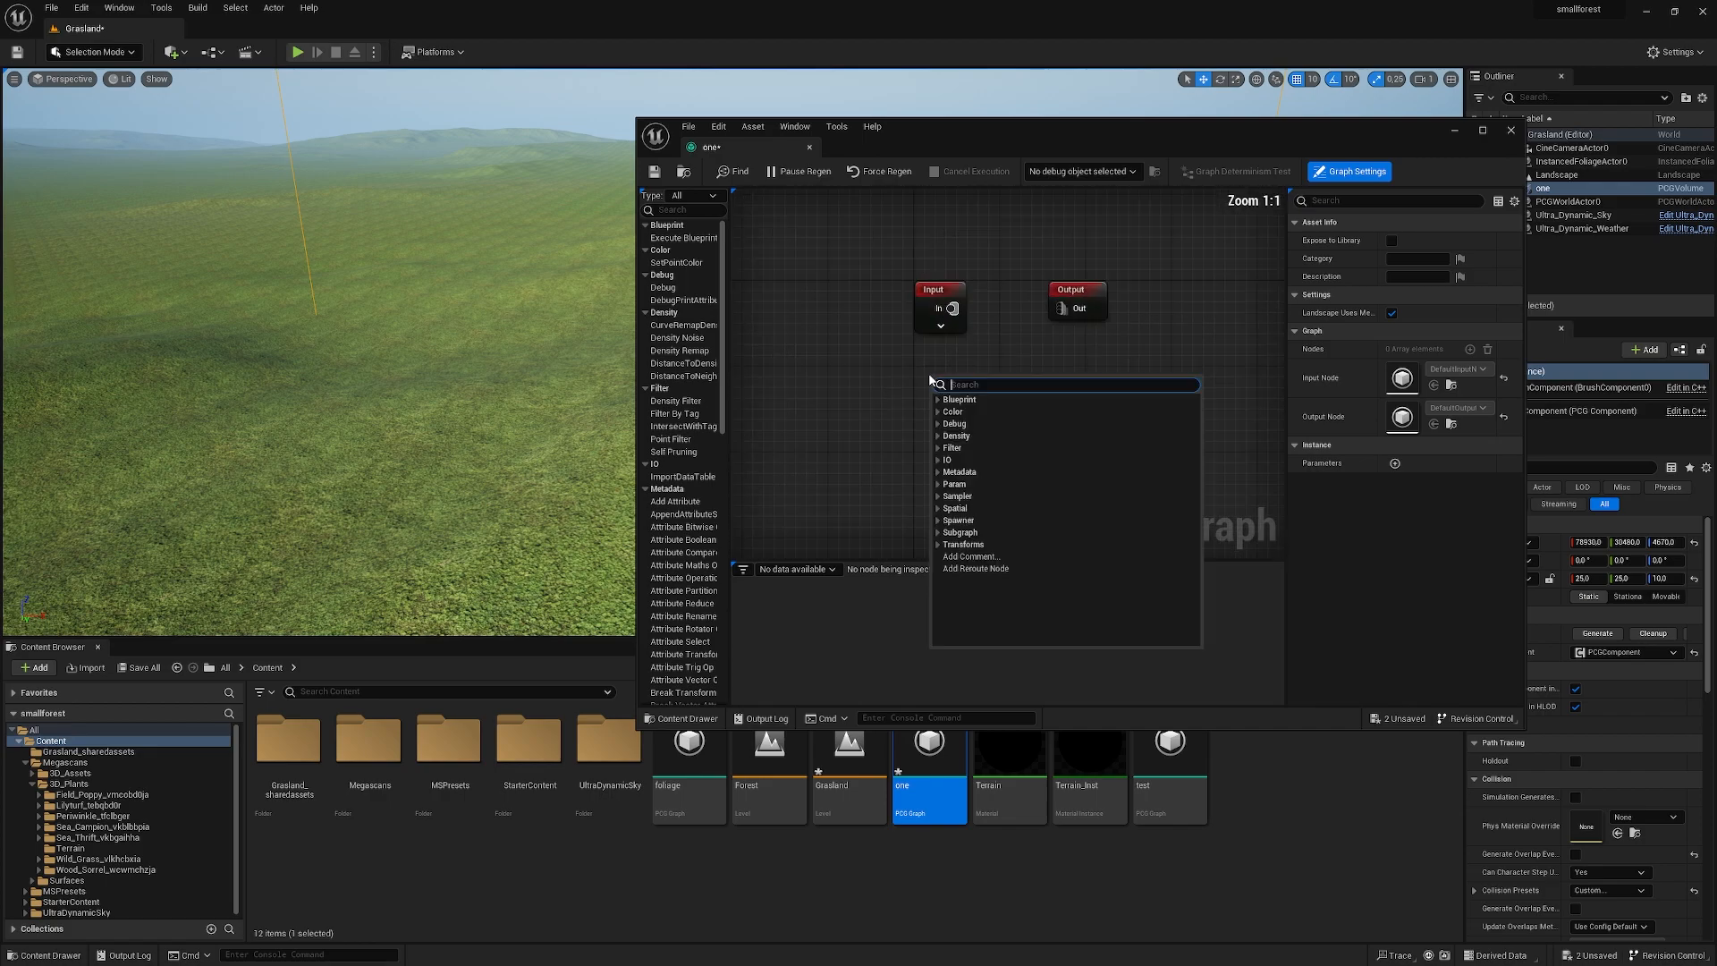
type("surface")
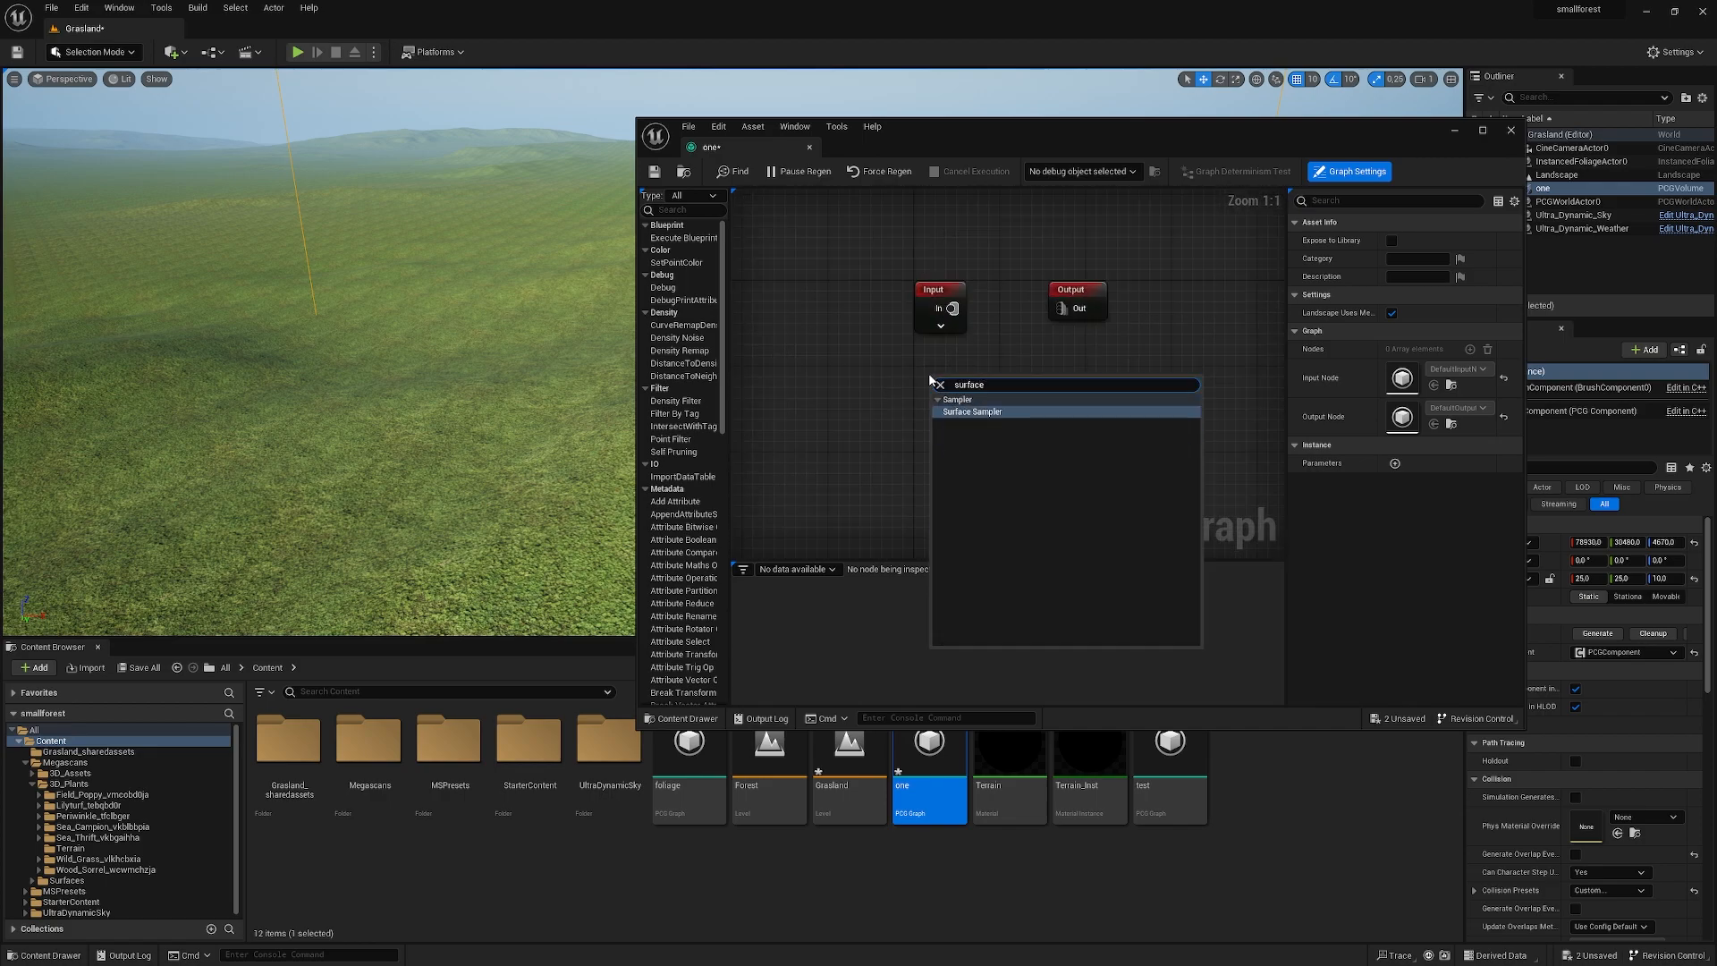
left_click(971, 410)
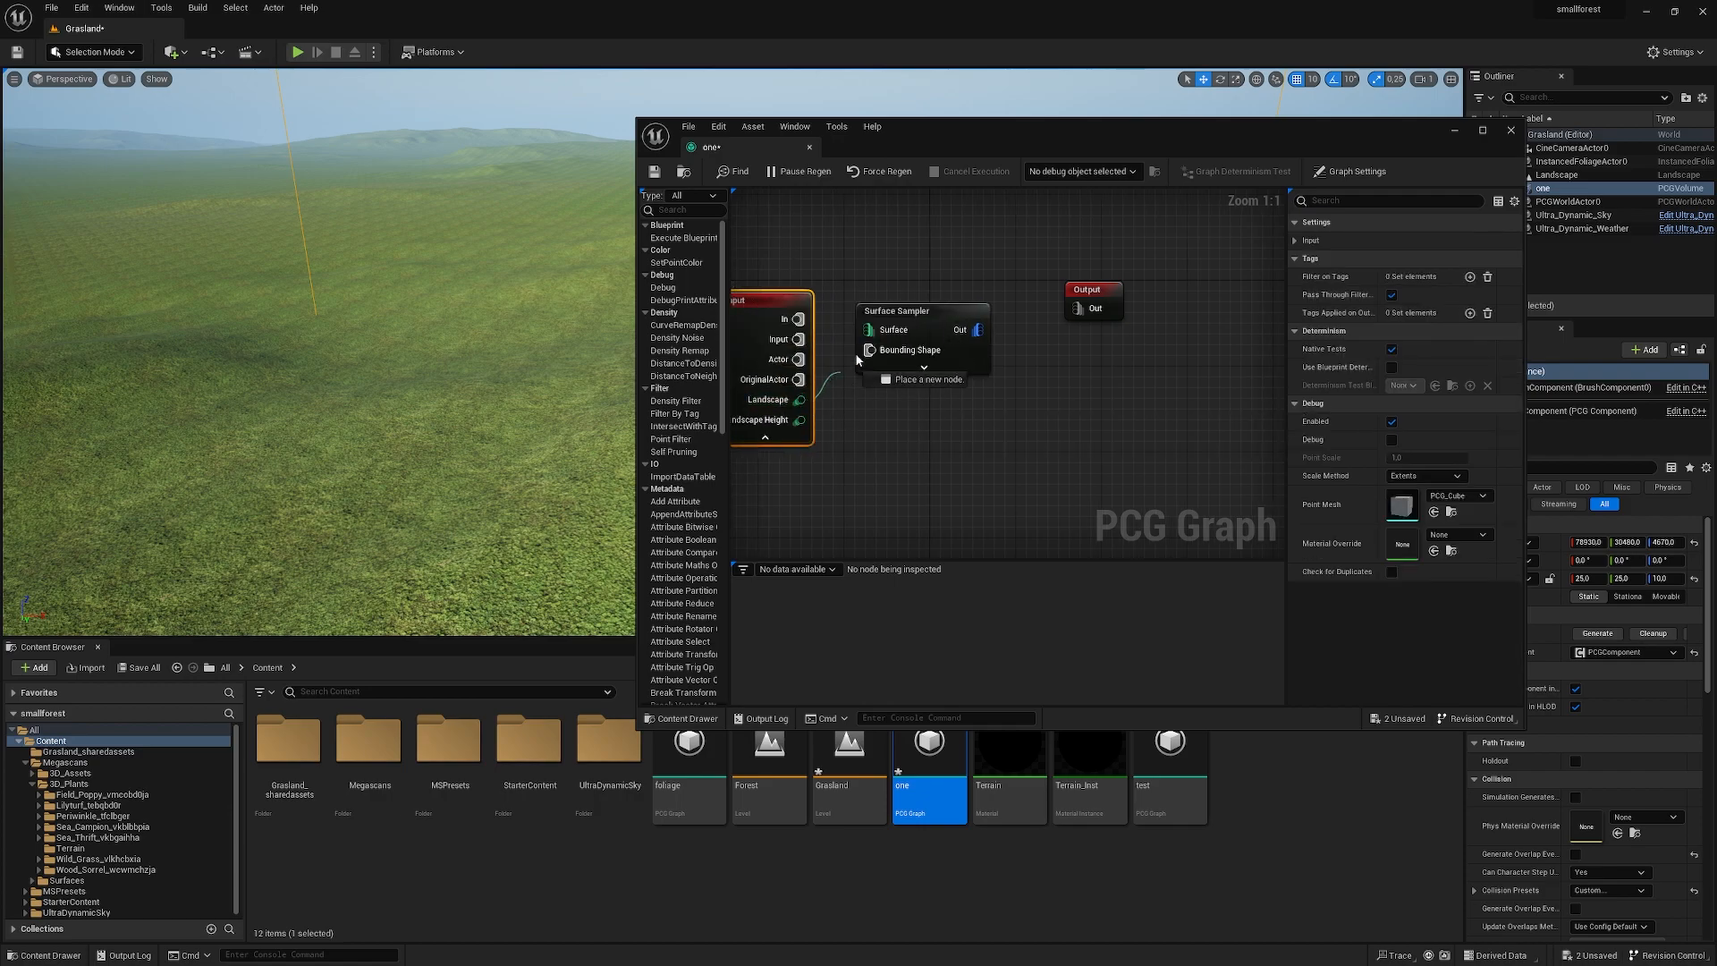
left_click(920, 310)
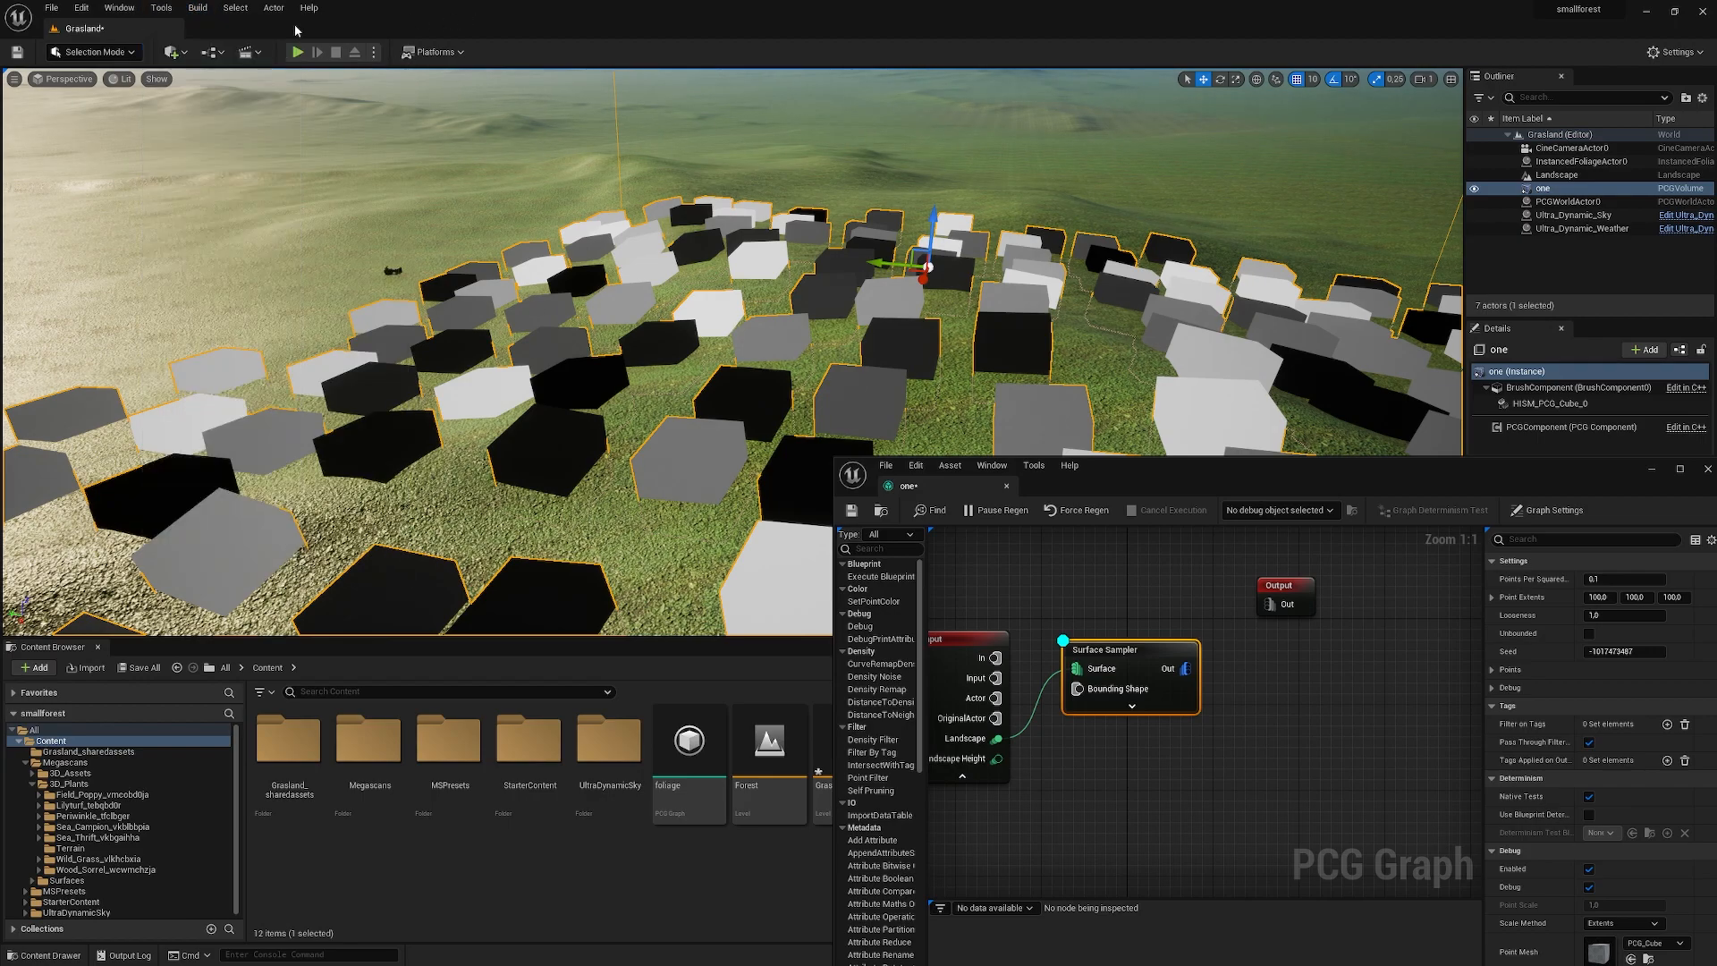
left_click(170, 52)
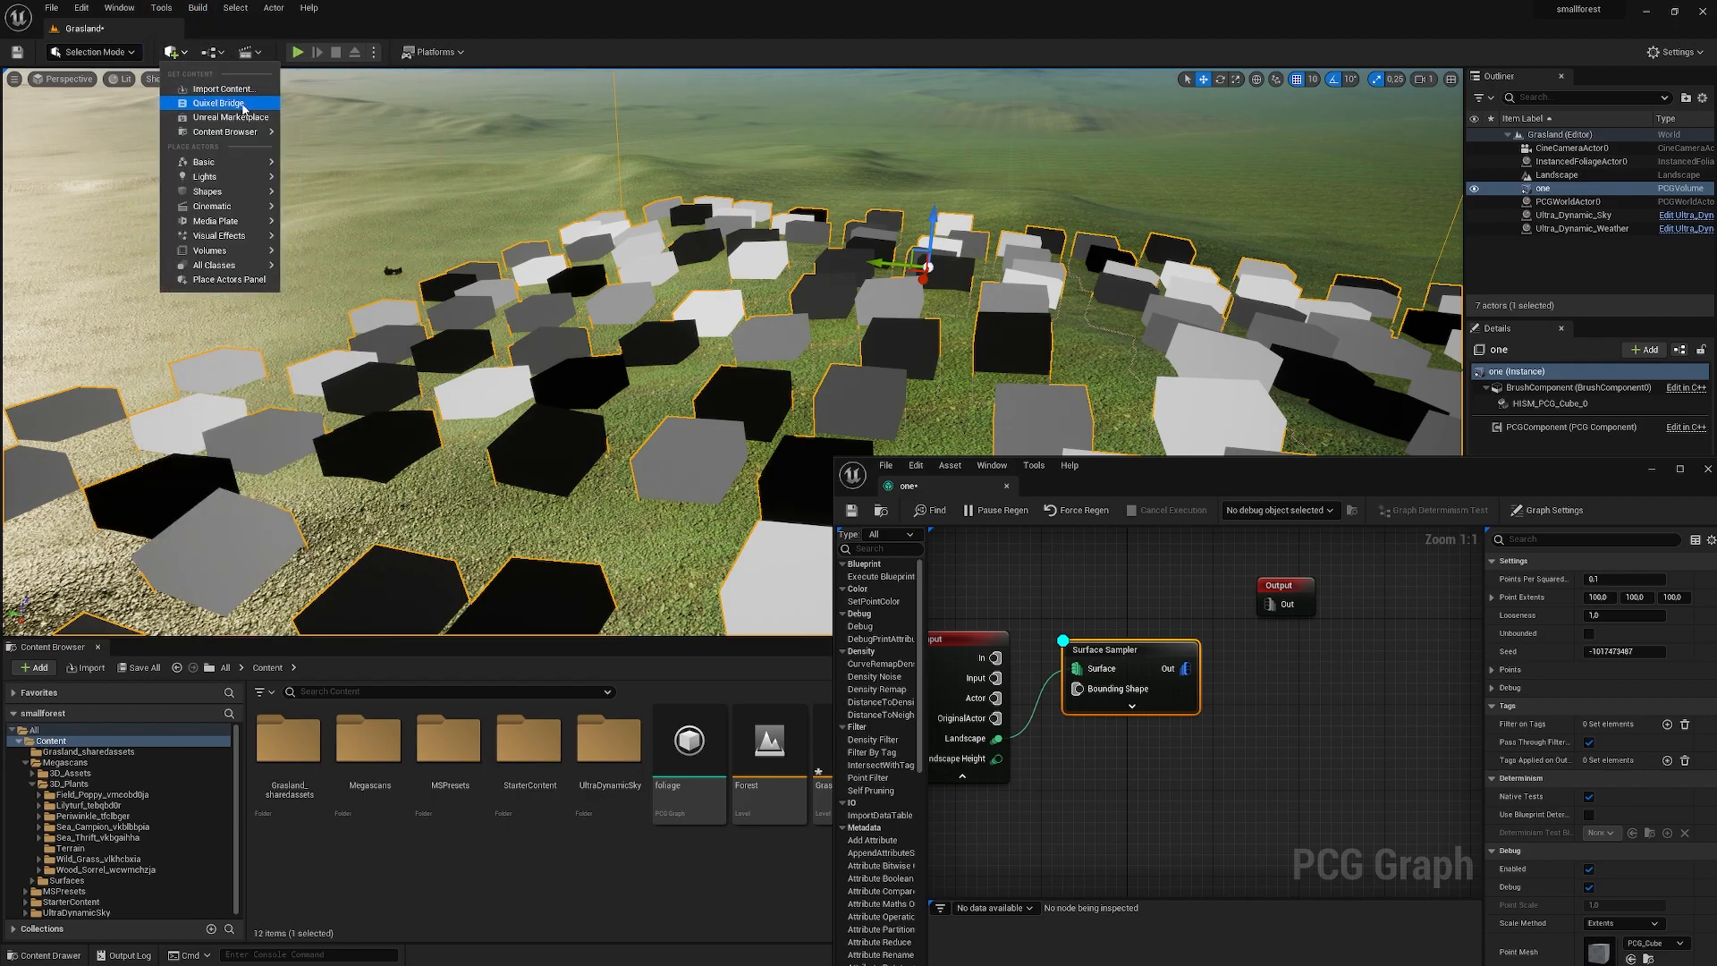
left_click(217, 103)
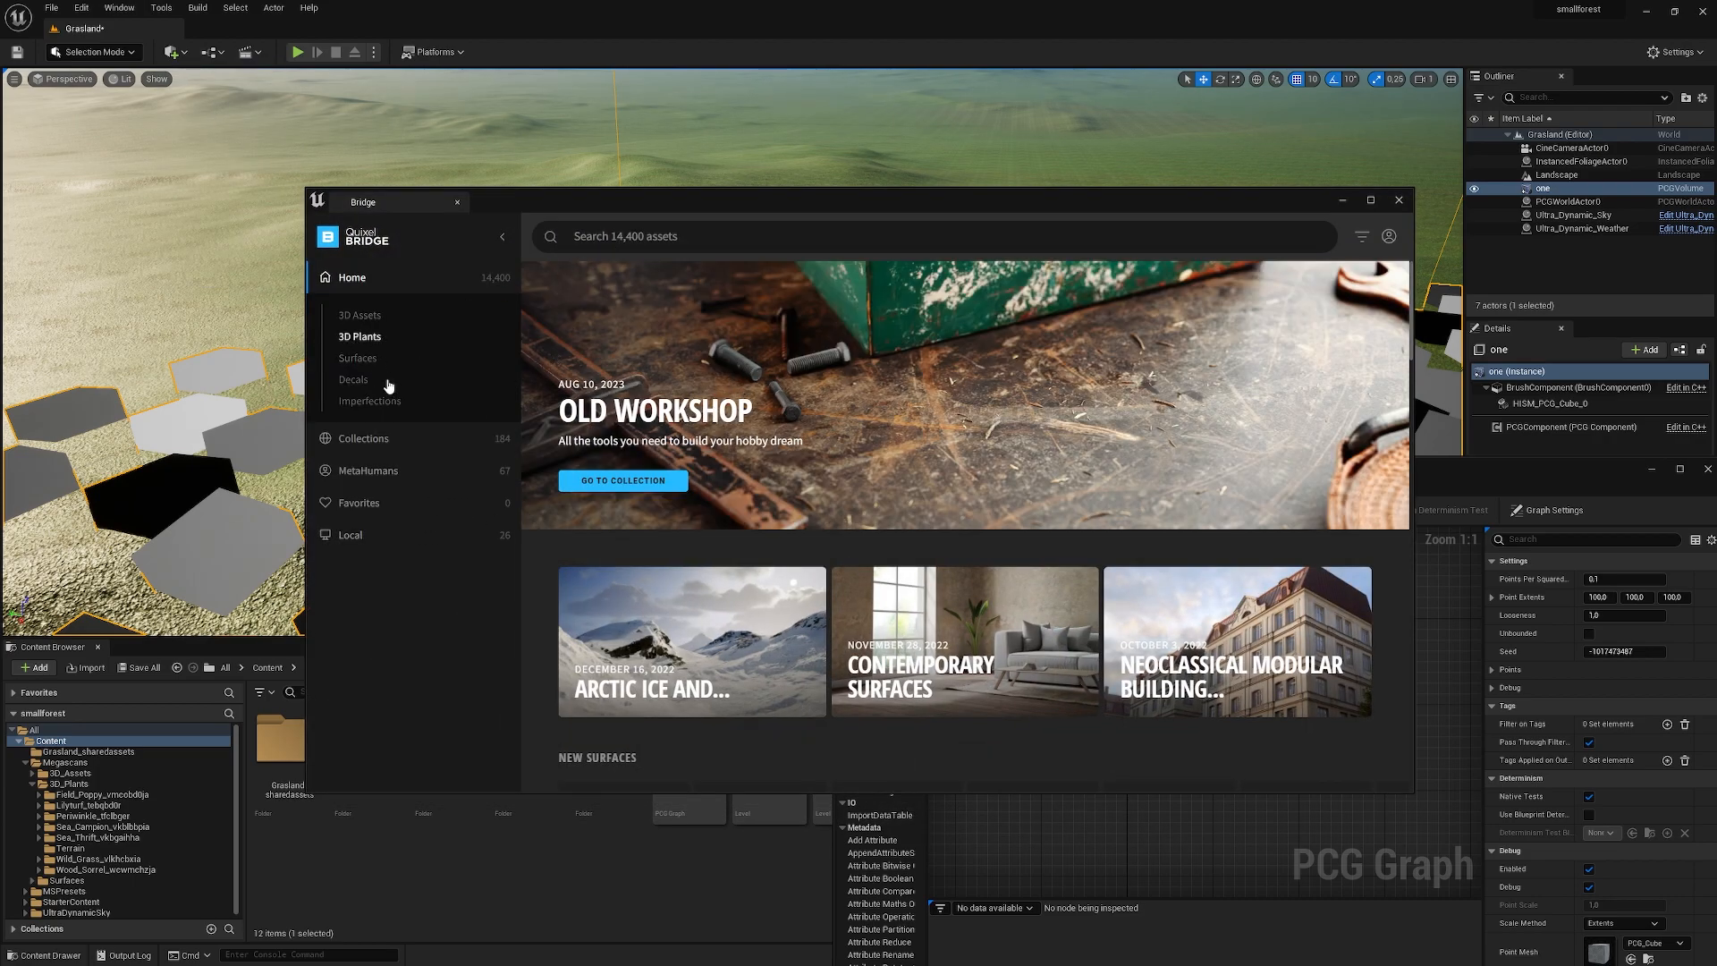
left_click(348, 535)
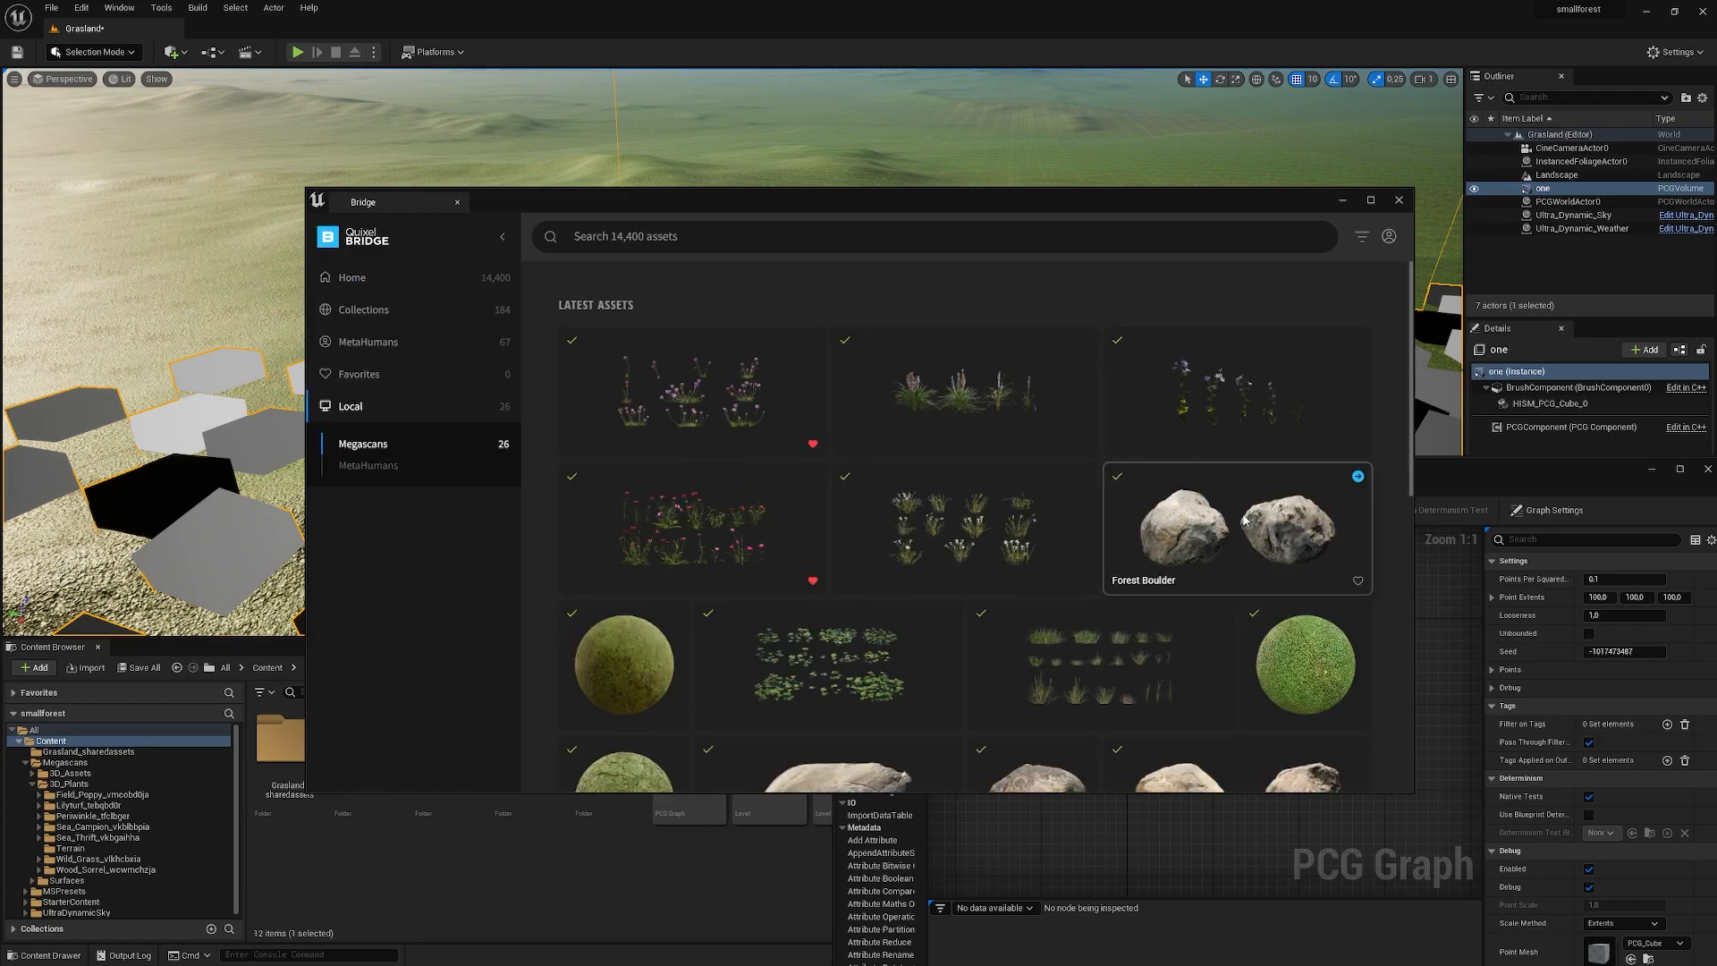
left_click(1398, 199)
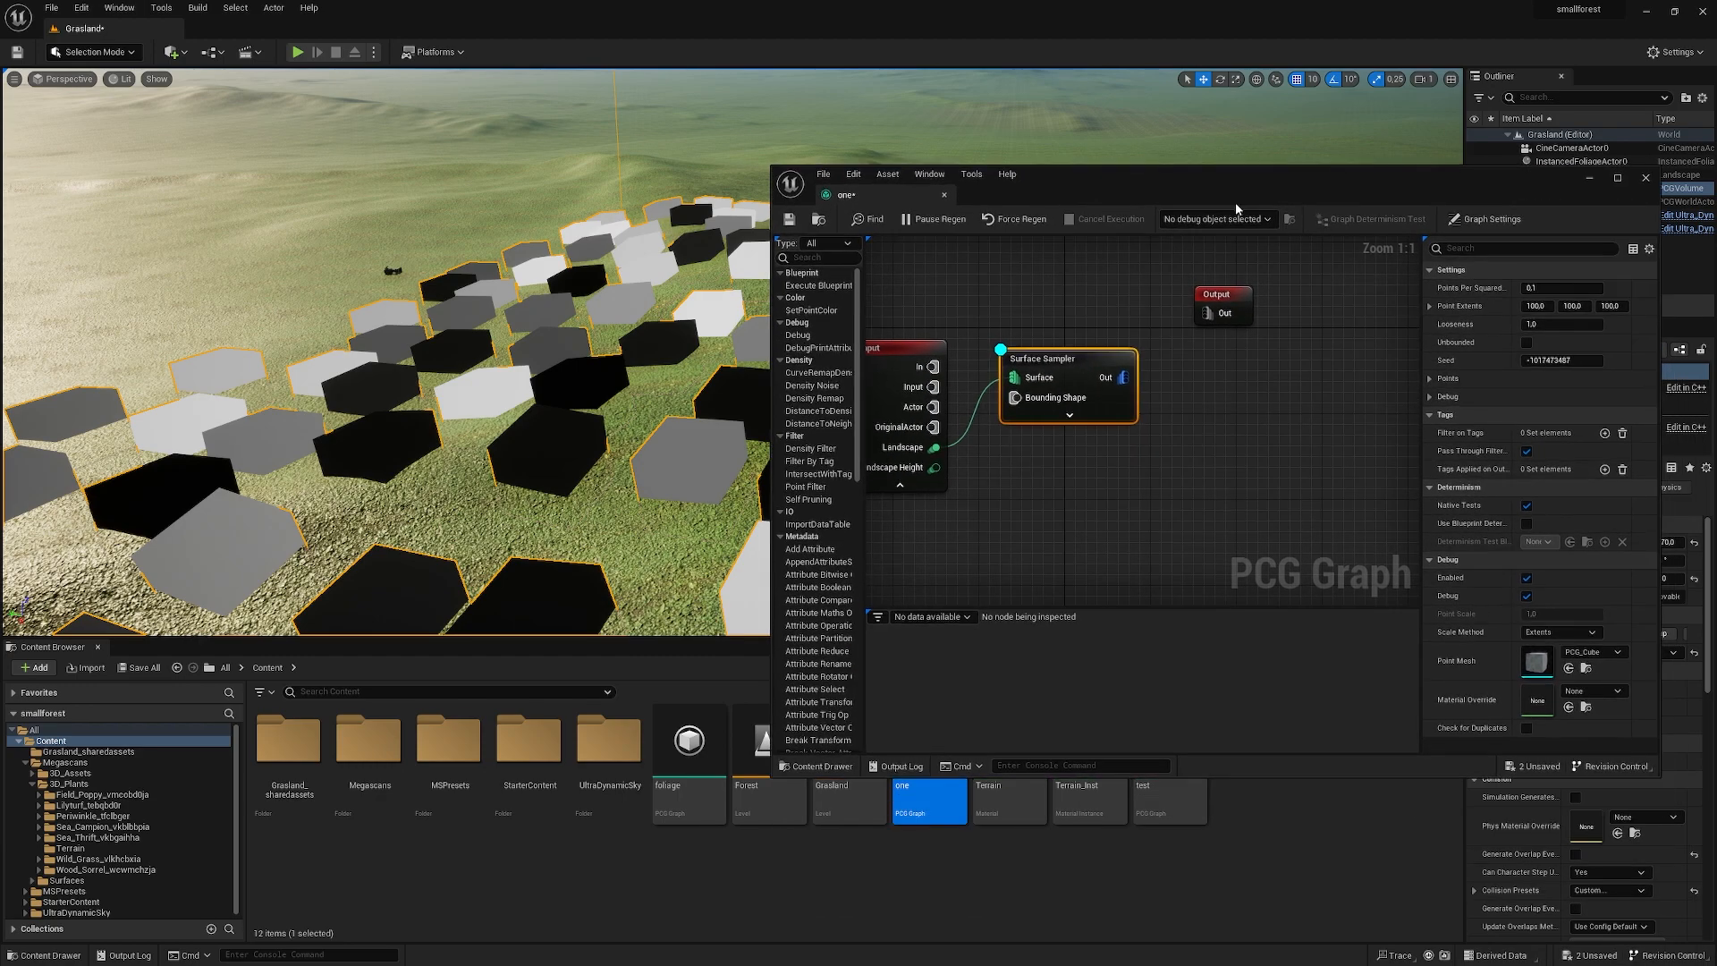
mouse_move(1389, 362)
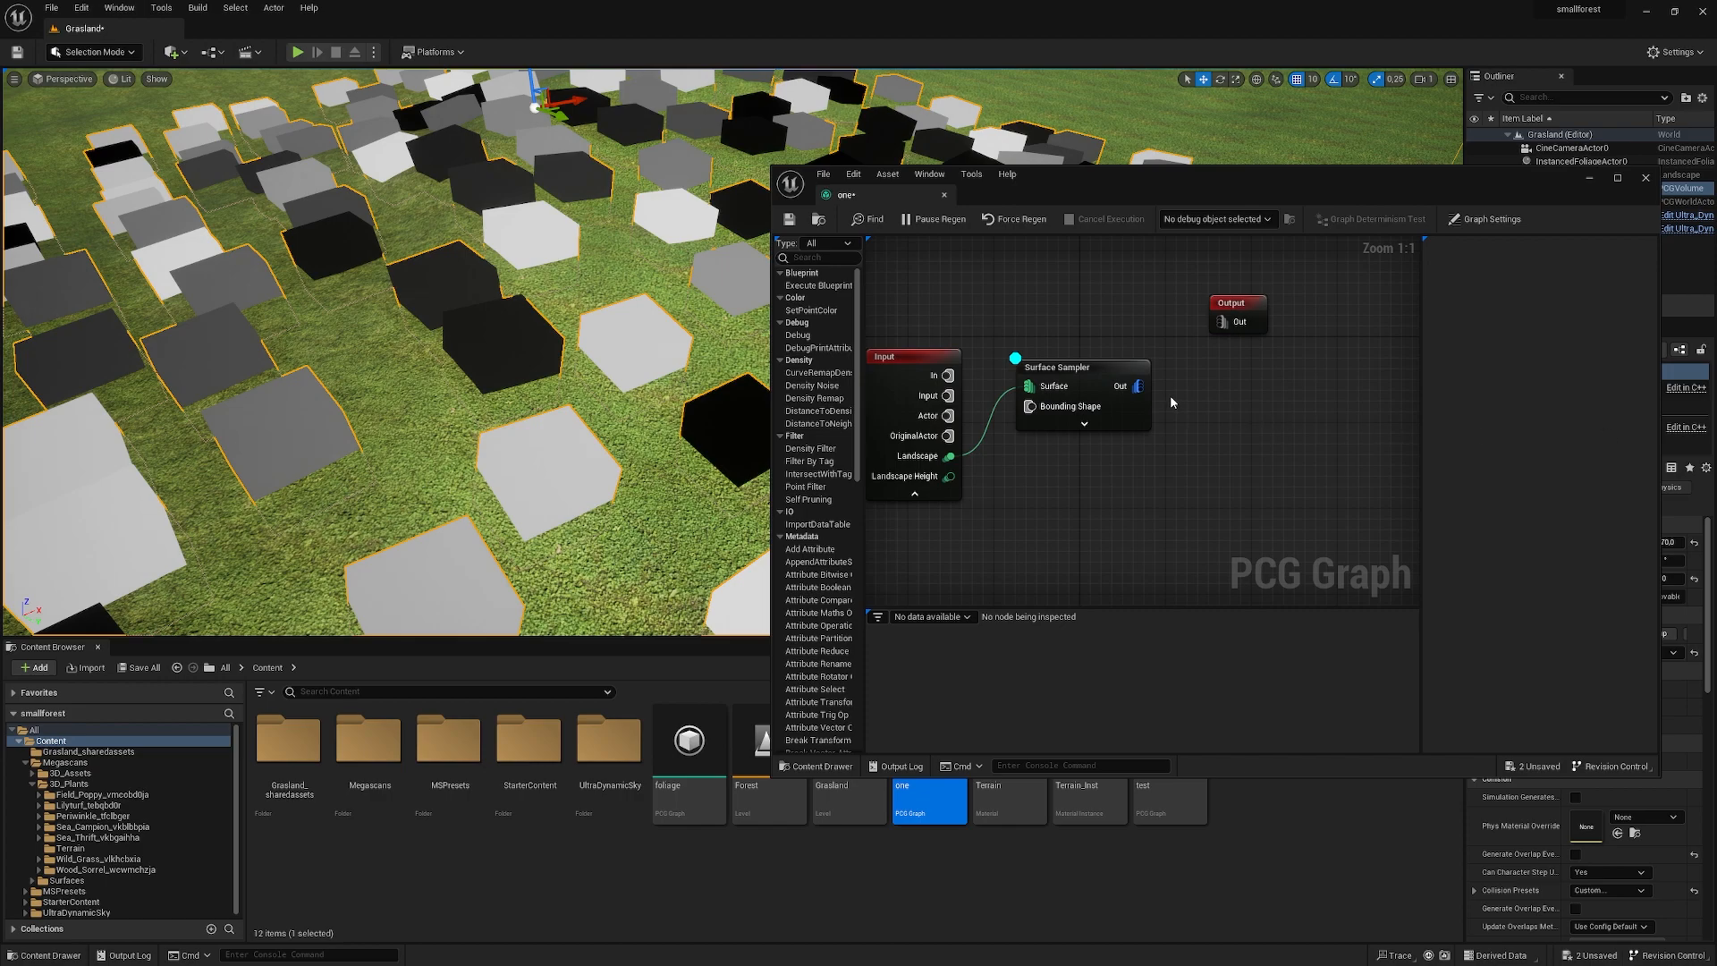
- Set the Surface Sampler to 20 points per square metre and point extents 2, 2, 2
left_click(1078, 367)
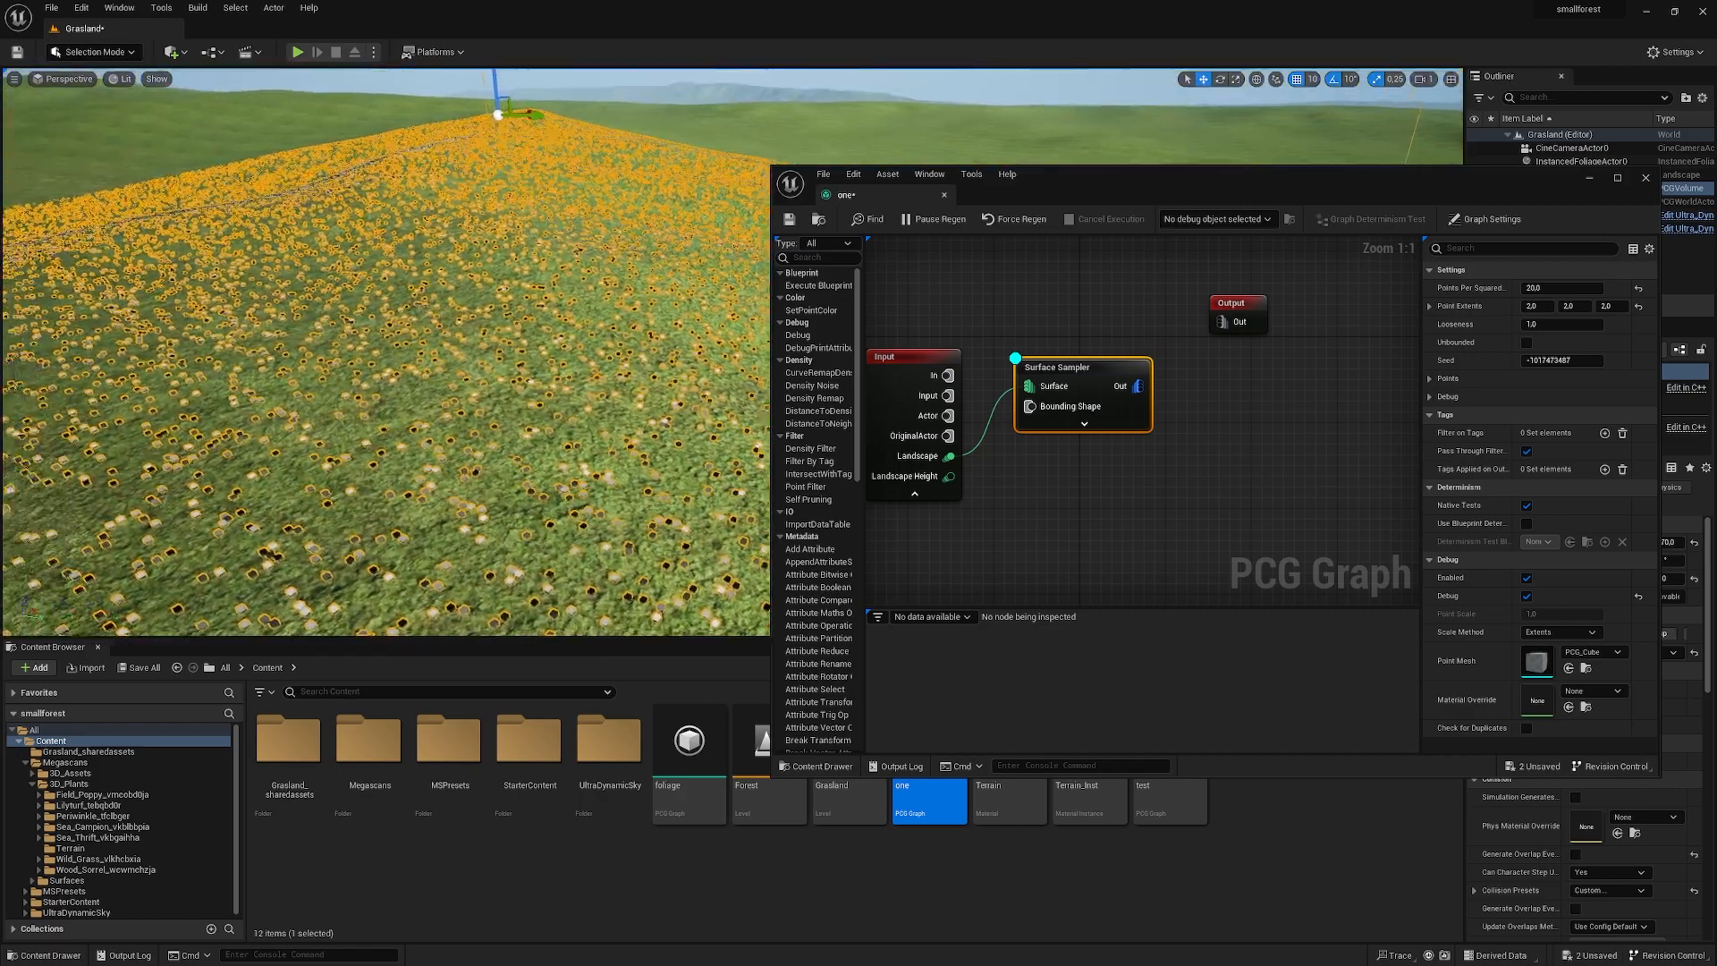
double_click(1565, 287)
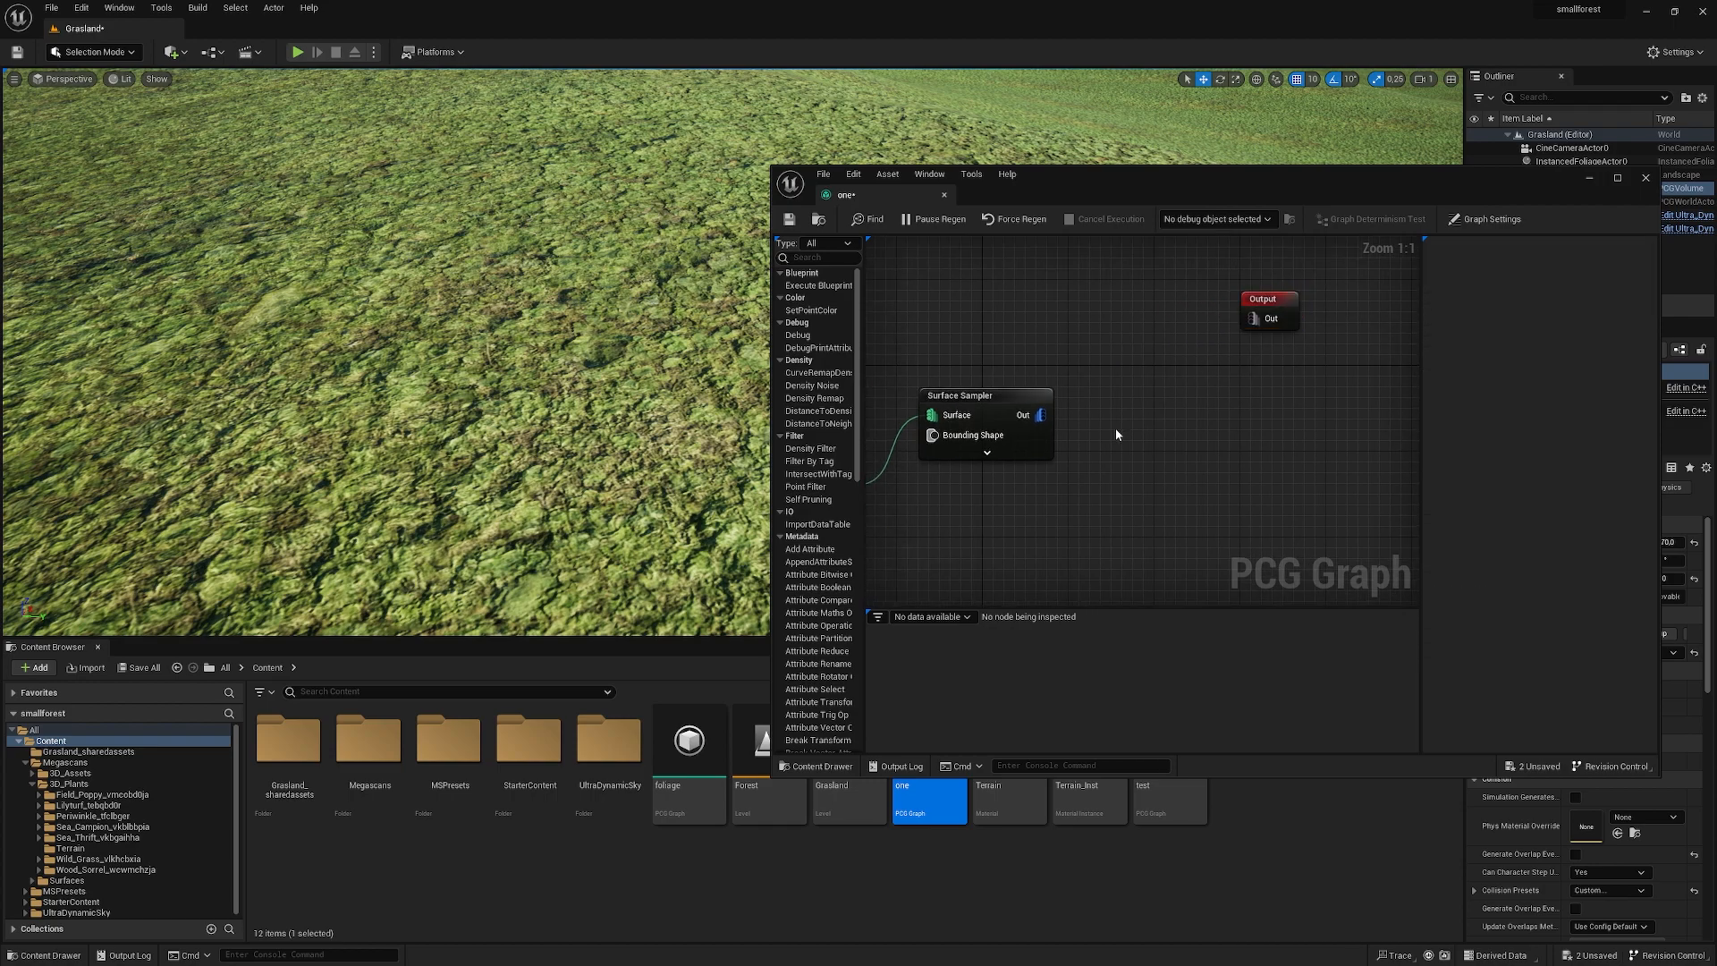
- Add a Density Noise node after the Surface Sampler with noise min 0 and max 1
type("densi")
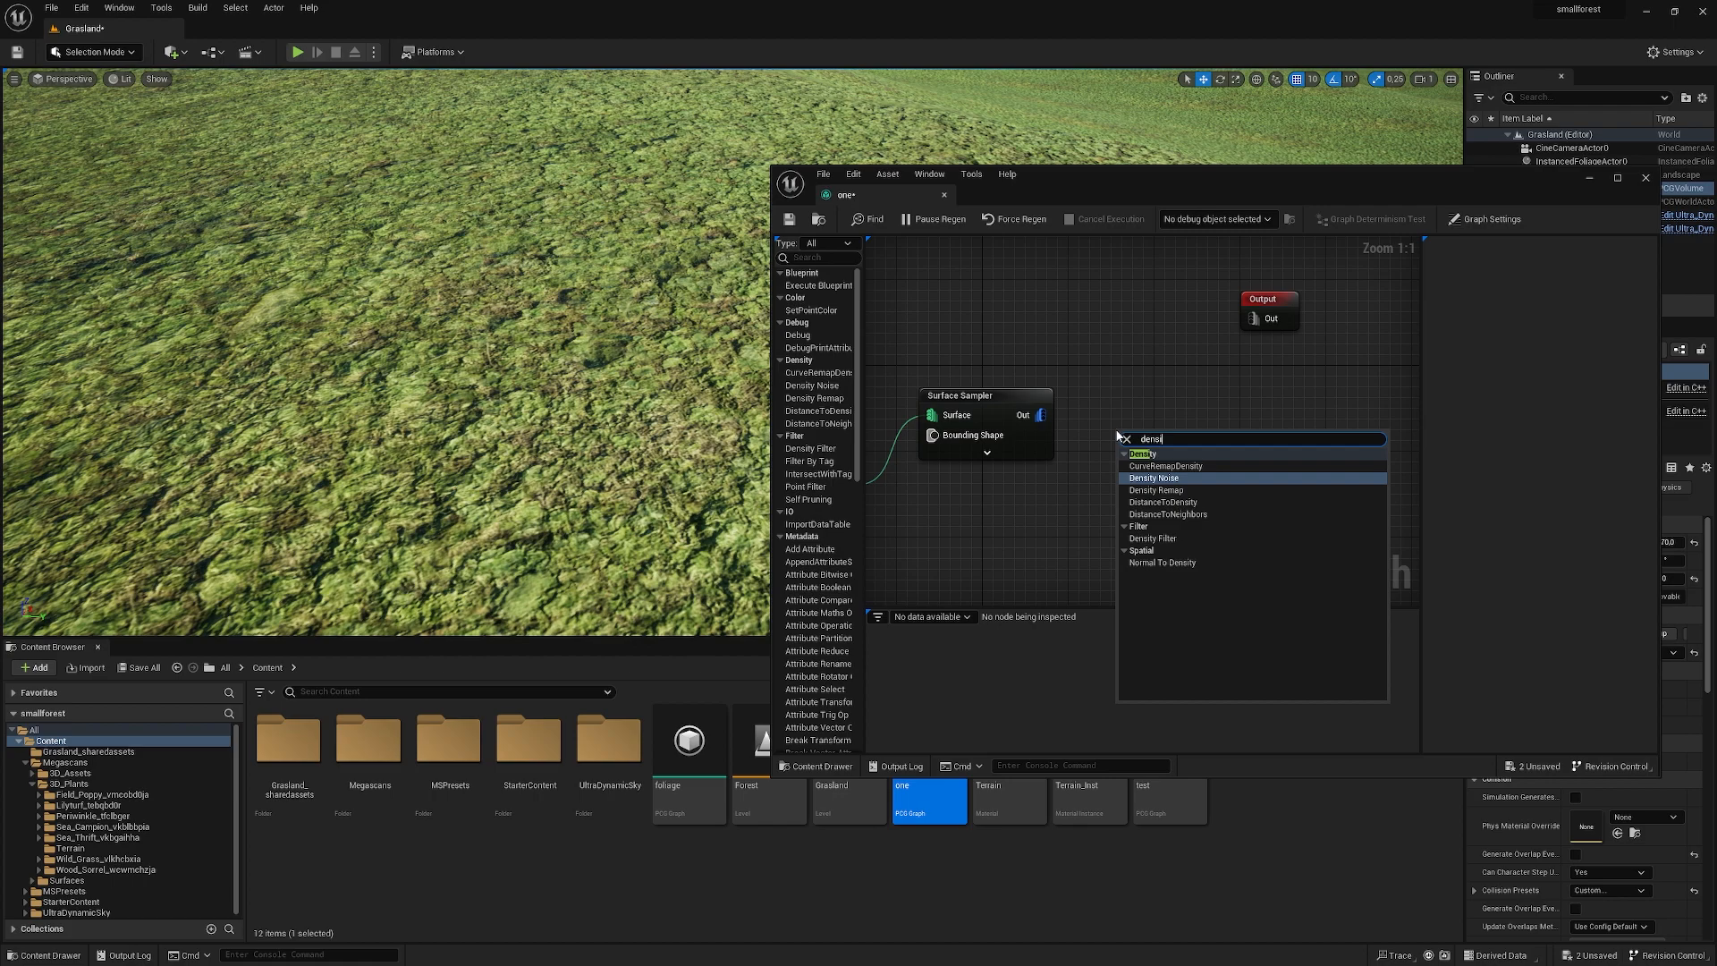
left_click(1153, 478)
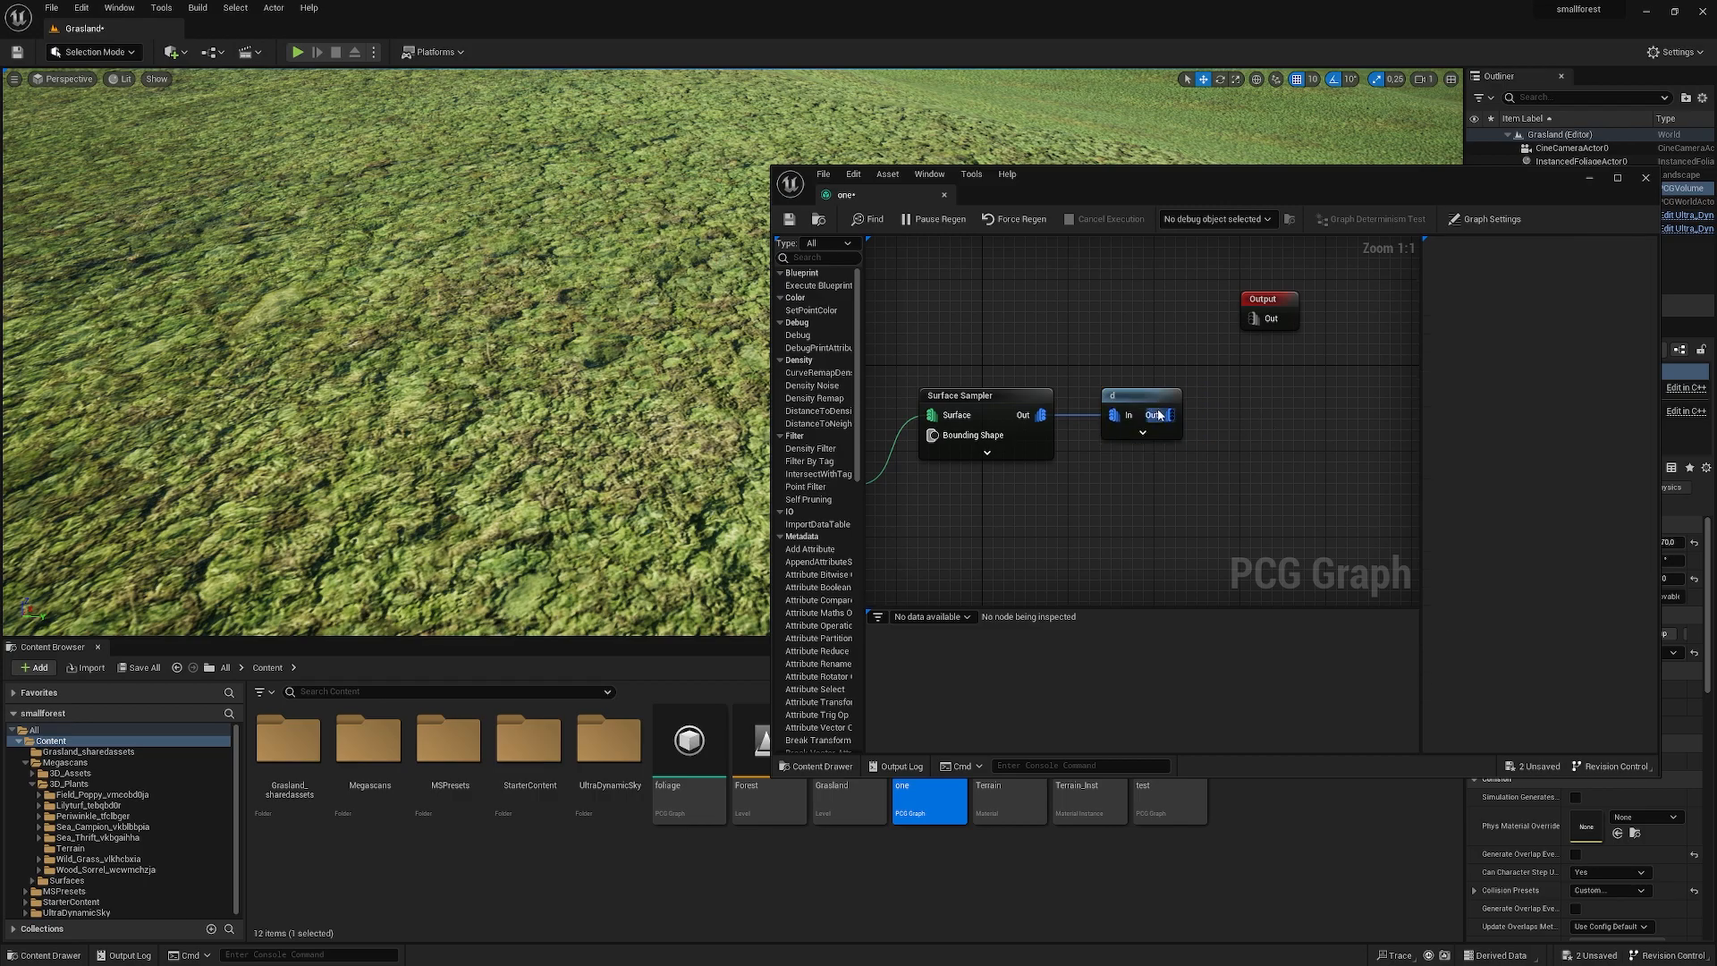
left_click(1141, 414)
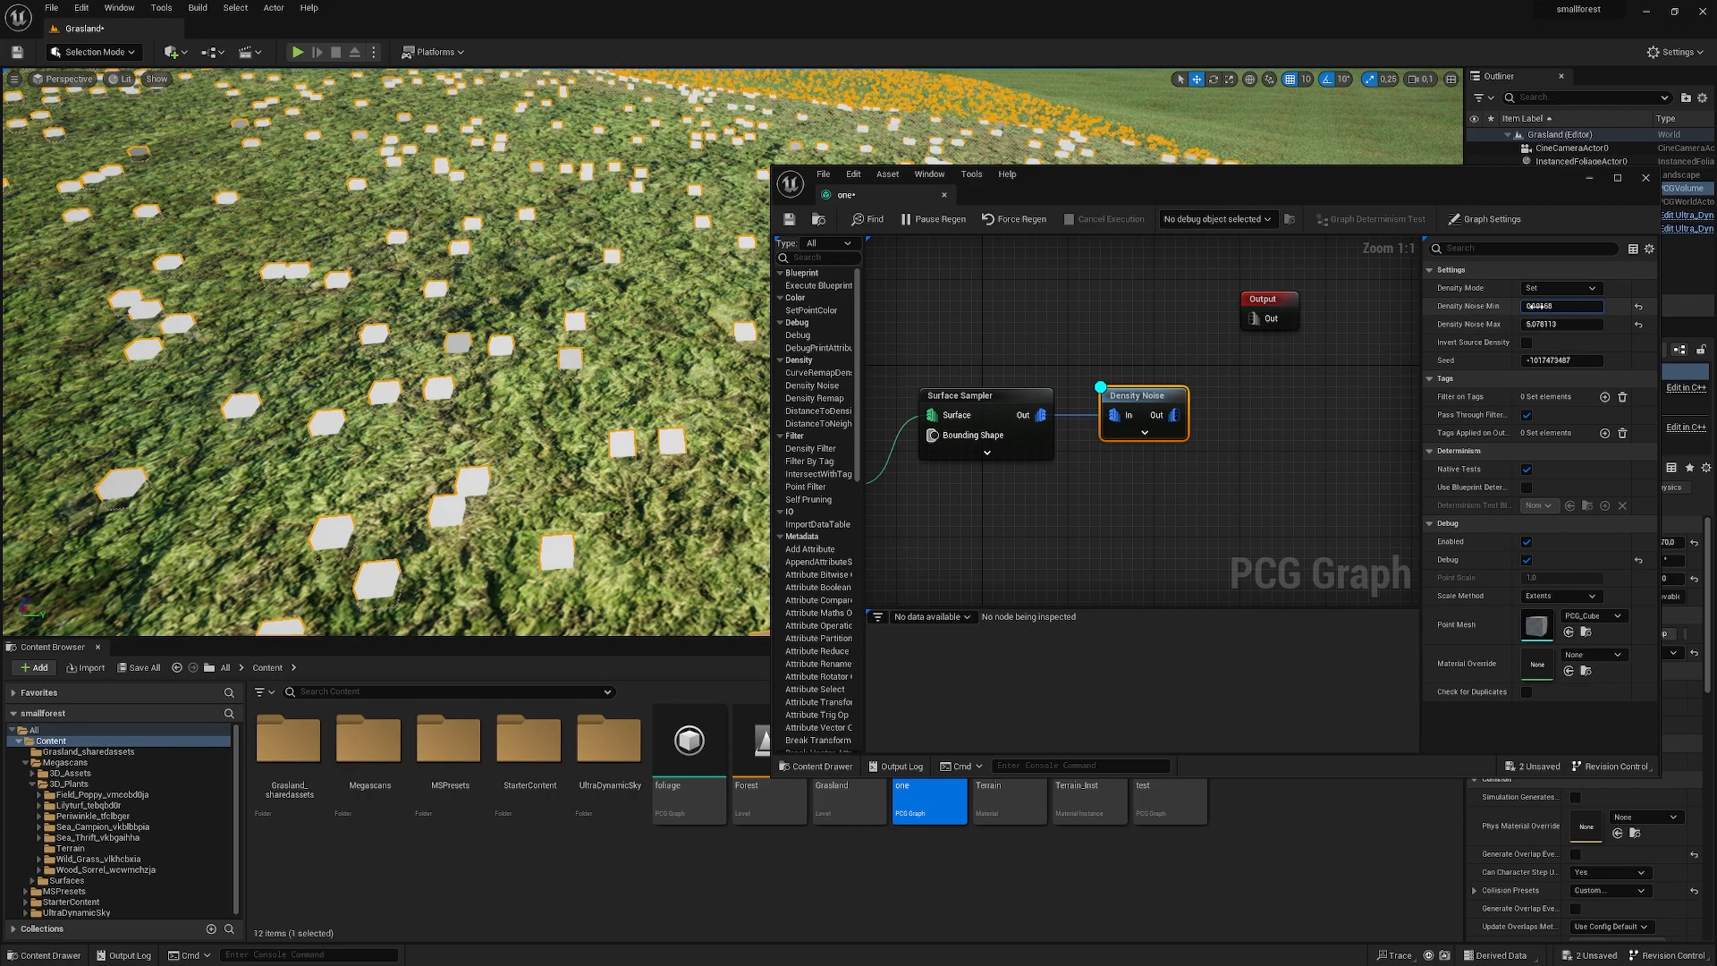
type("0.17568")
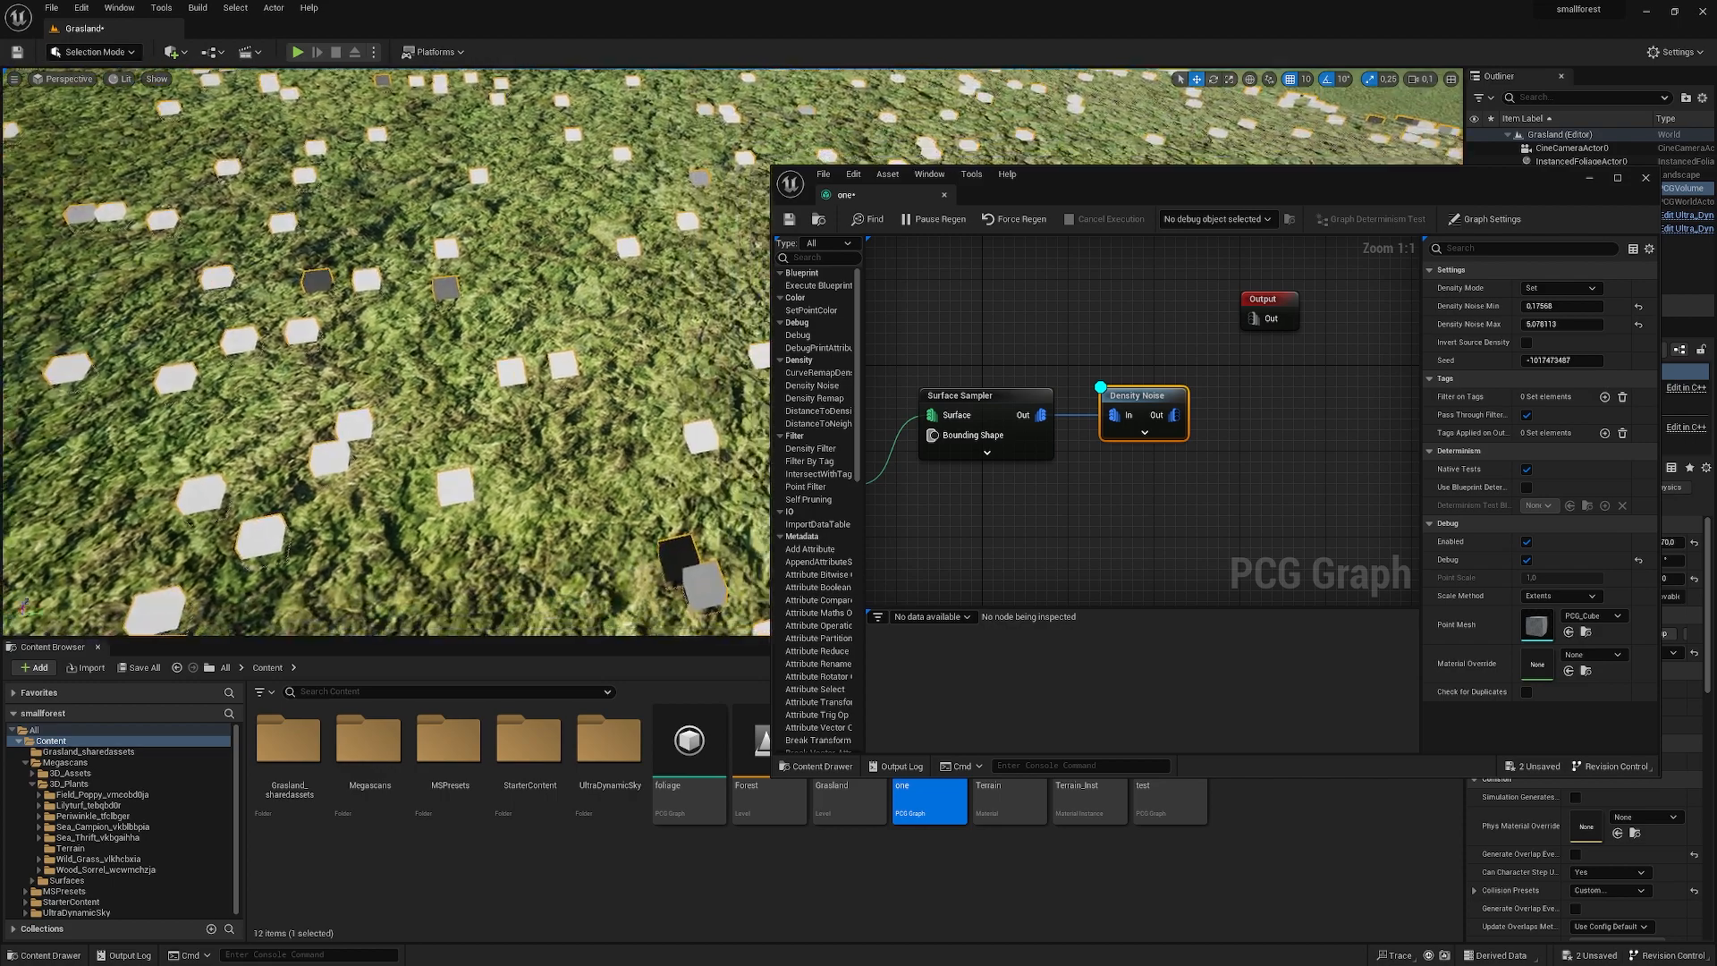
type("-0.23232")
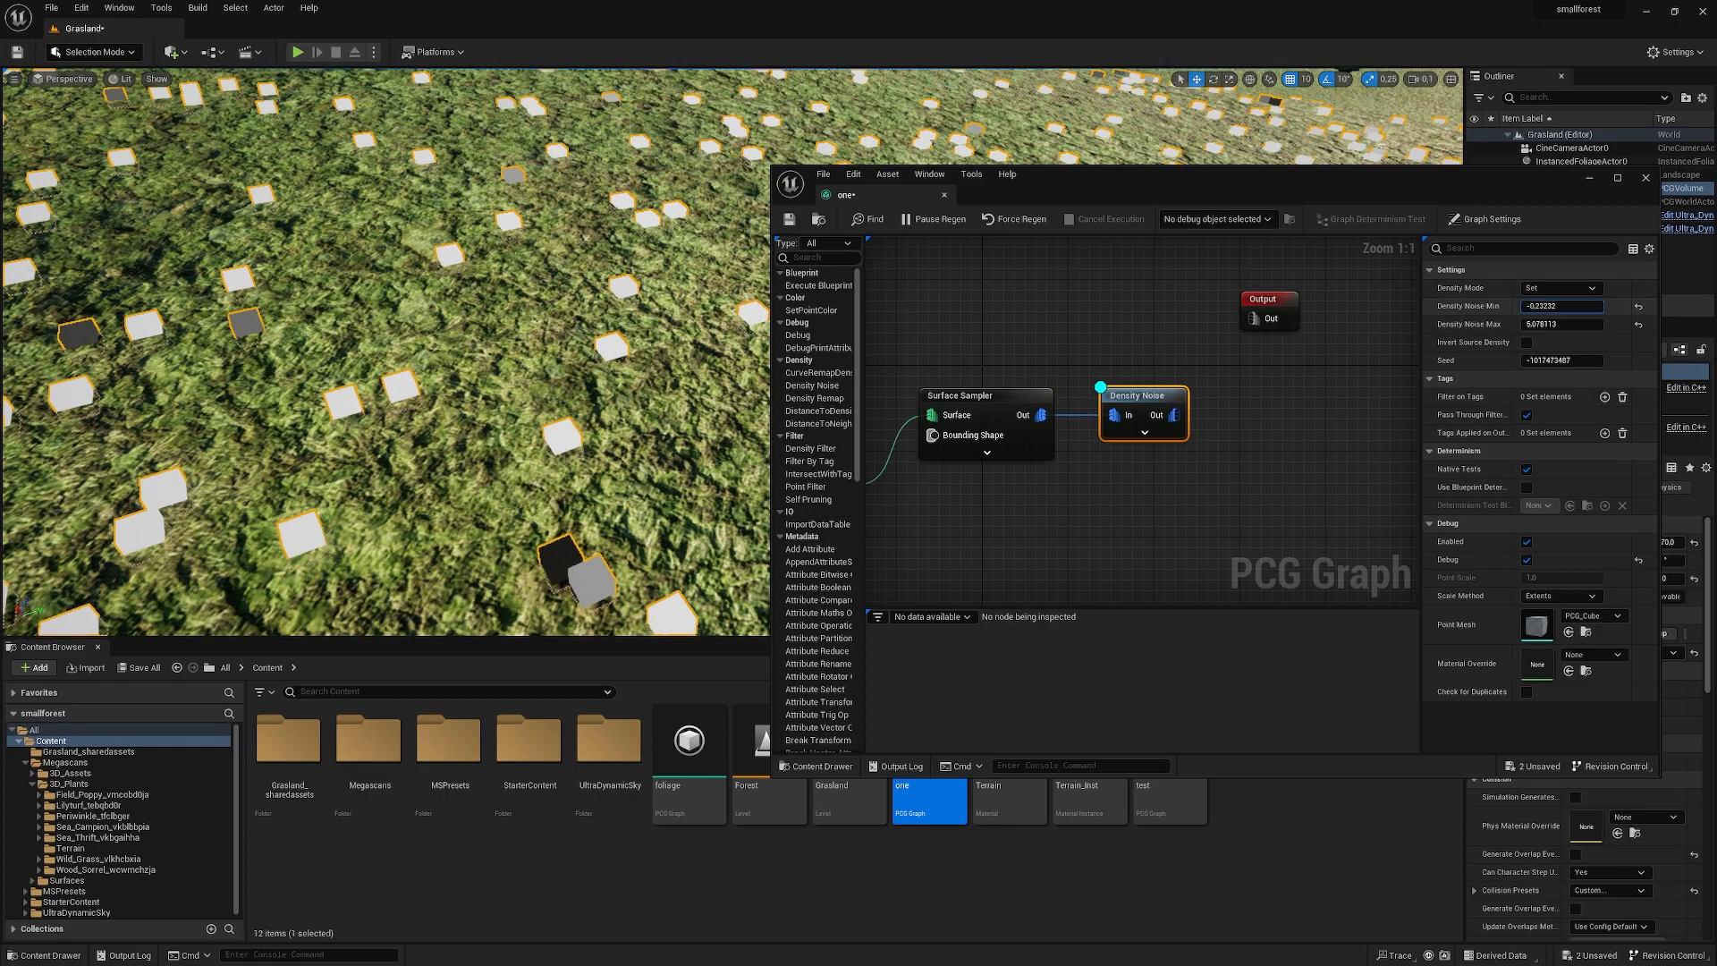
left_click(1639, 323)
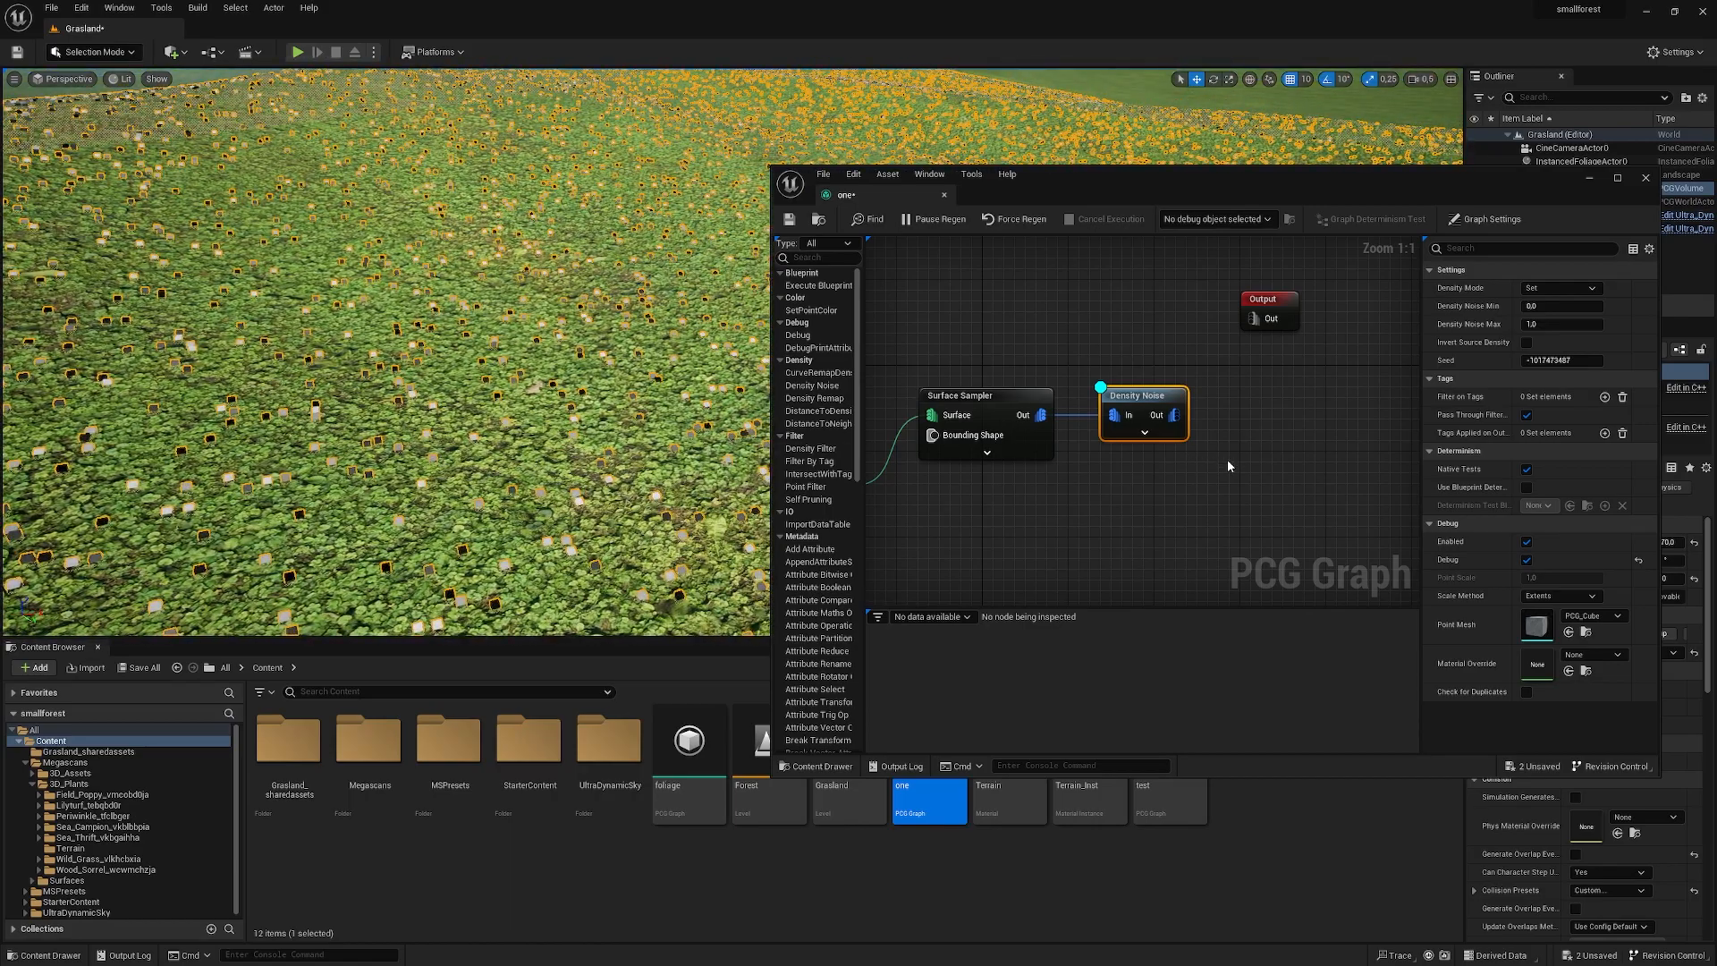
- Add a Density Filter after Density Noise with bounds 0.5–1.0 and Invert Filter enabled
right_click(1228, 465)
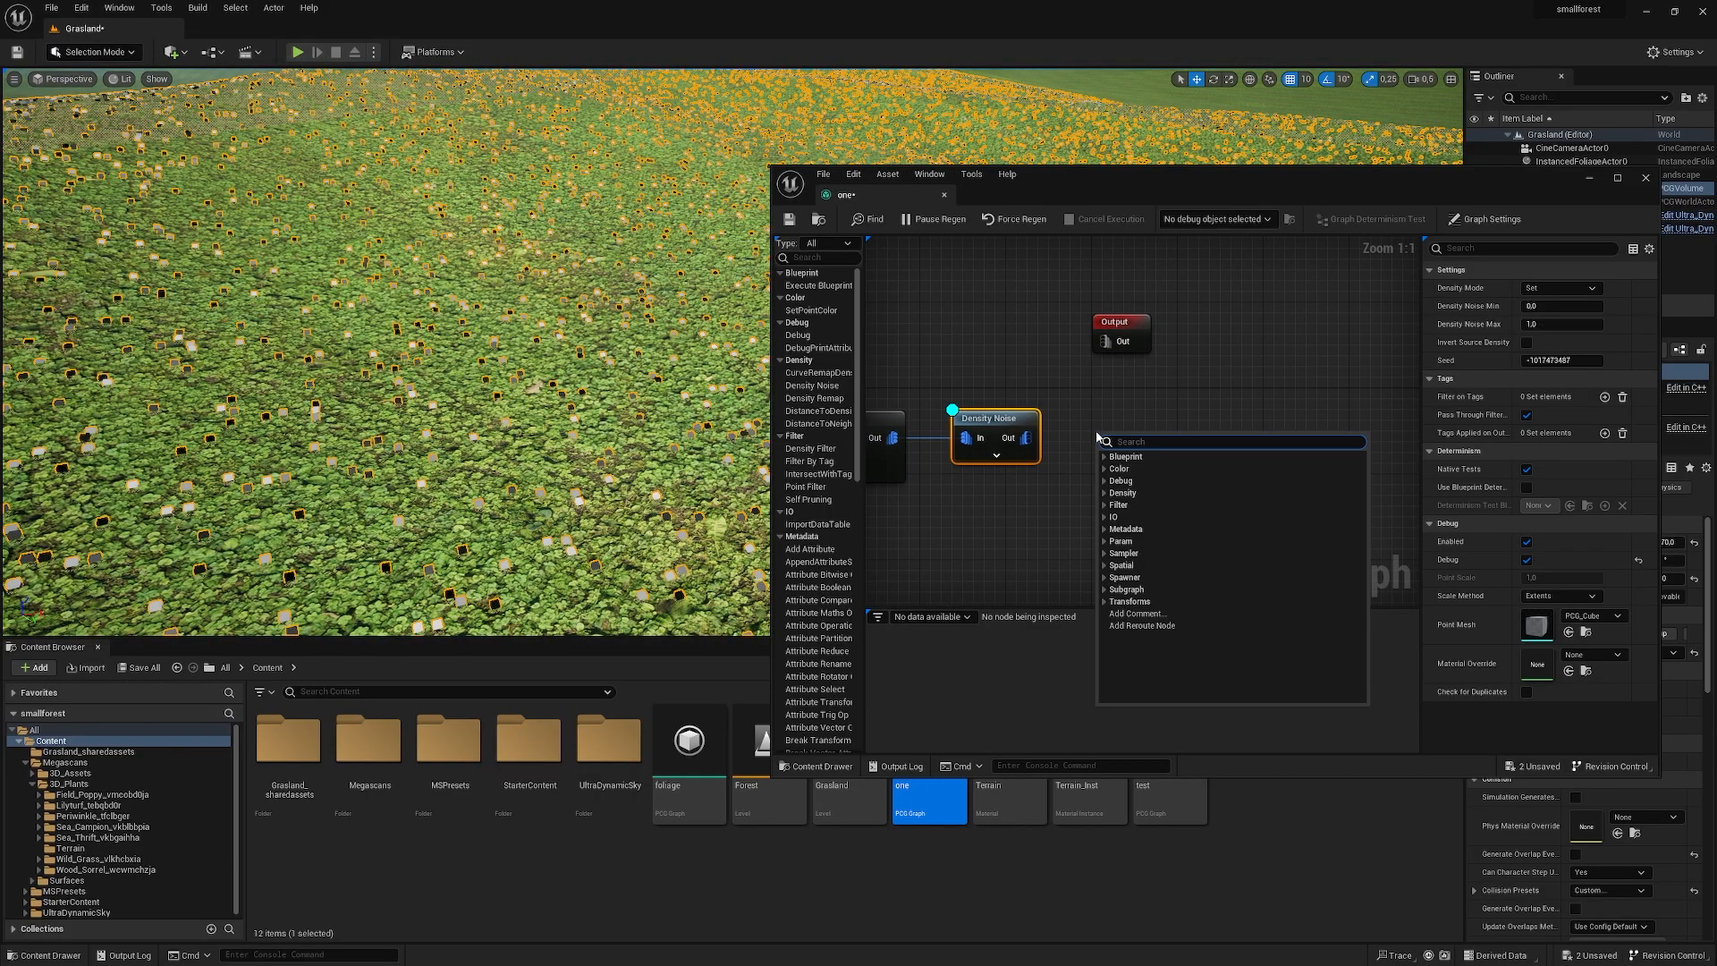
type("den")
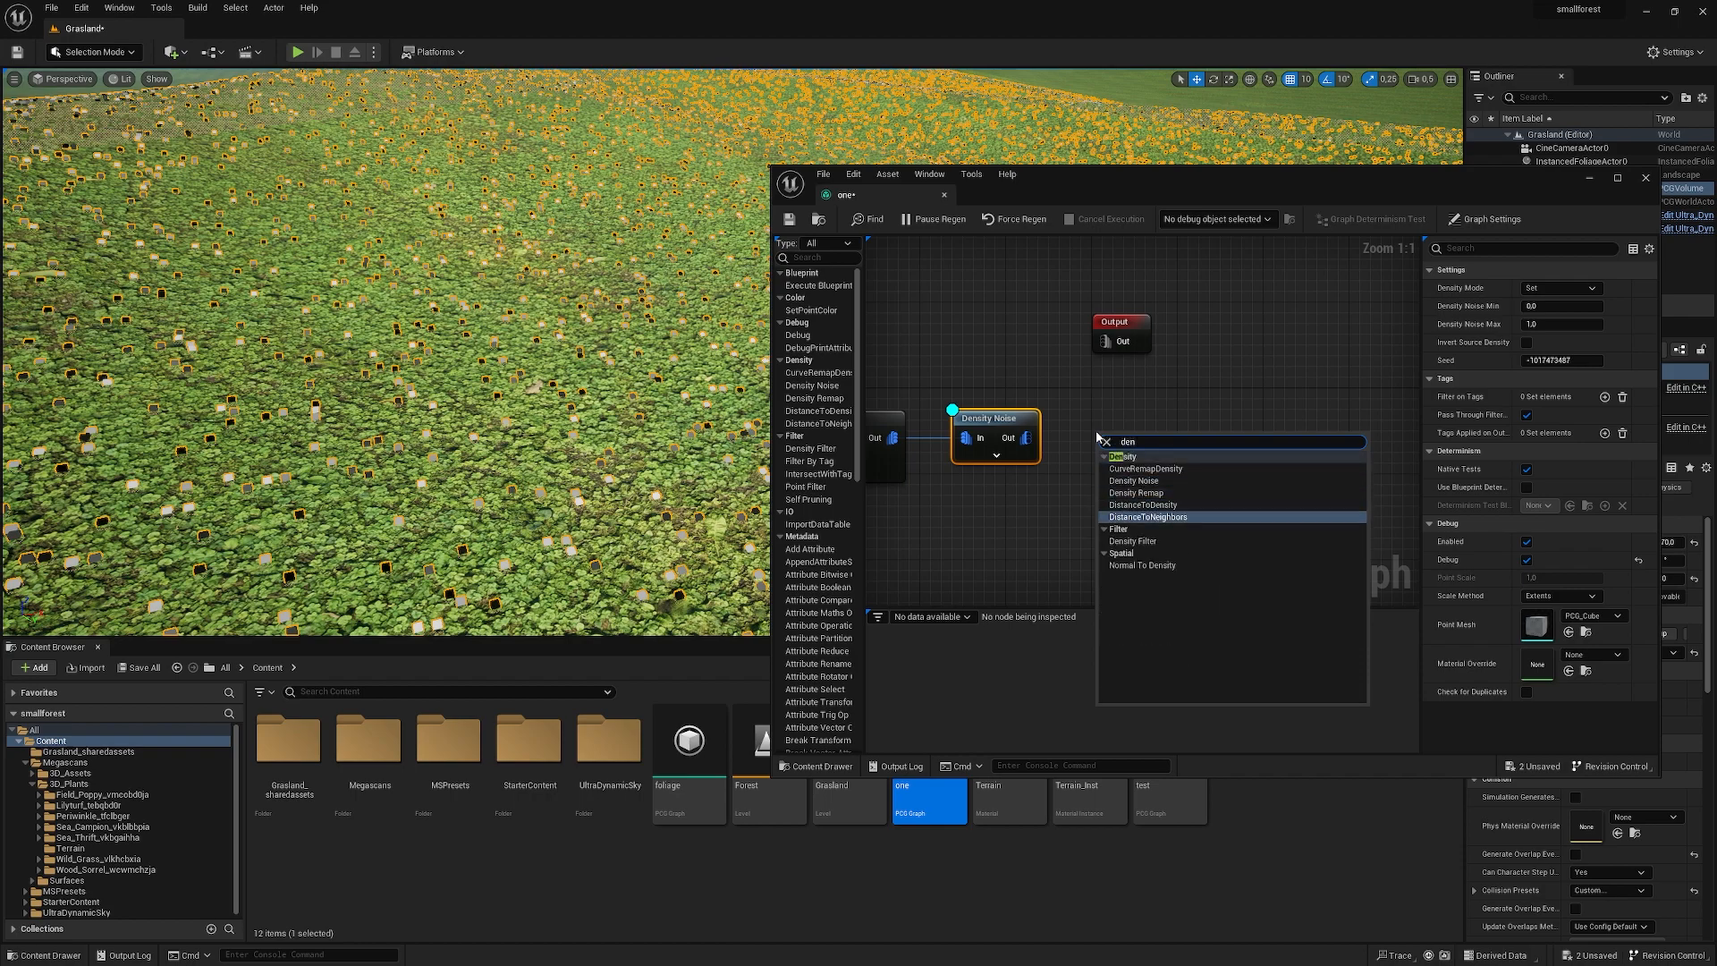
left_click(1132, 540)
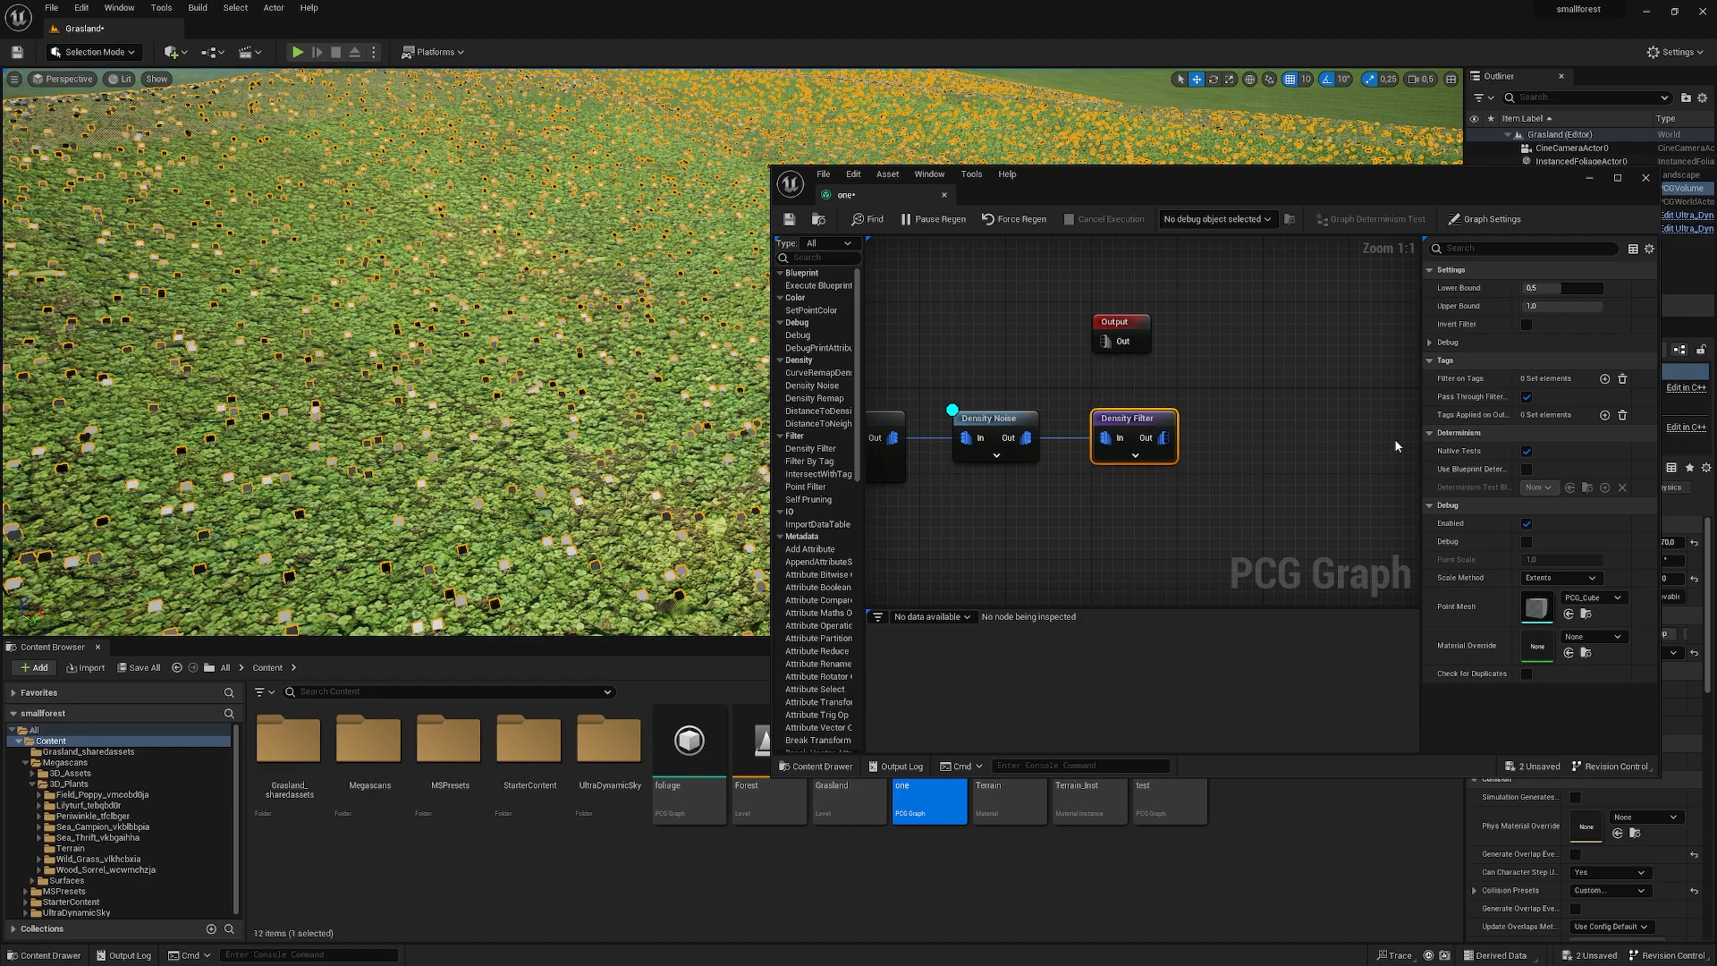
mouse_move(1477, 287)
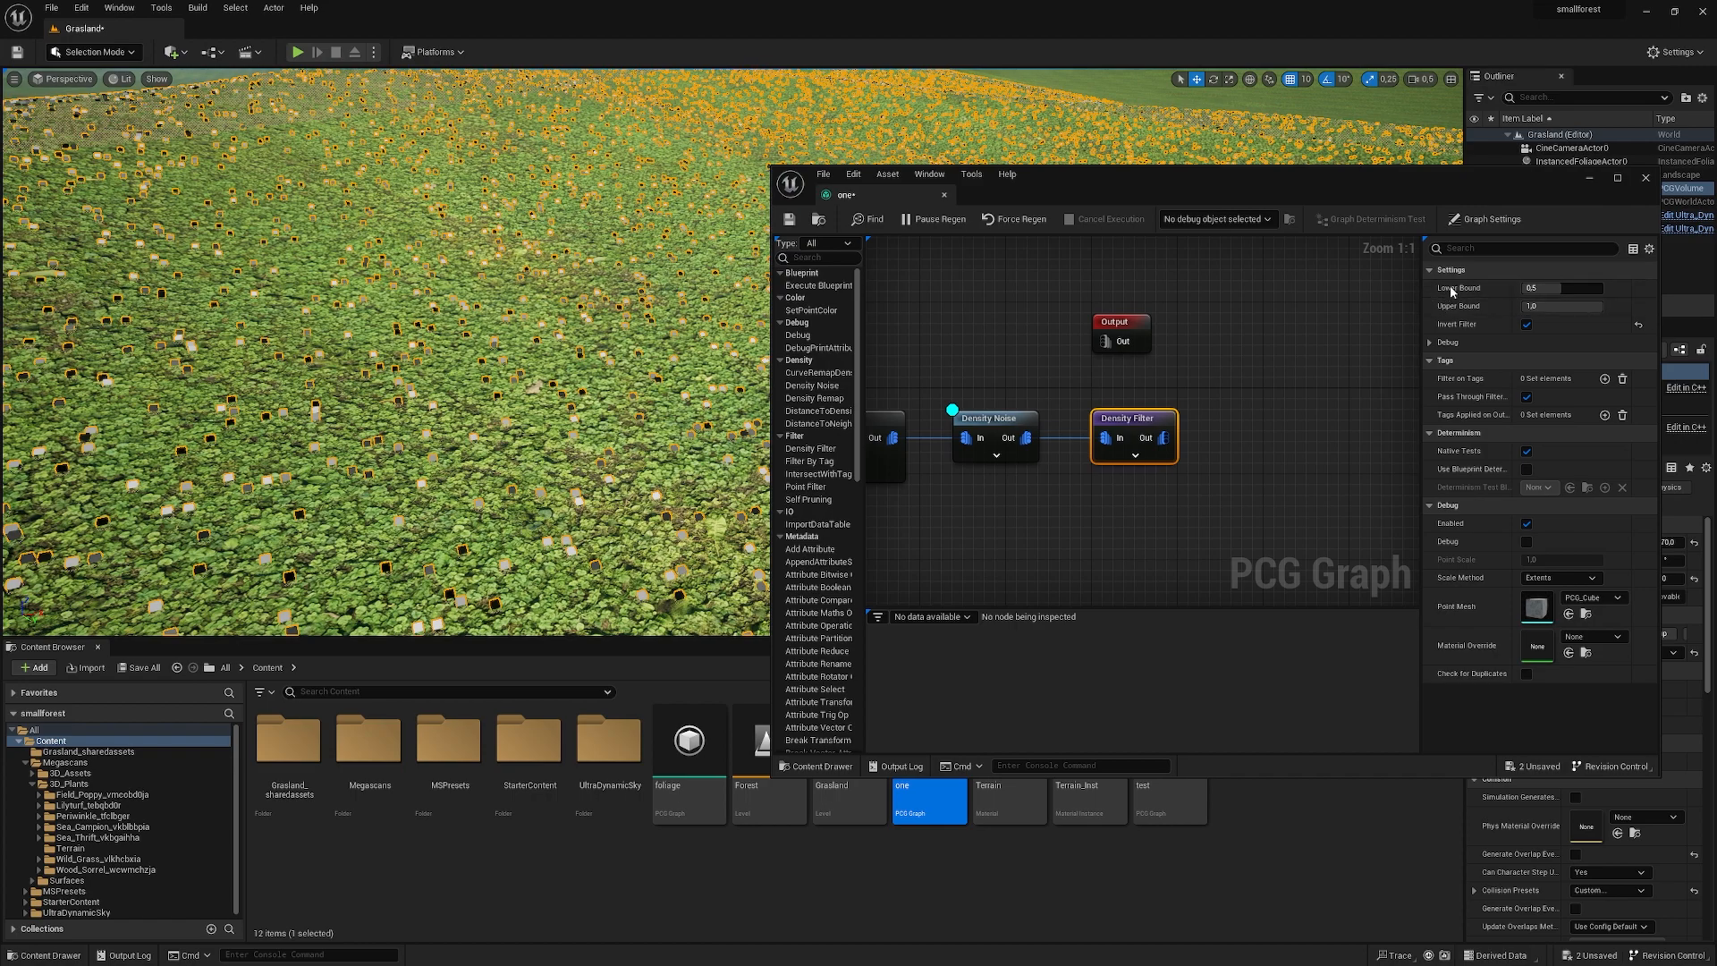
mouse_move(1525, 324)
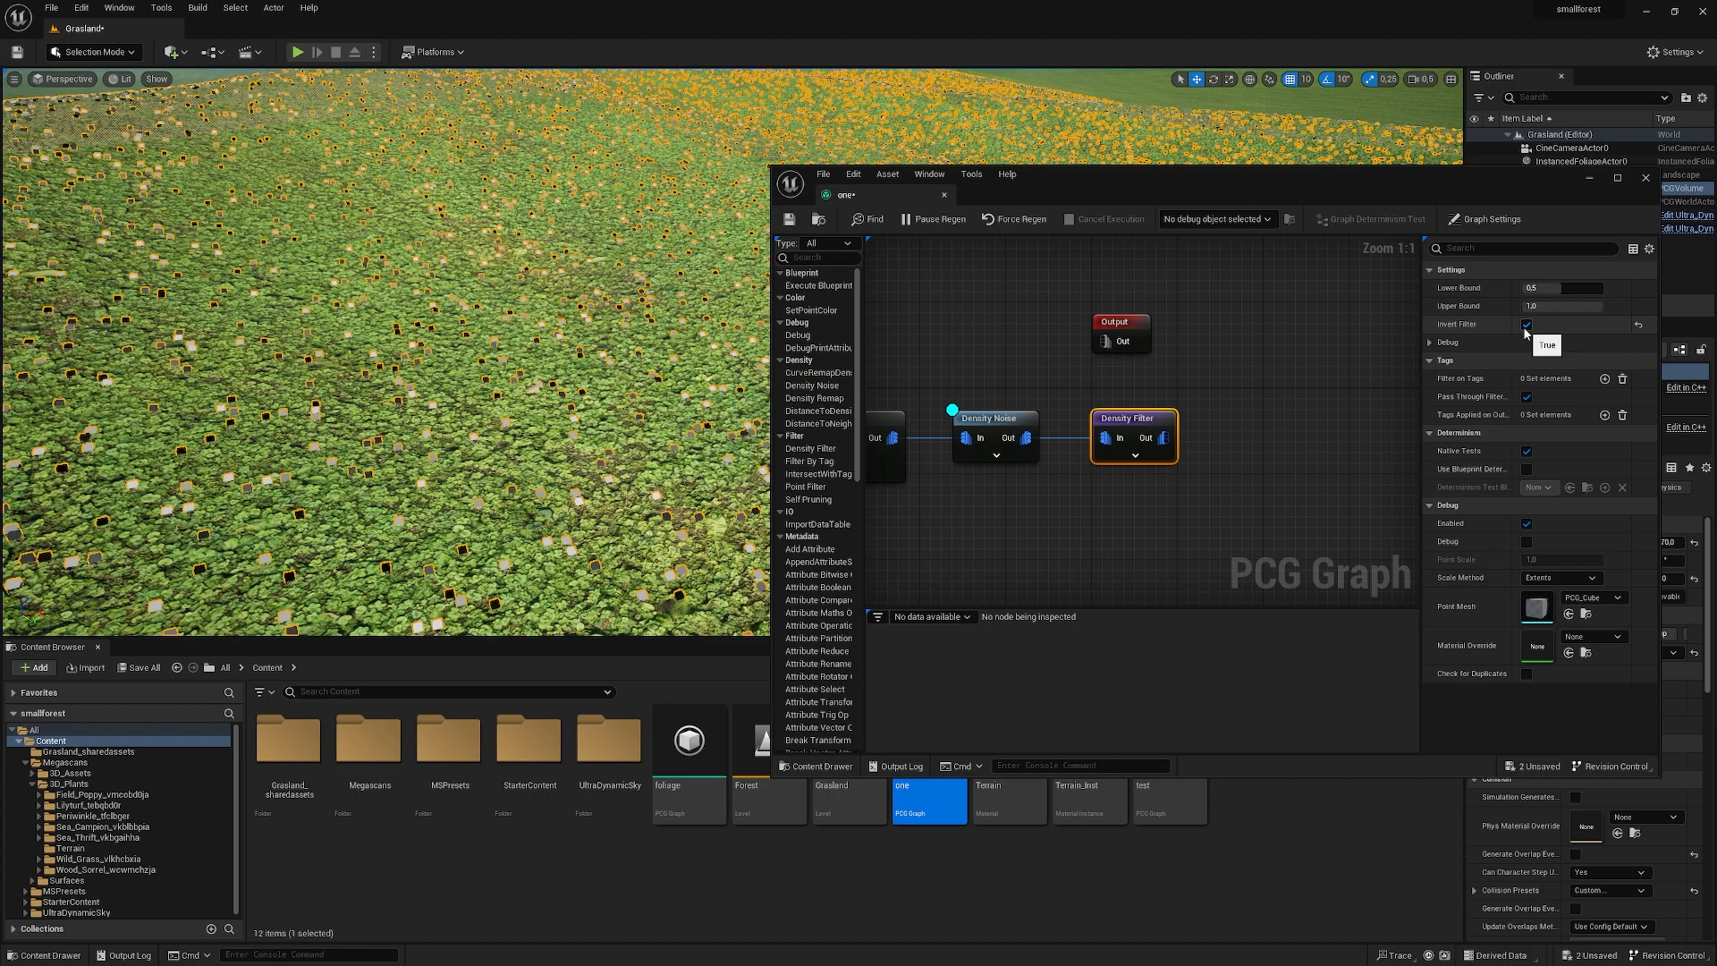
left_click(1220, 458)
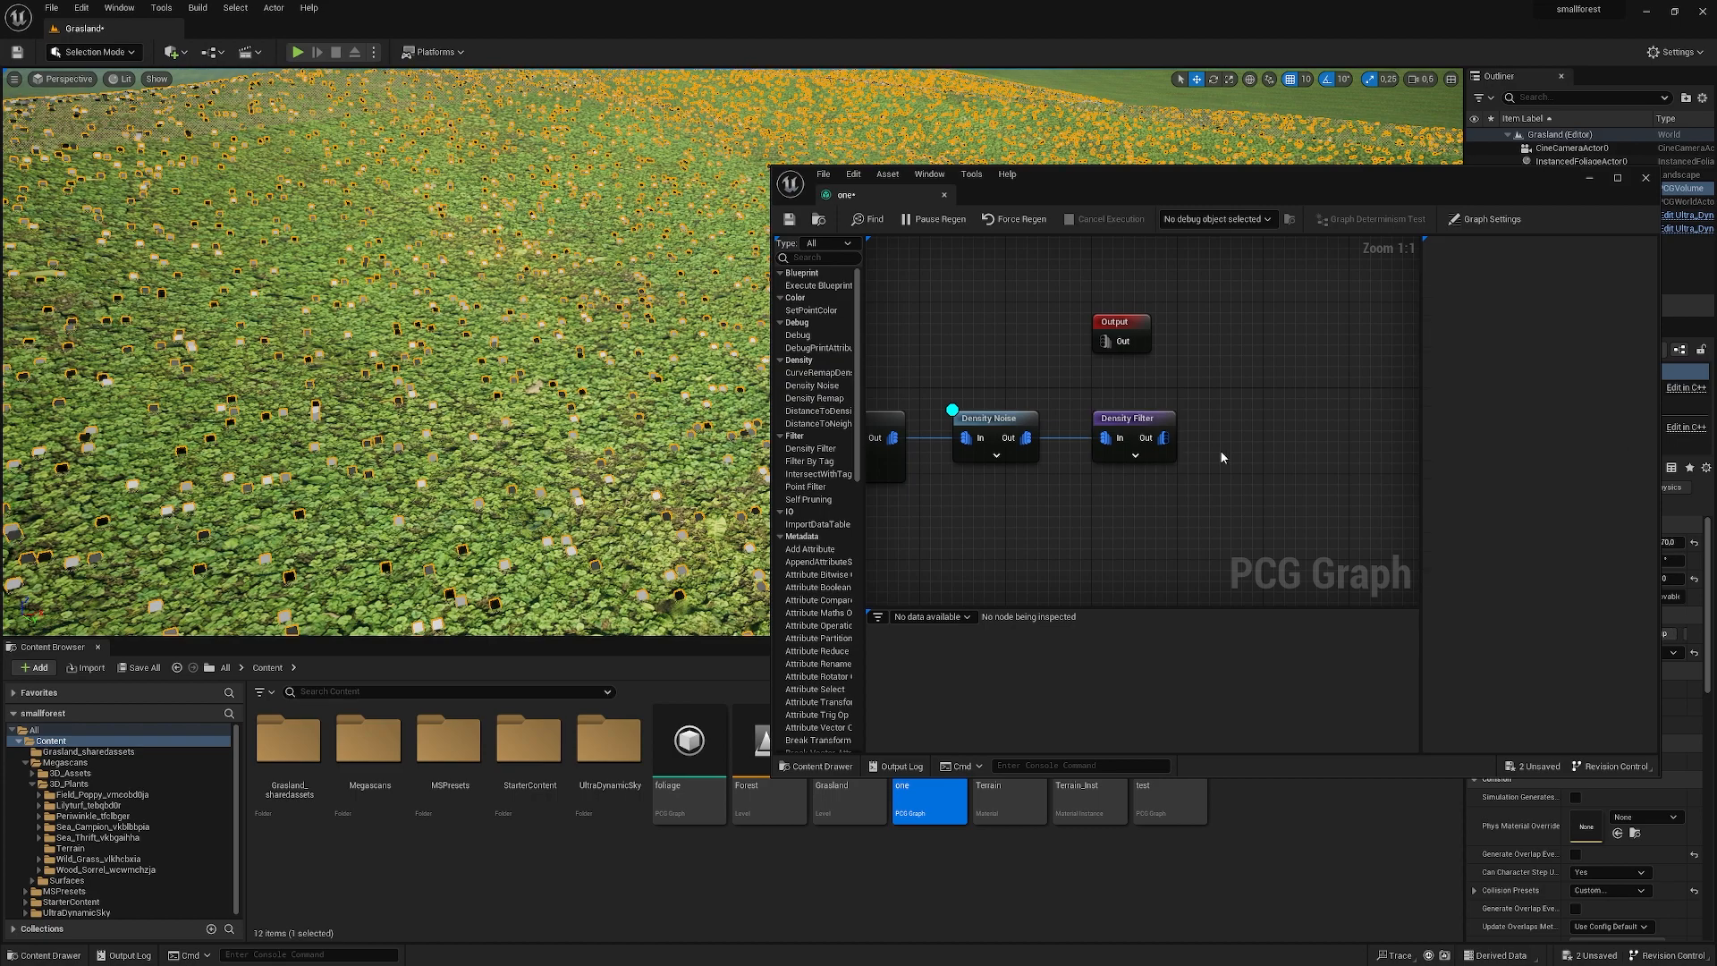
- Select the Density Noise node to review its settings
left_click(989, 436)
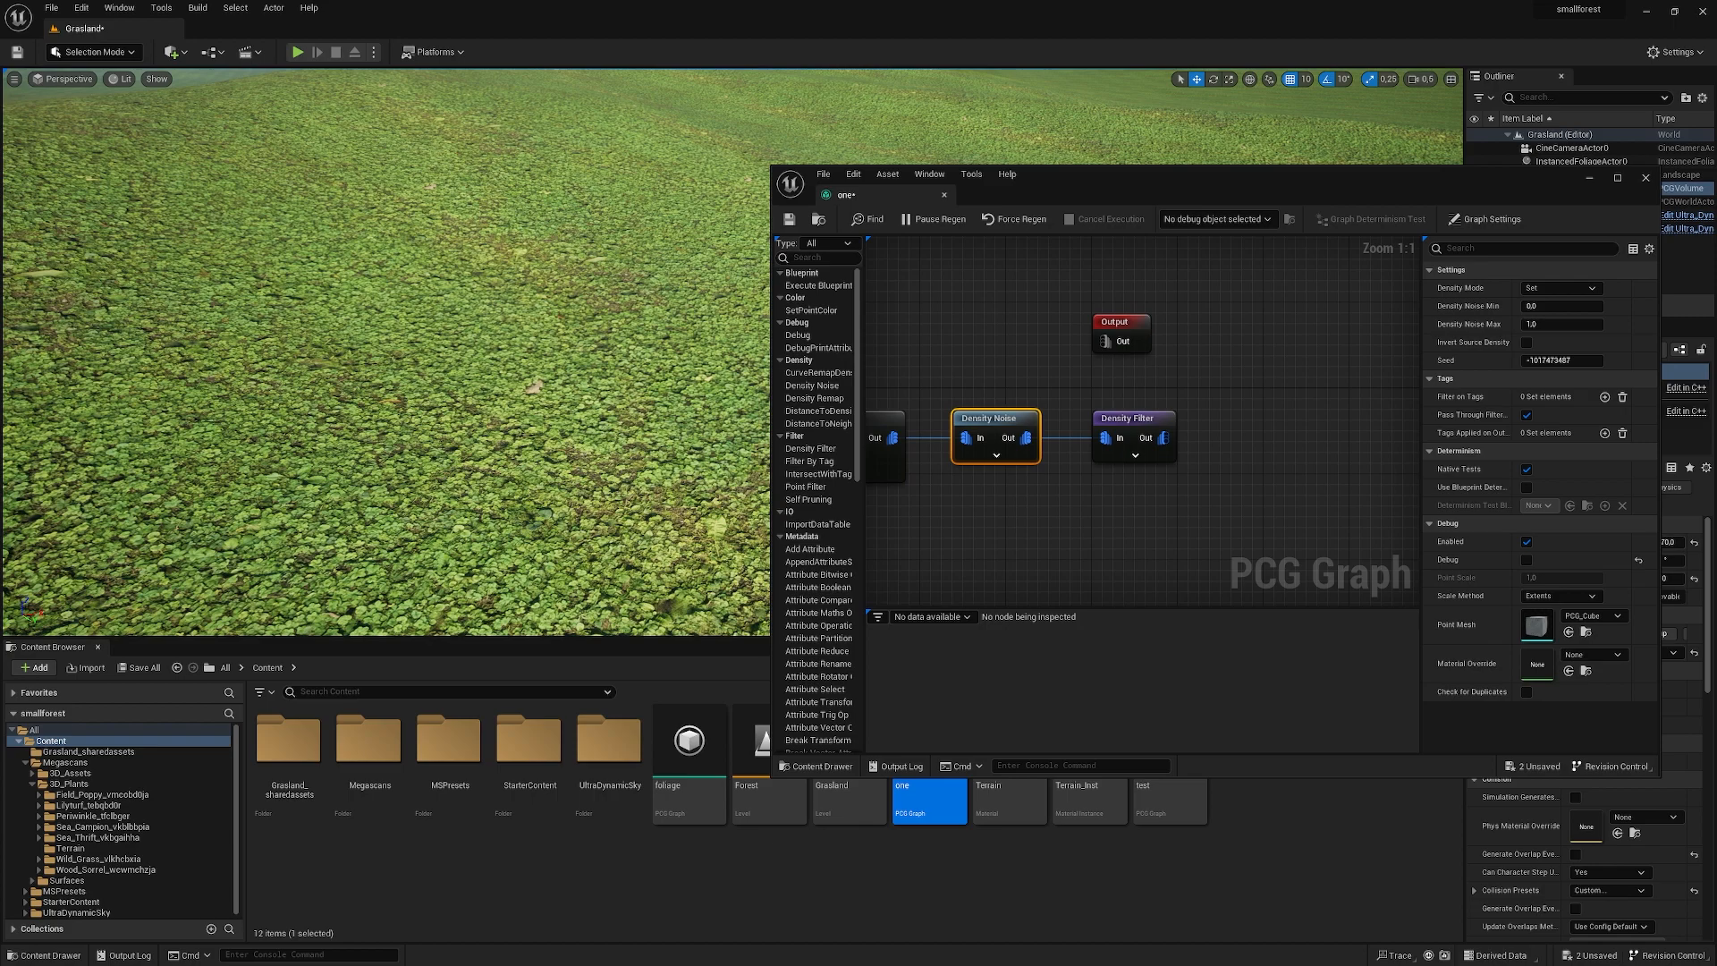
mouse_move(1222, 438)
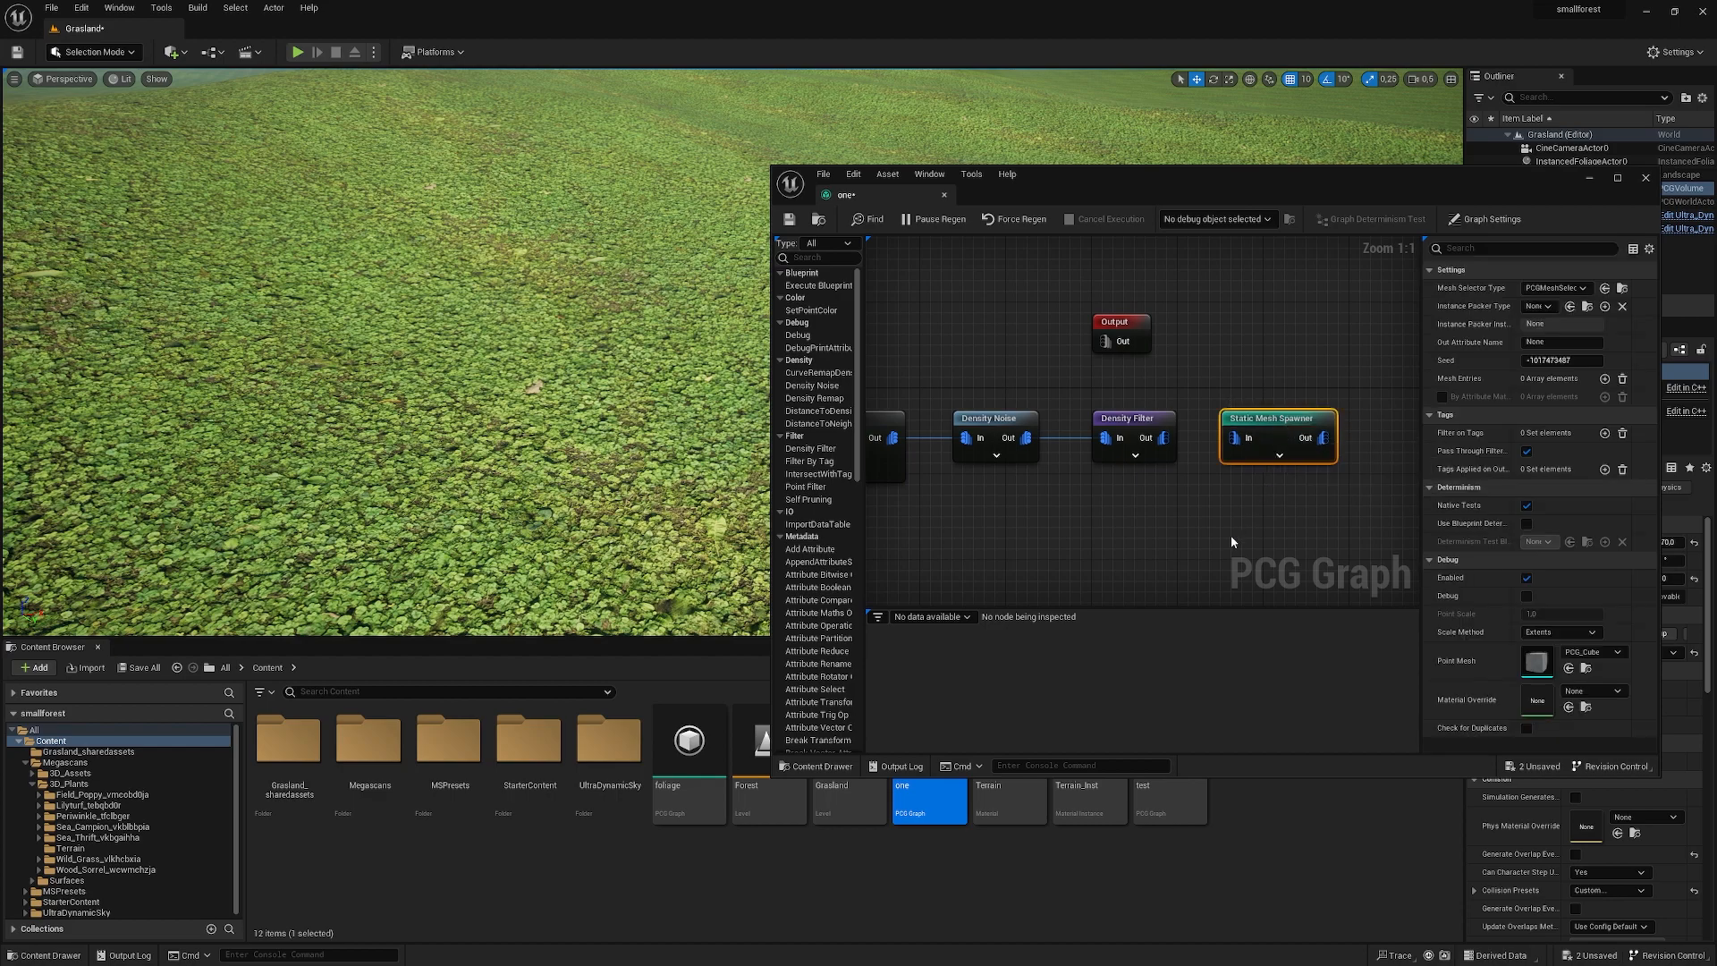
mouse_move(1239, 437)
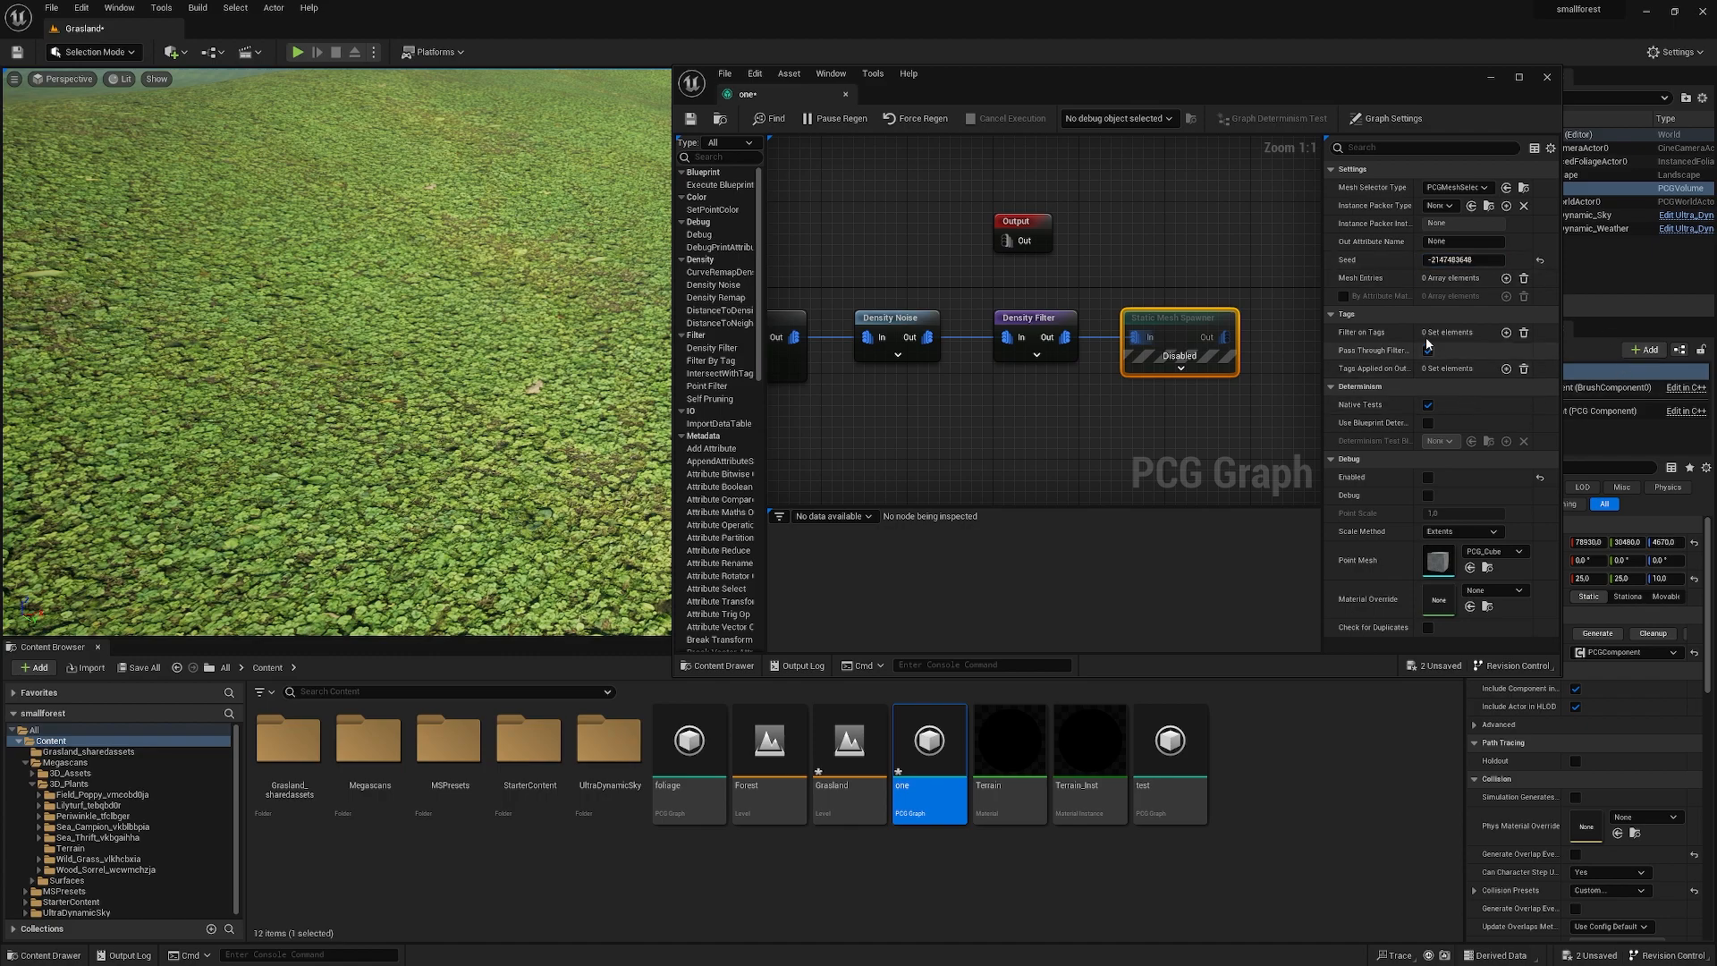
mouse_move(1505, 283)
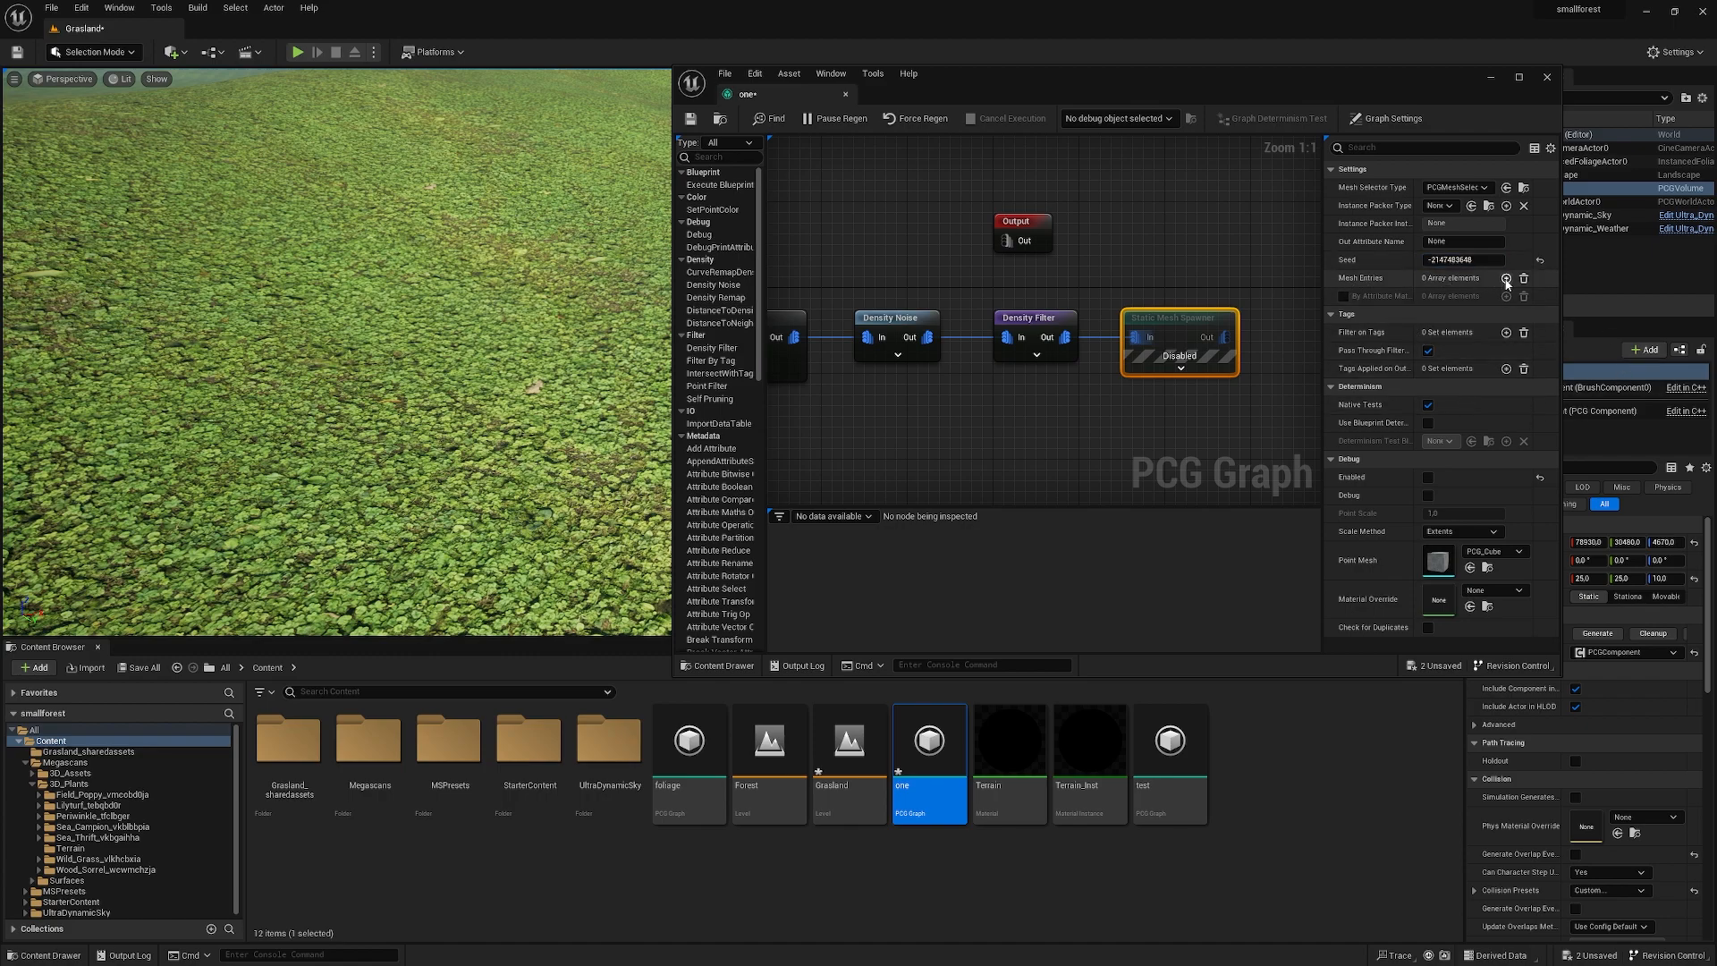
- Add three mesh entries and browse to the Megascans Periwinkle plant folder
left_click(1506, 279)
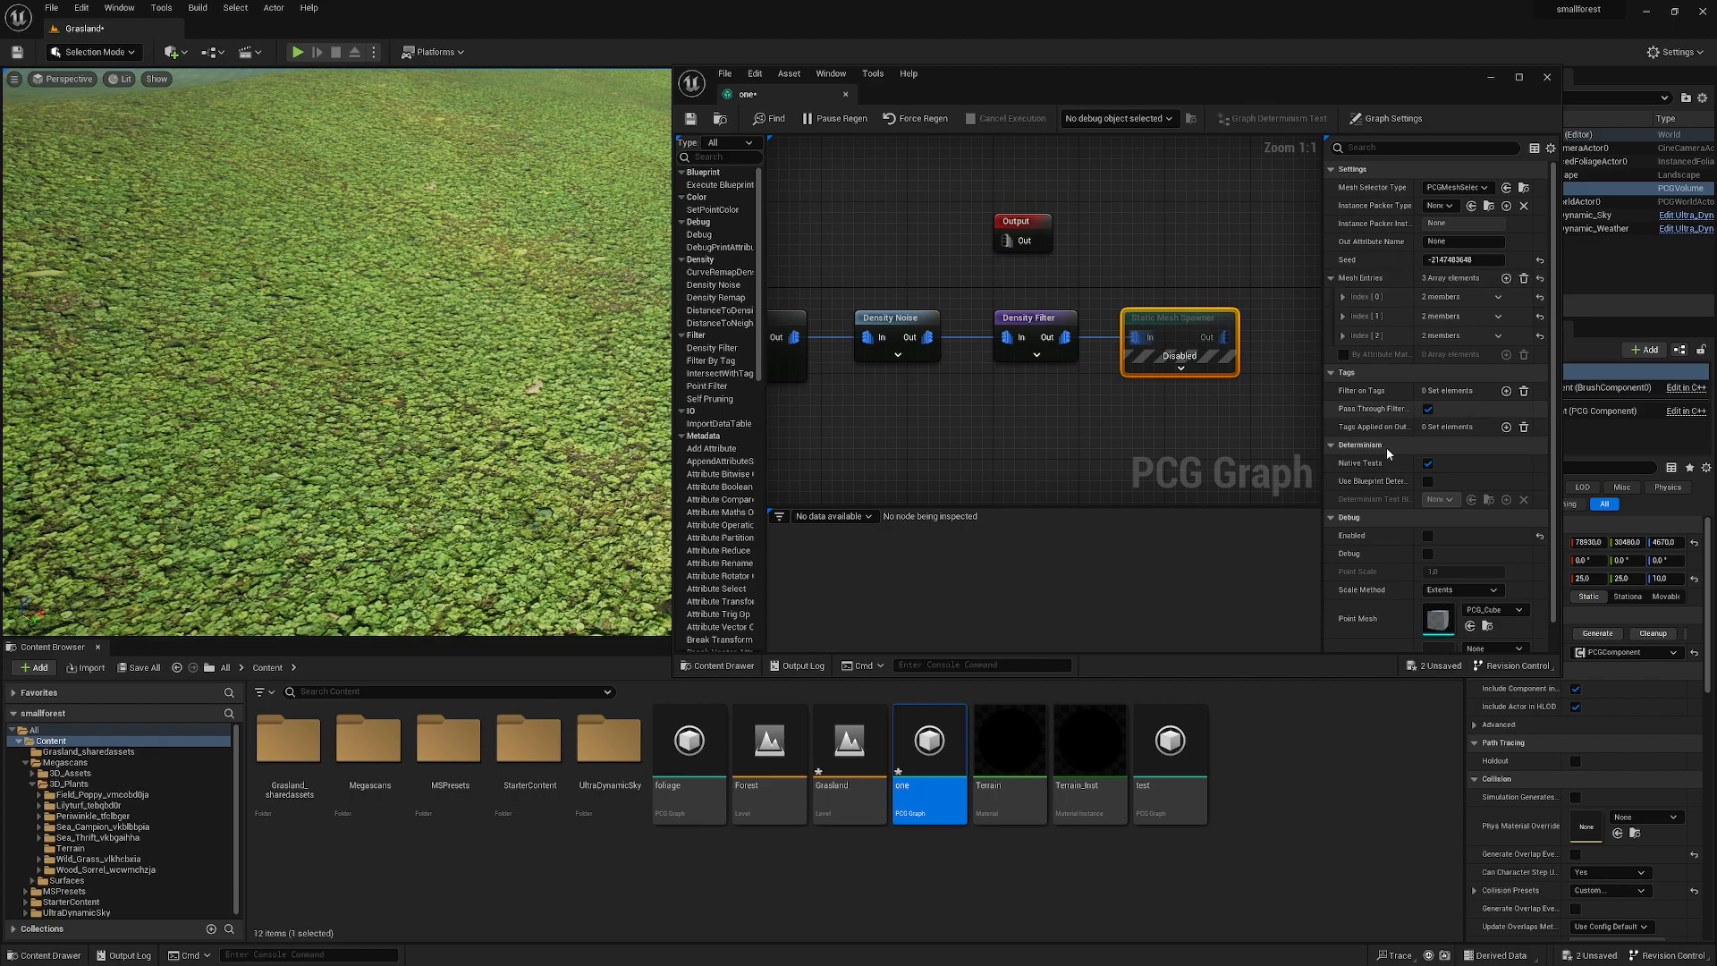
left_click(474, 862)
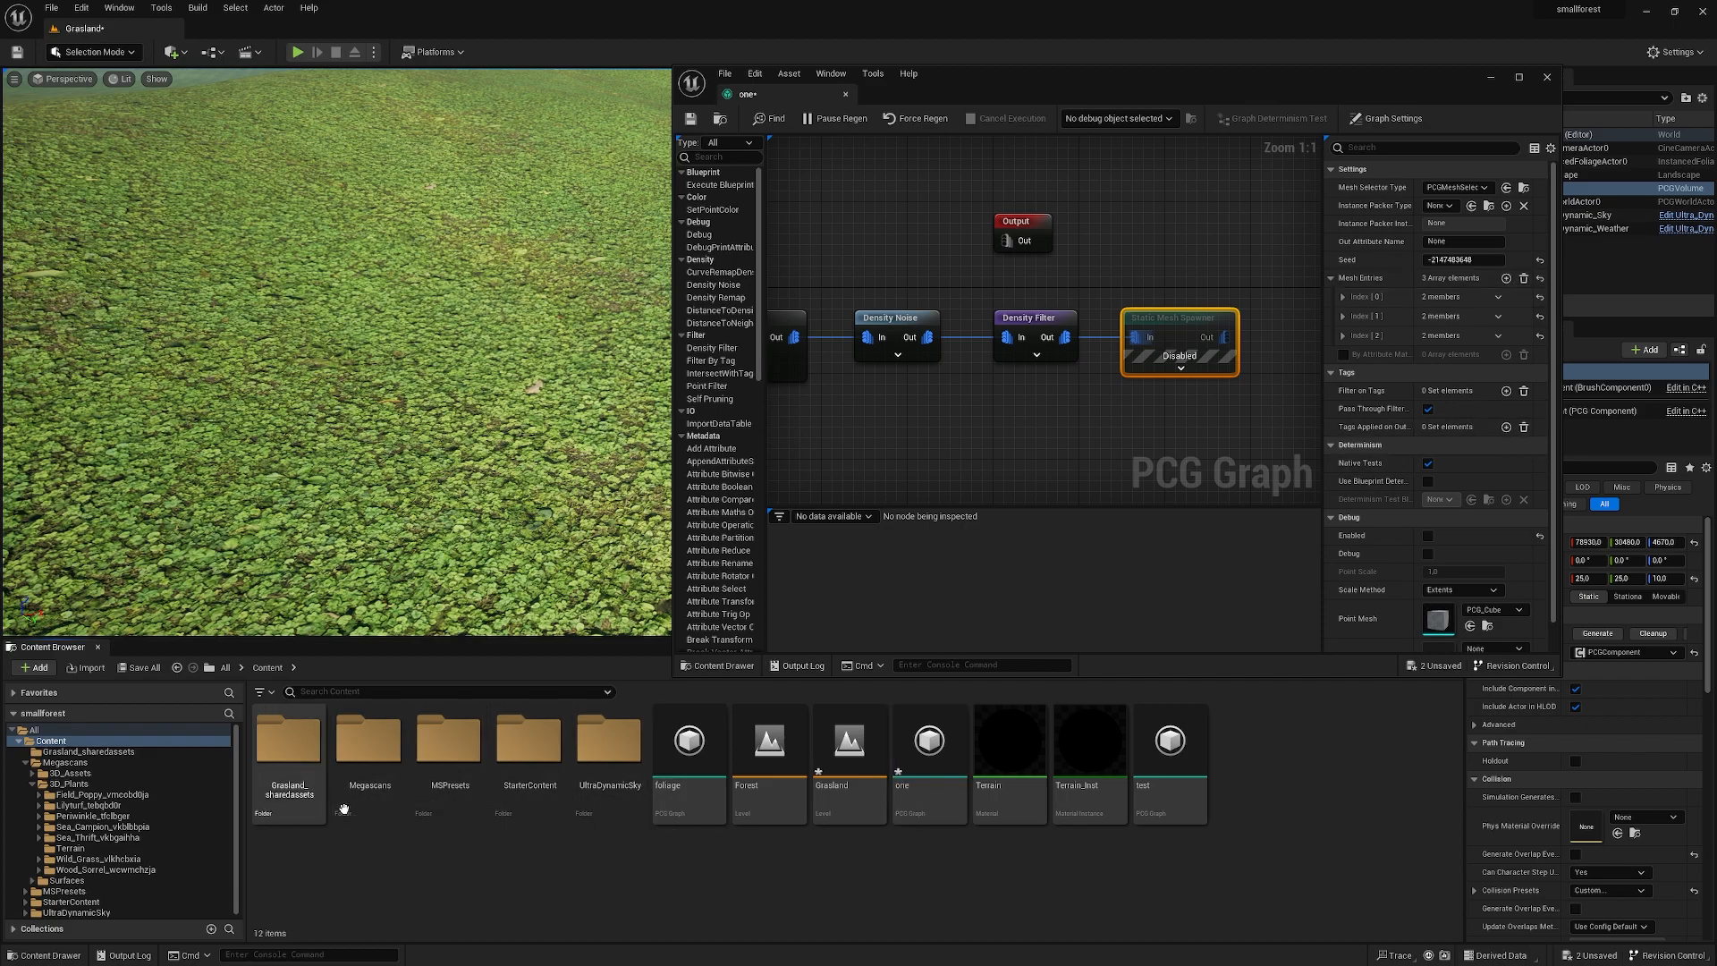
double_click(367, 739)
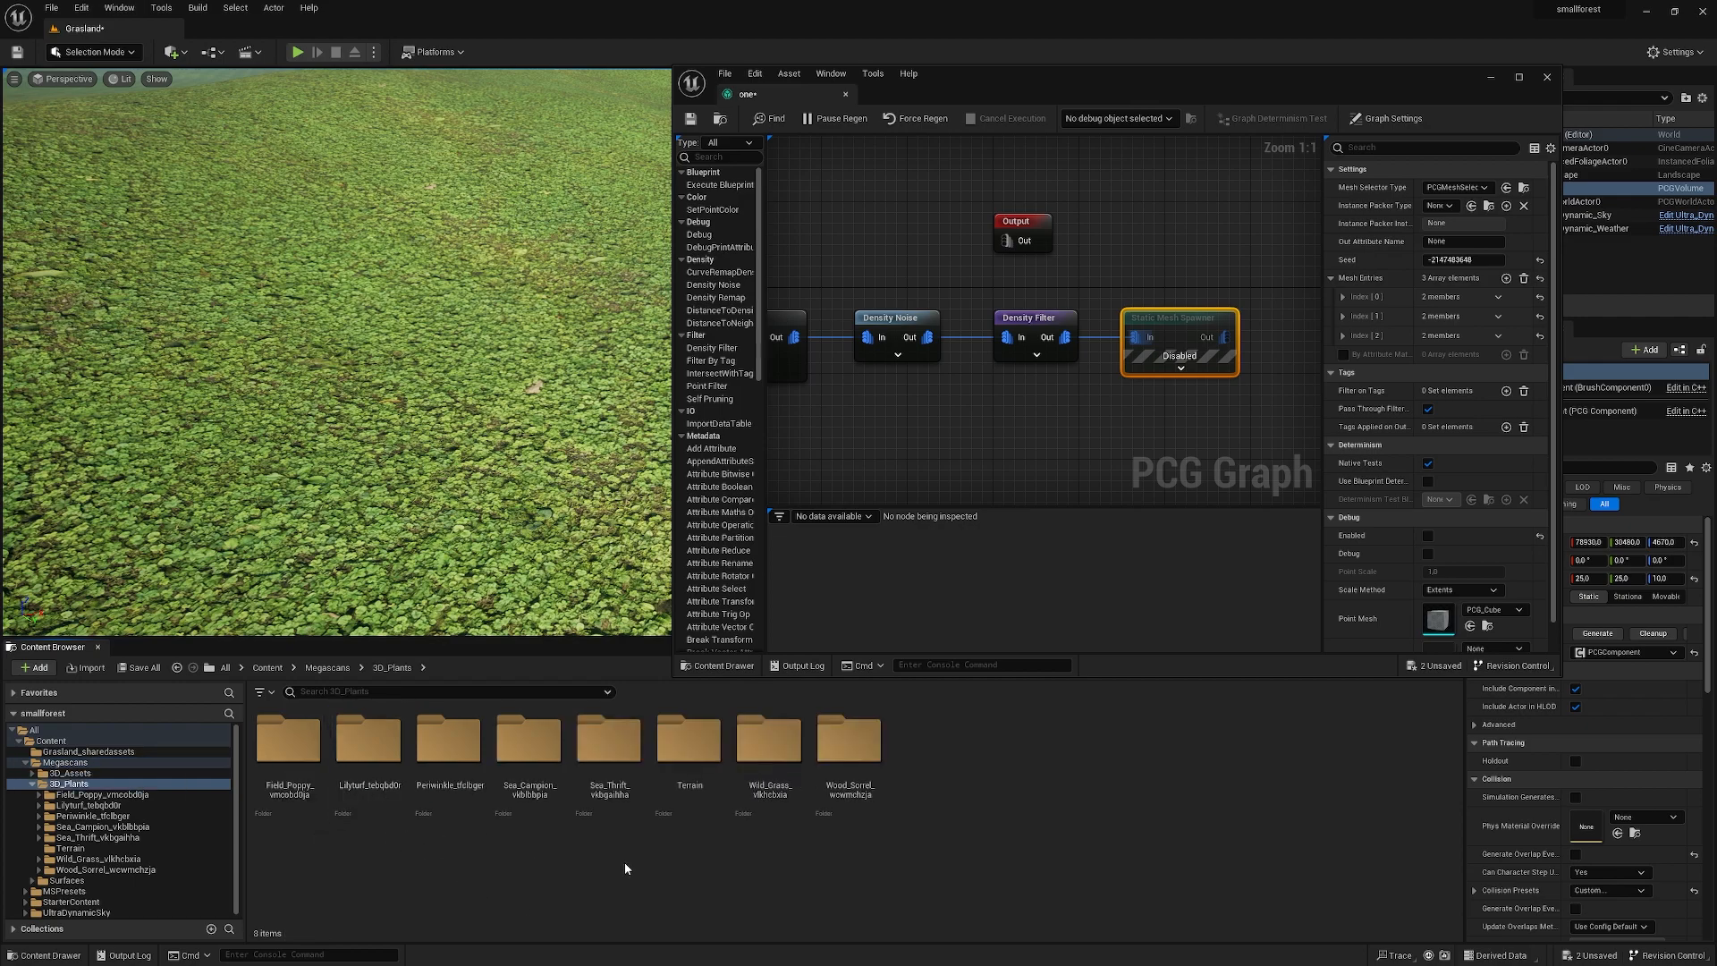
double_click(449, 740)
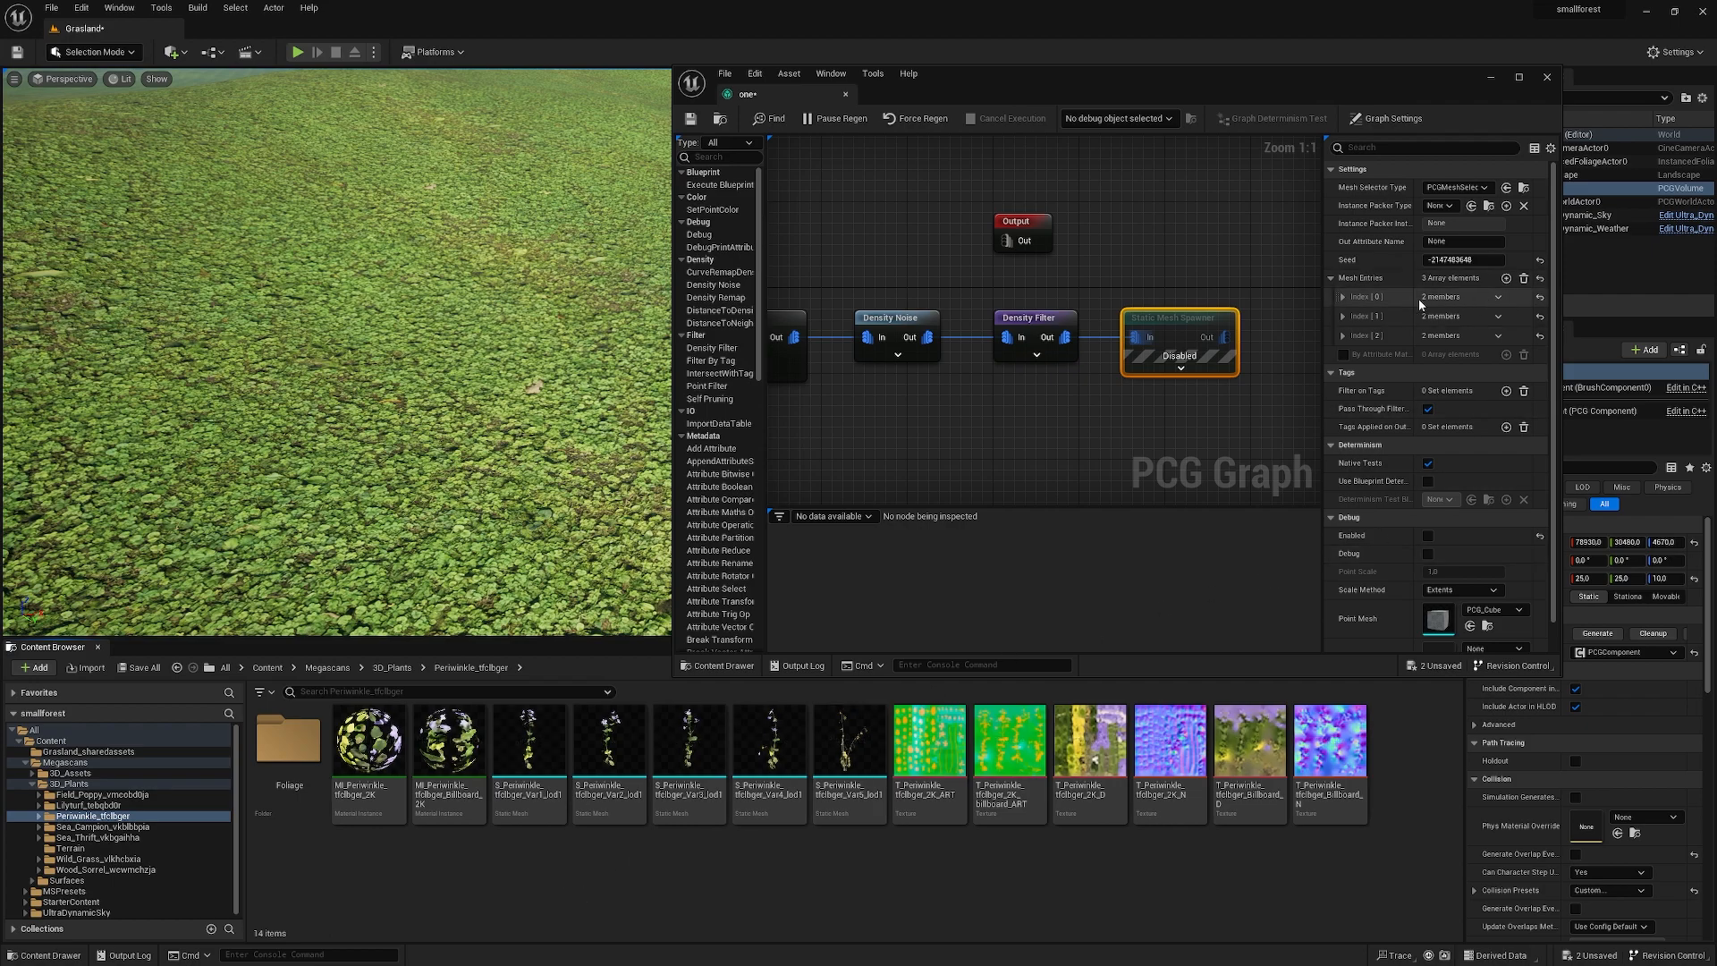
- Assign periwinkle static meshes to the three mesh entries
left_click(1342, 297)
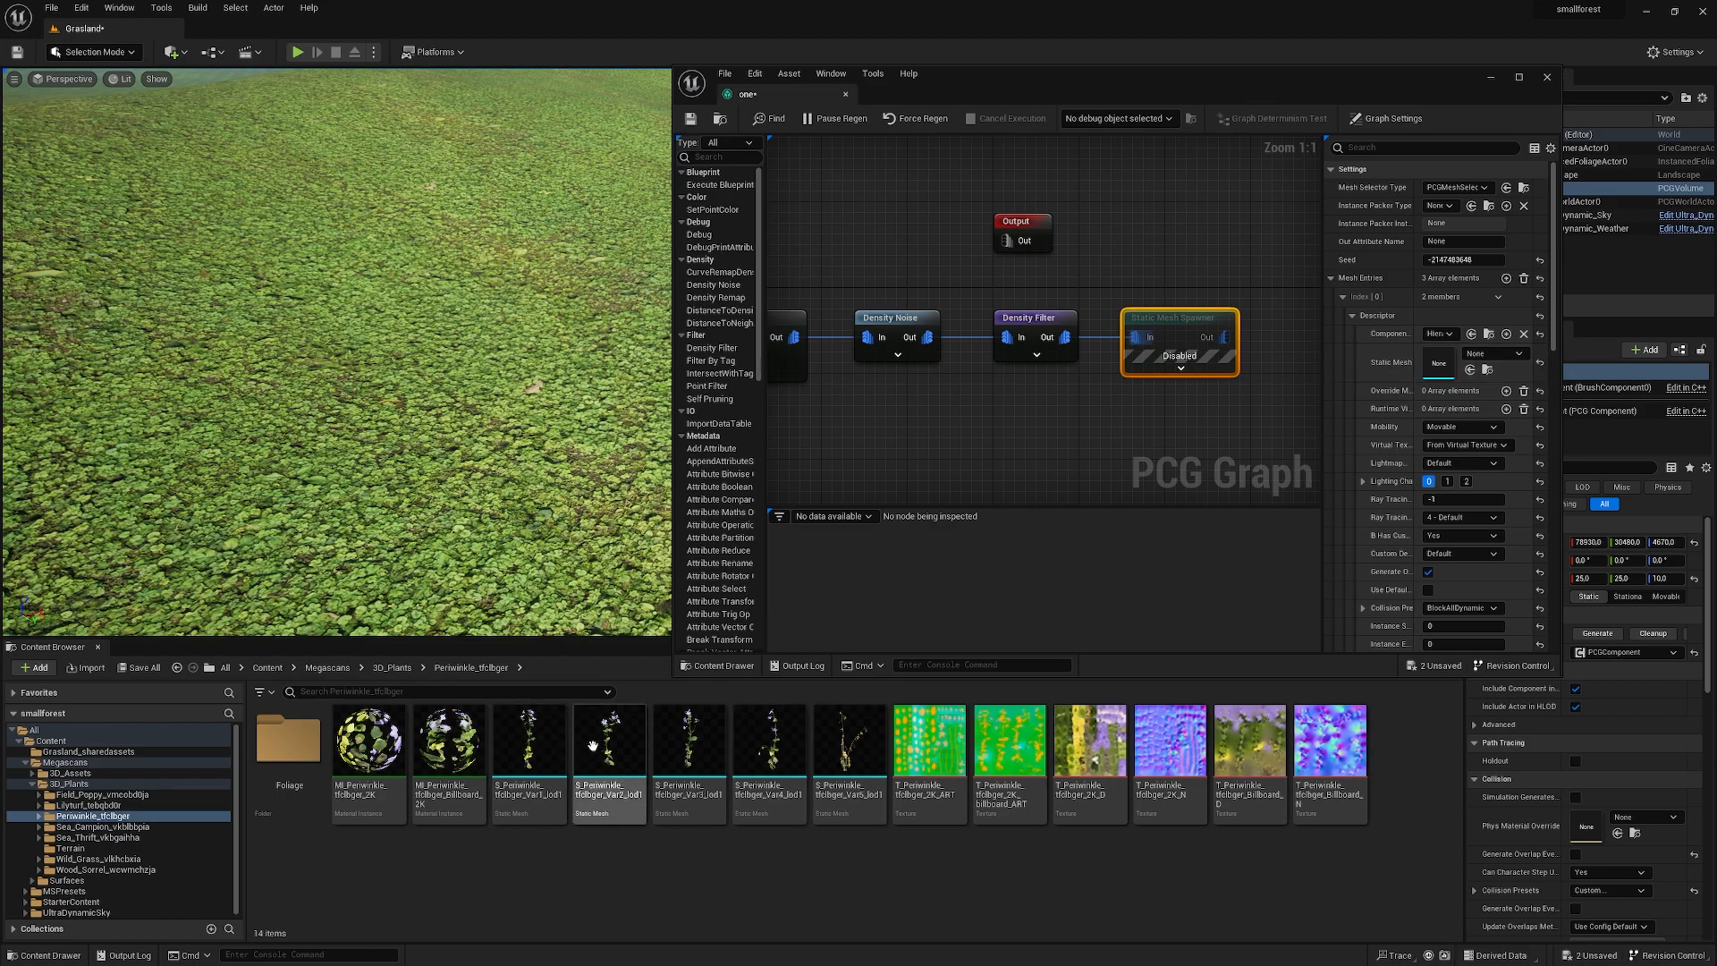
left_click(609, 736)
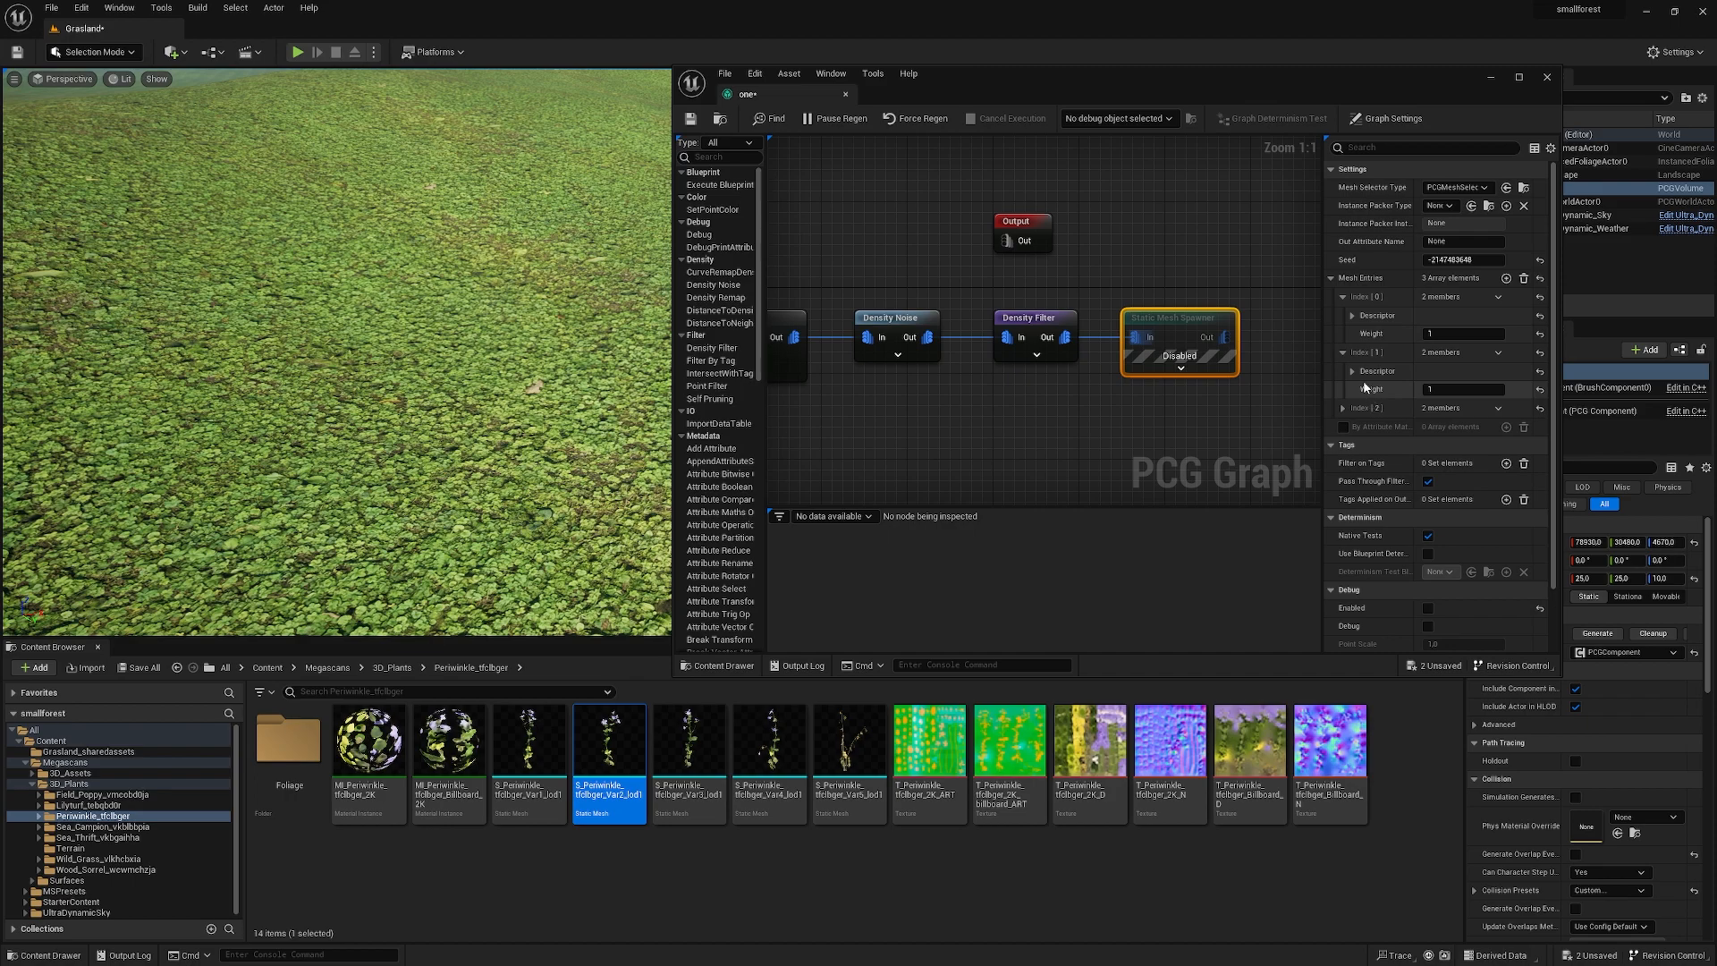
left_click(1322, 371)
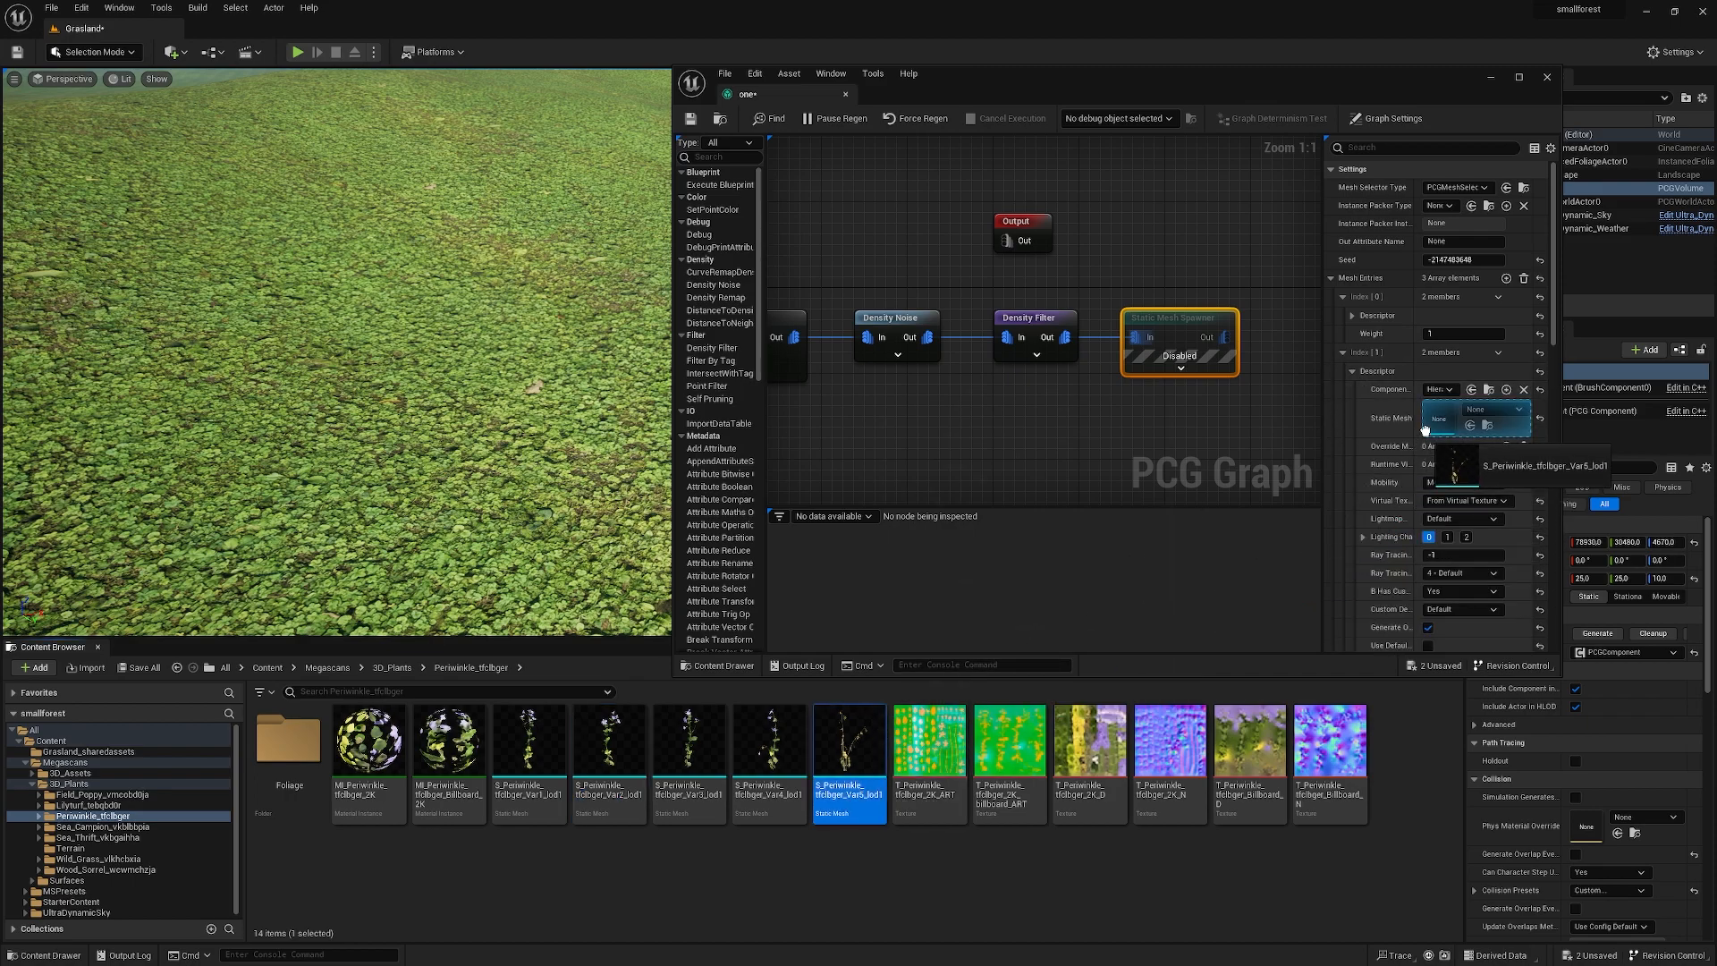
left_click(1343, 407)
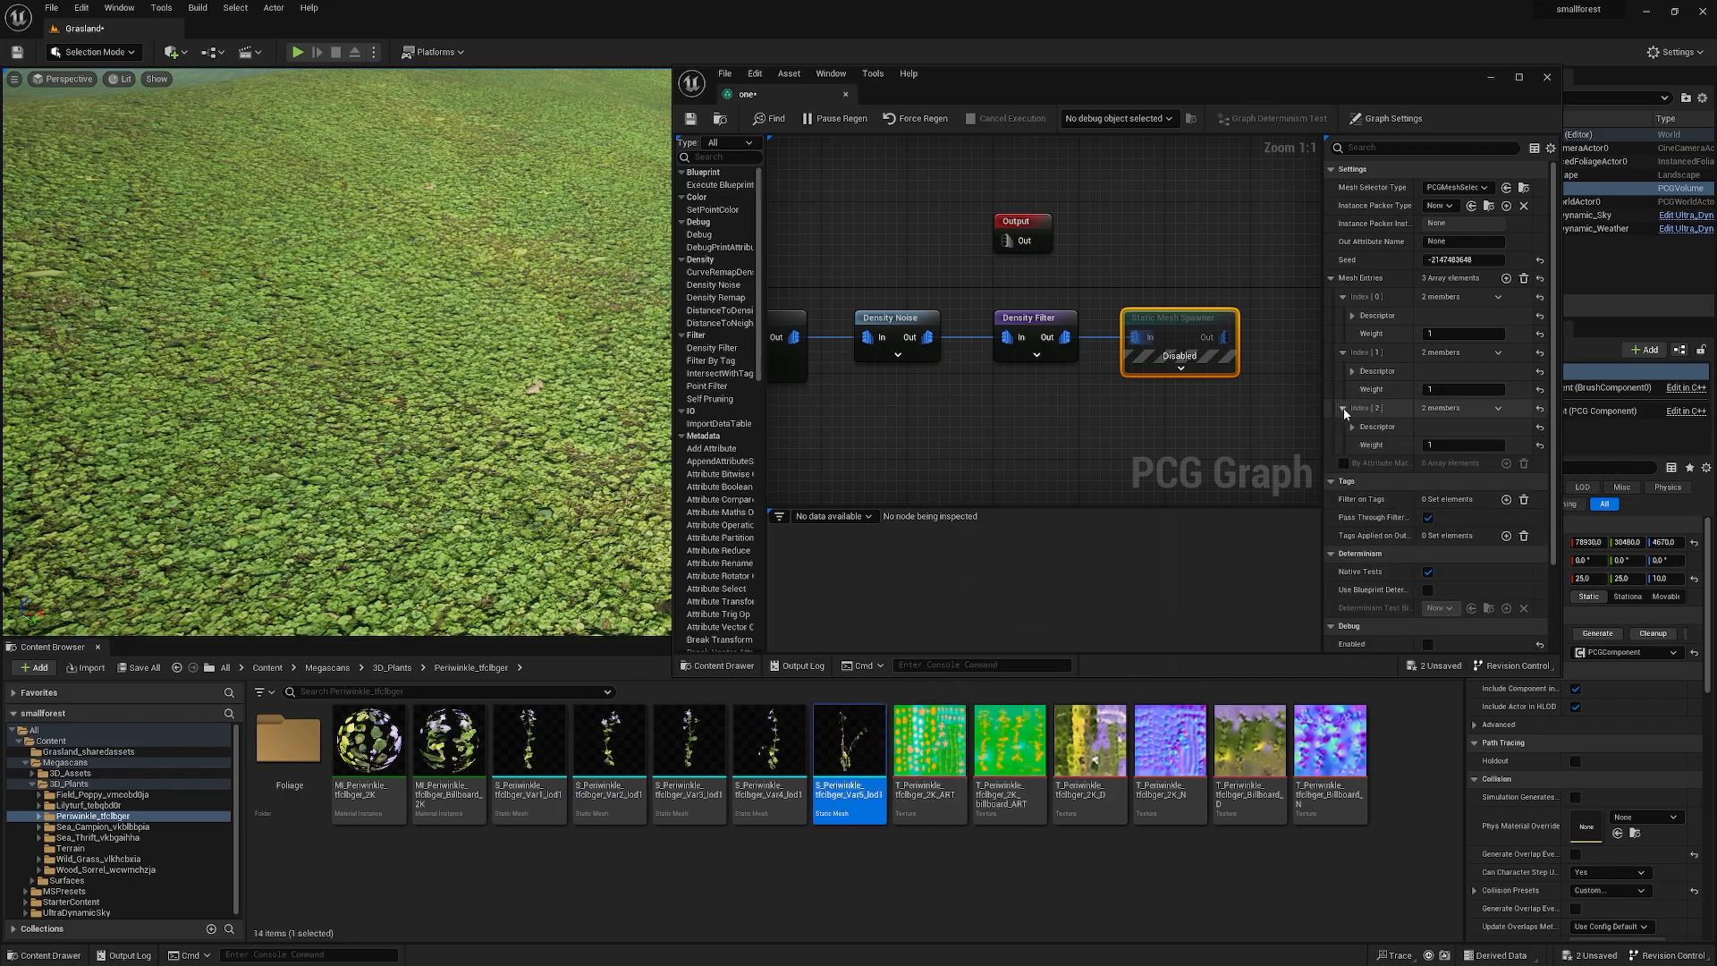
left_click(1351, 426)
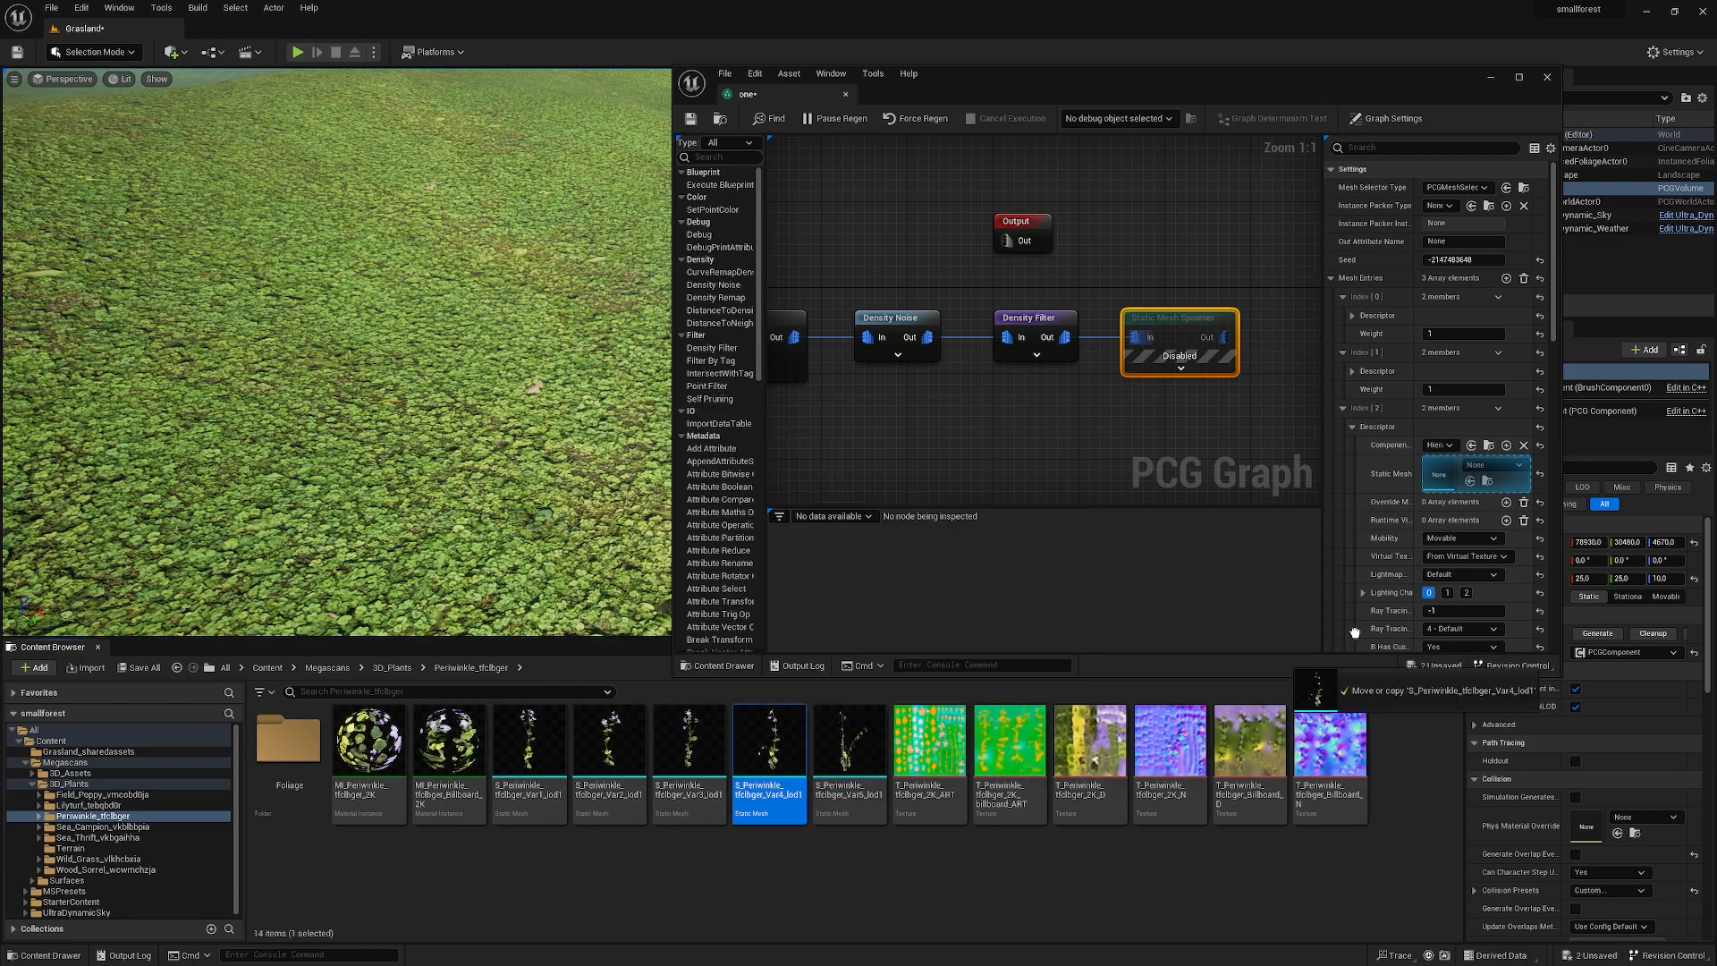
left_click(1491, 472)
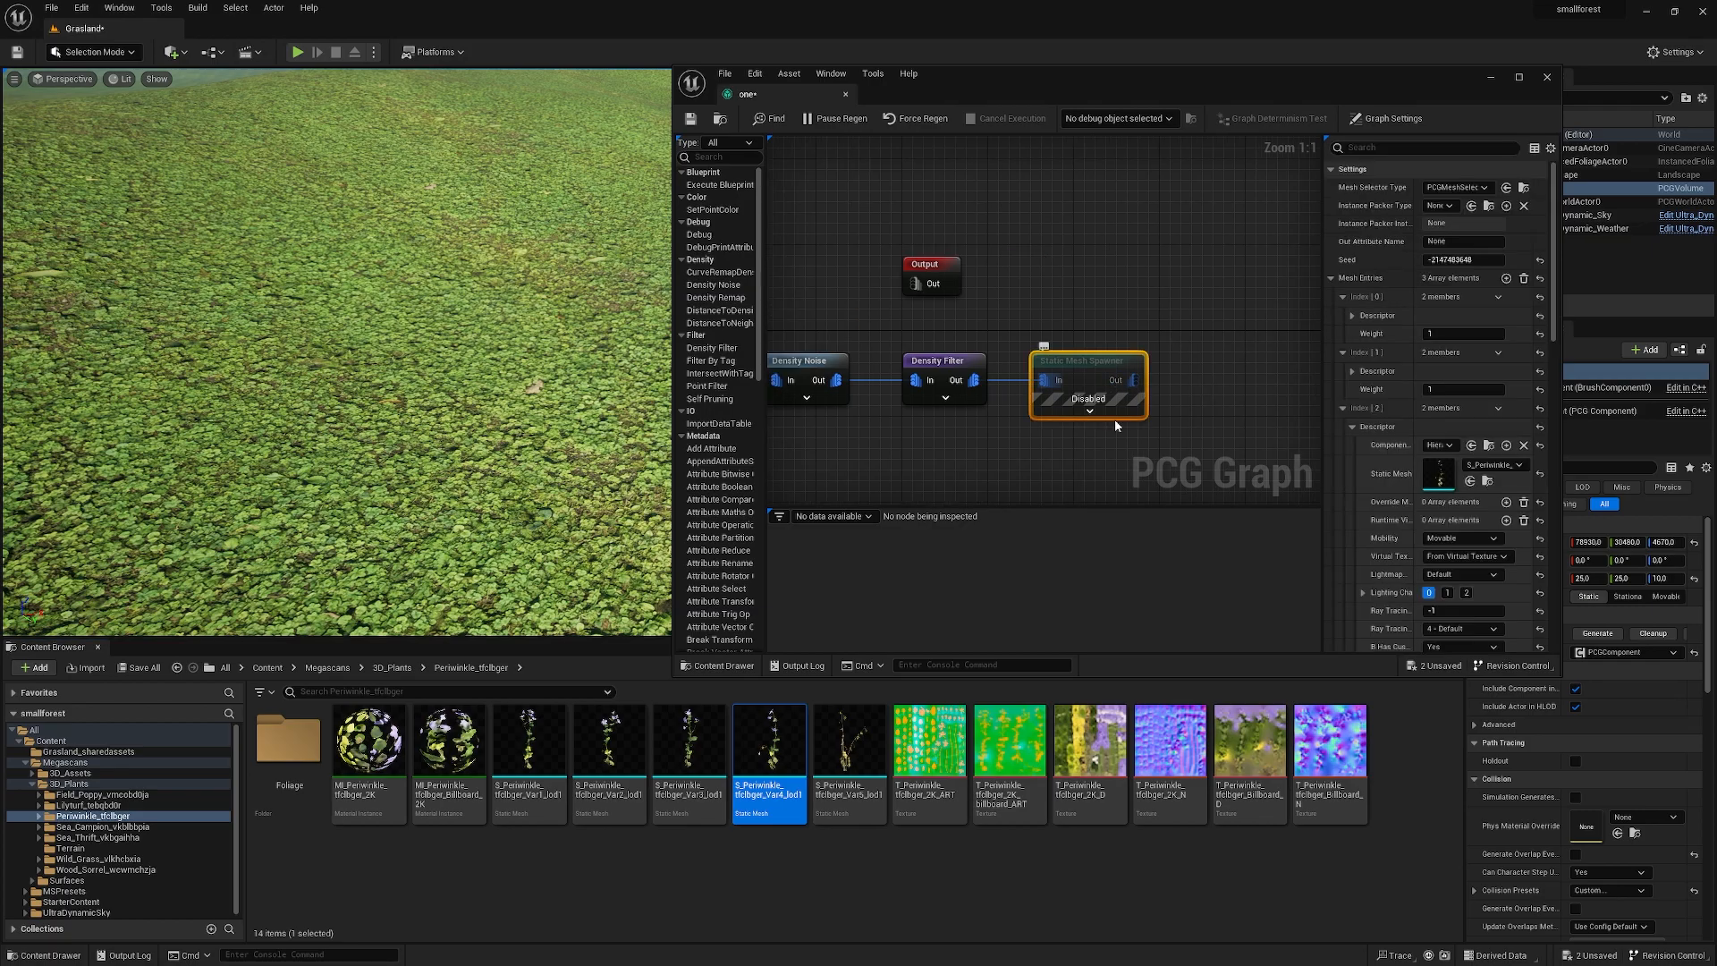
mouse_move(959, 464)
type("transf")
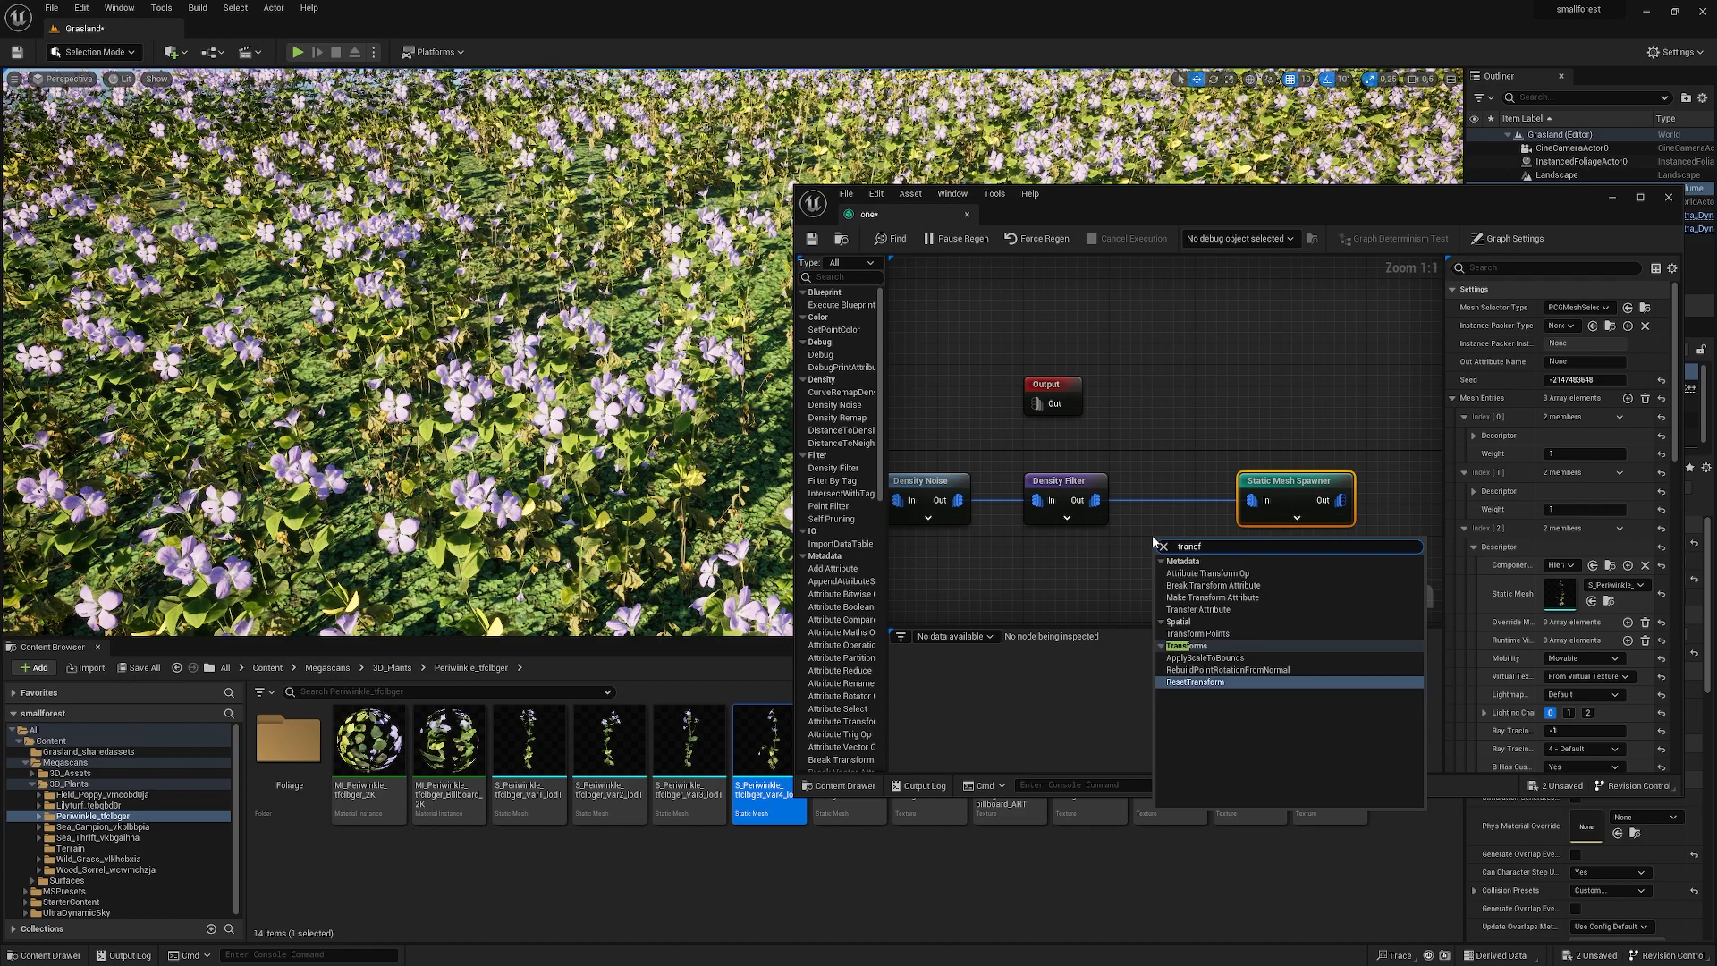
- Add a Transform Points node between Density Filter and Static Mesh Spawner, editing Rotation Max Z
left_click(1199, 633)
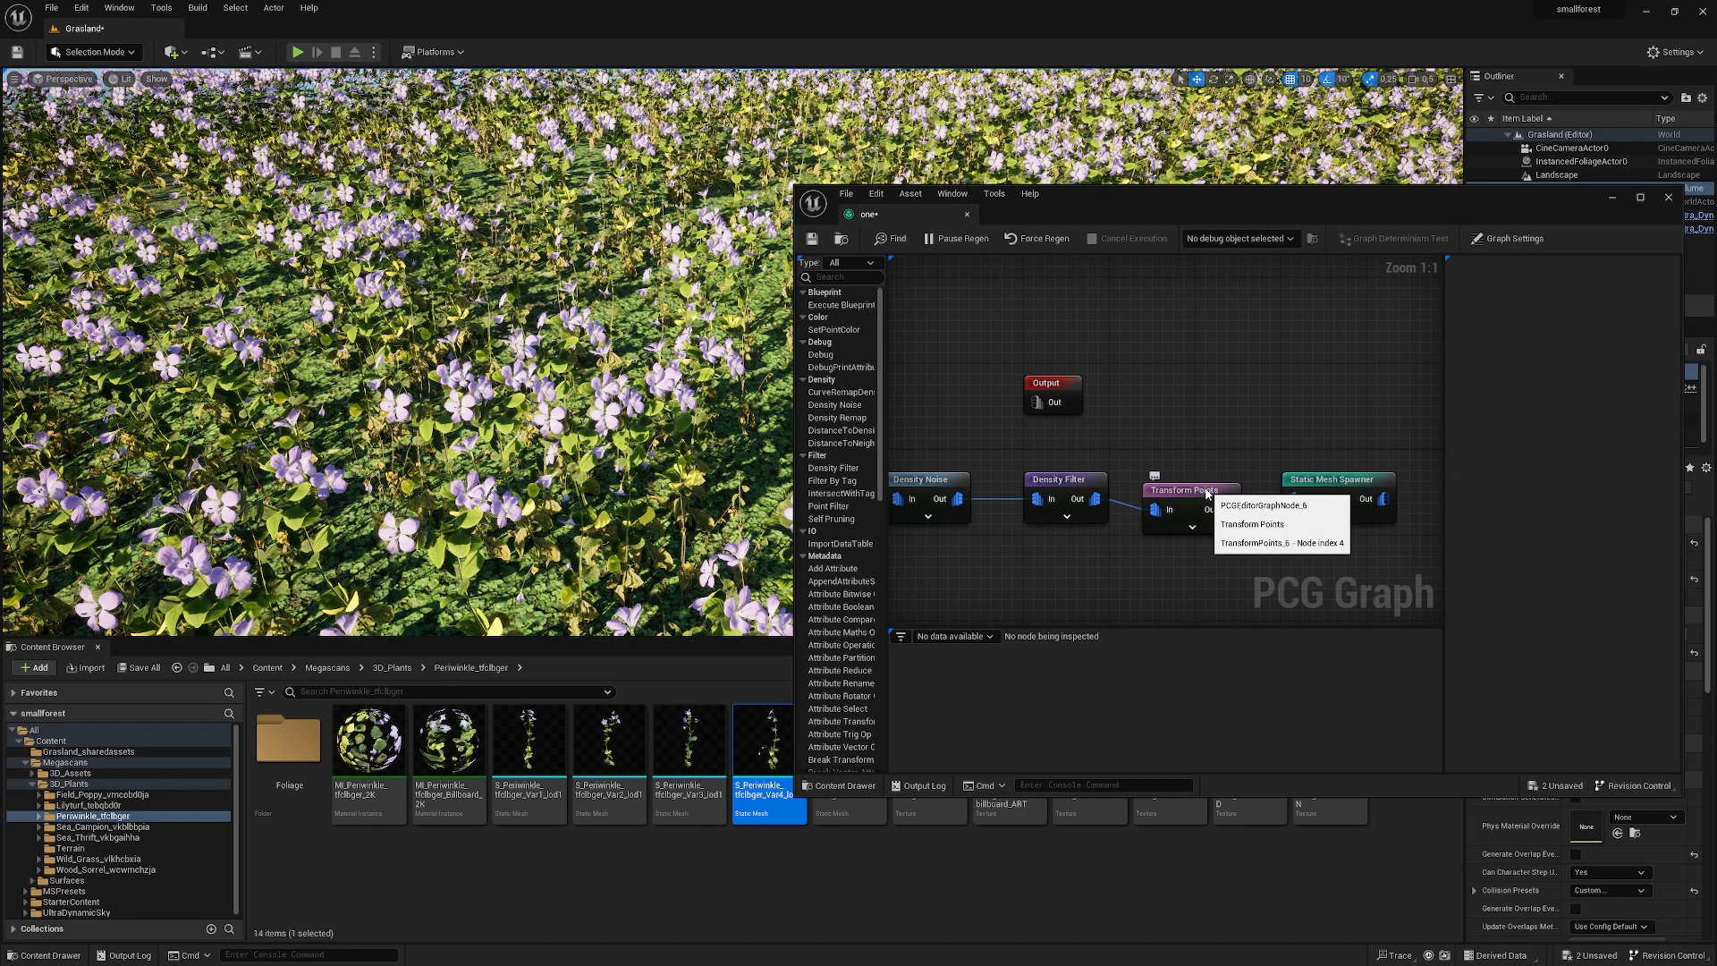
left_click(1188, 489)
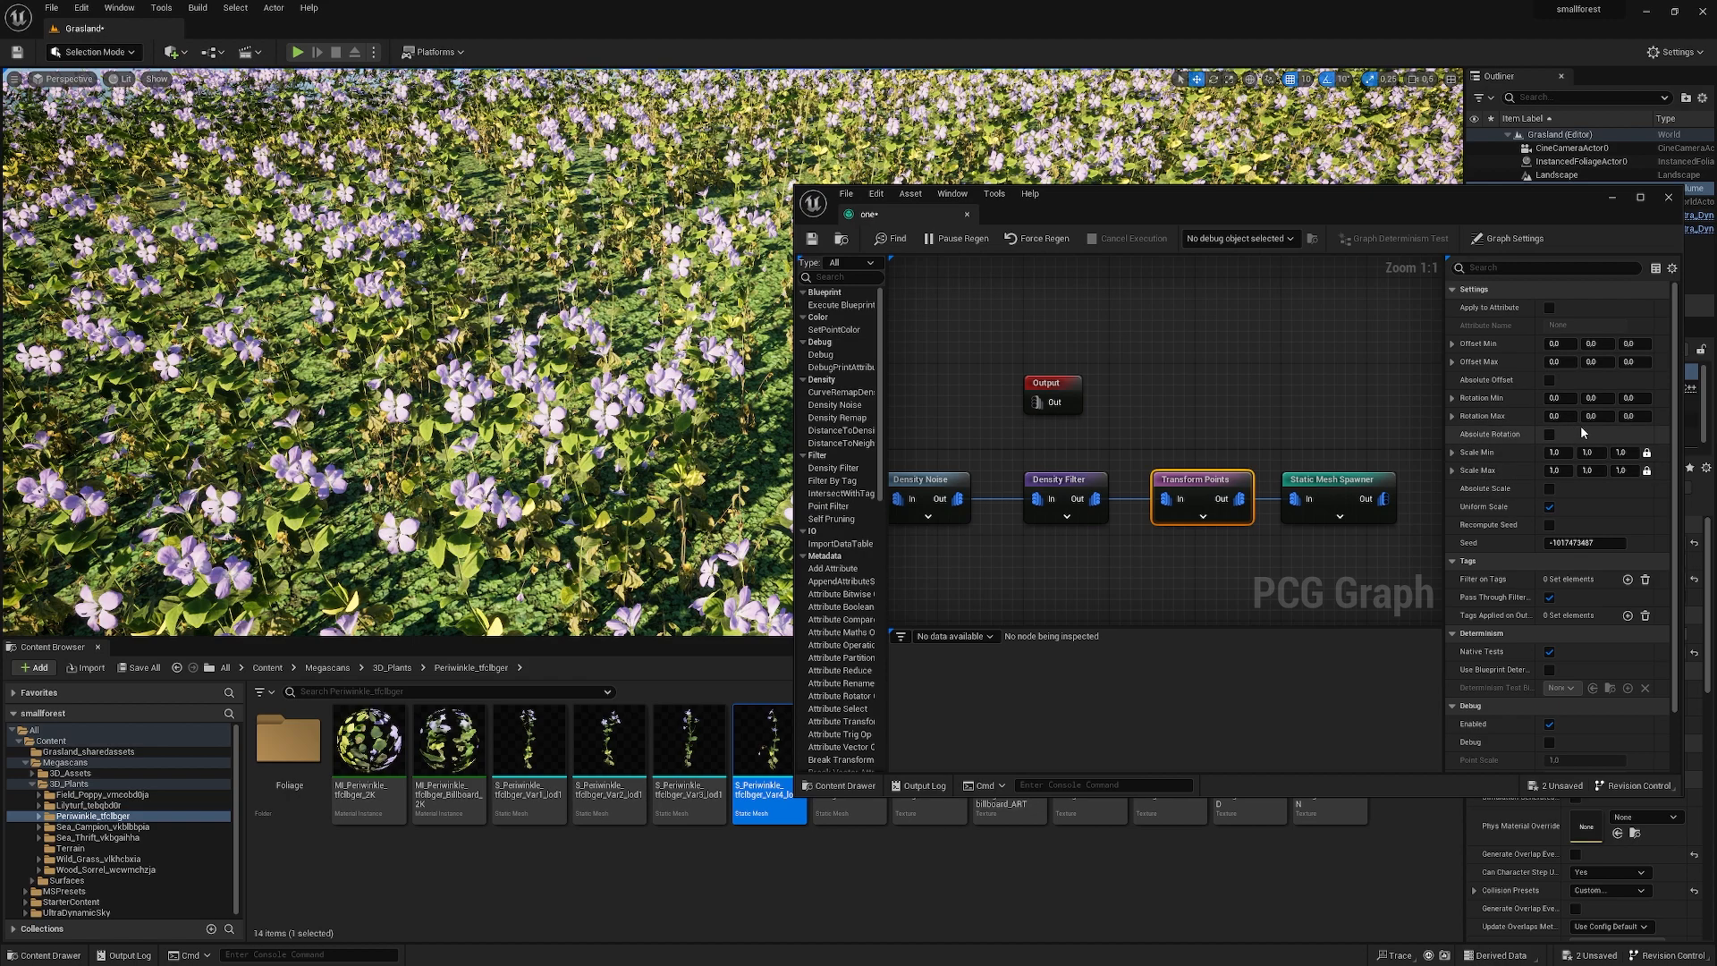
triple_click(1631, 415)
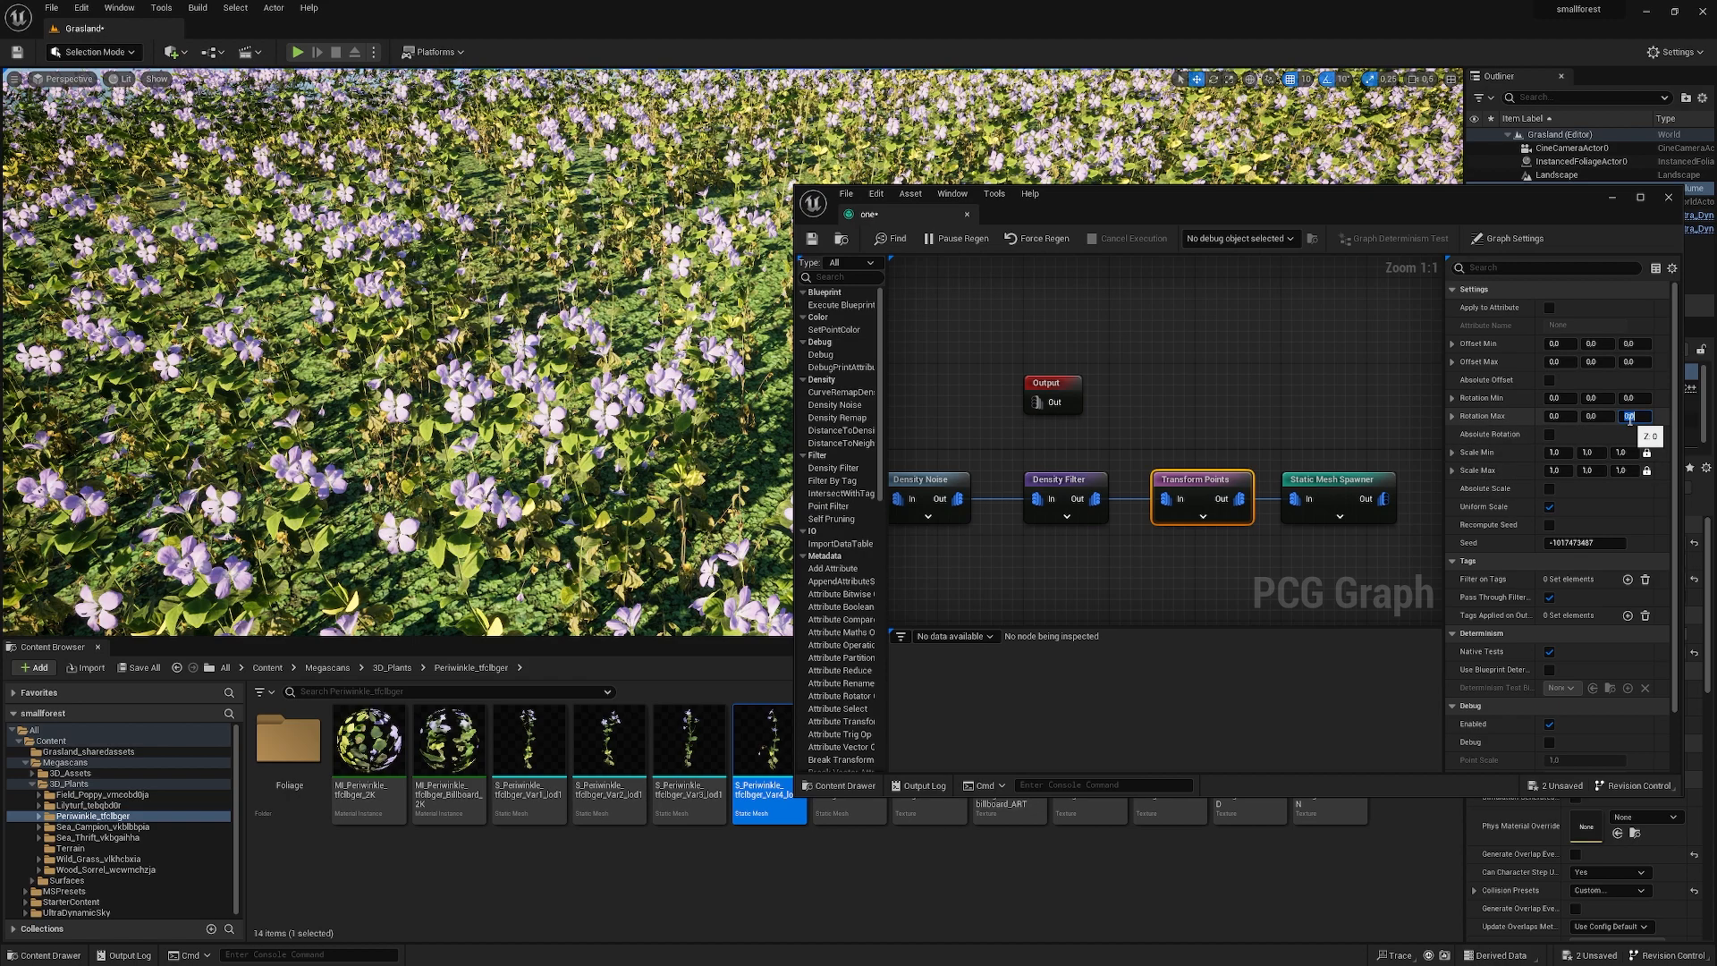